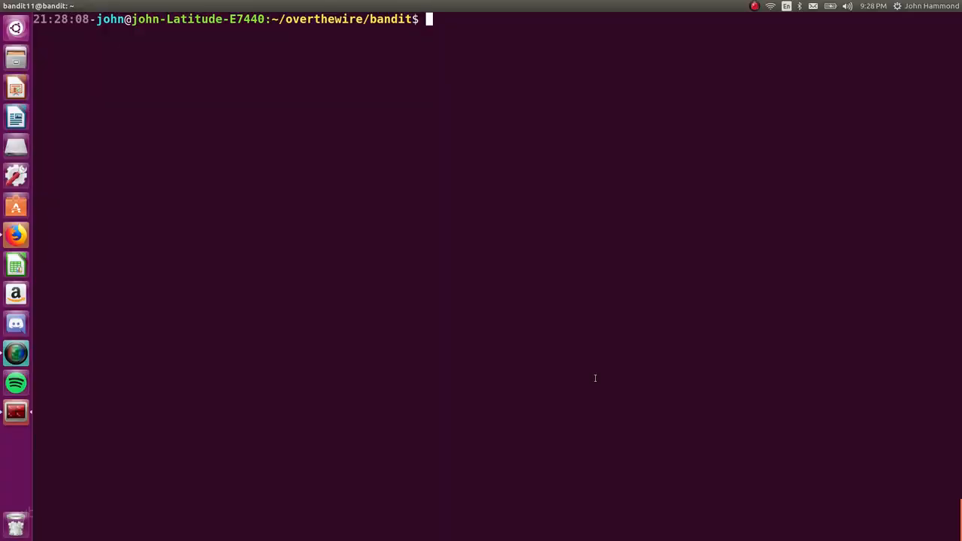
# - List bandit0–bandit11 in ~/overthewire/bandit and ssh in as bandit11 using sshpass
pyautogui.write('ls')
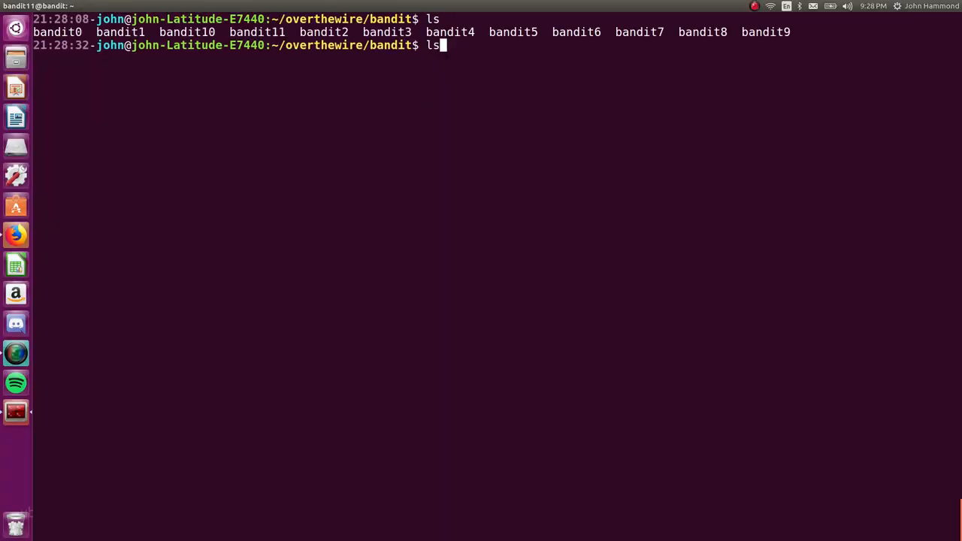
pyautogui.write('sshpass -p `cat bandit11` ssh bandit11@bandit.labs.overthewire.org -p 2220')
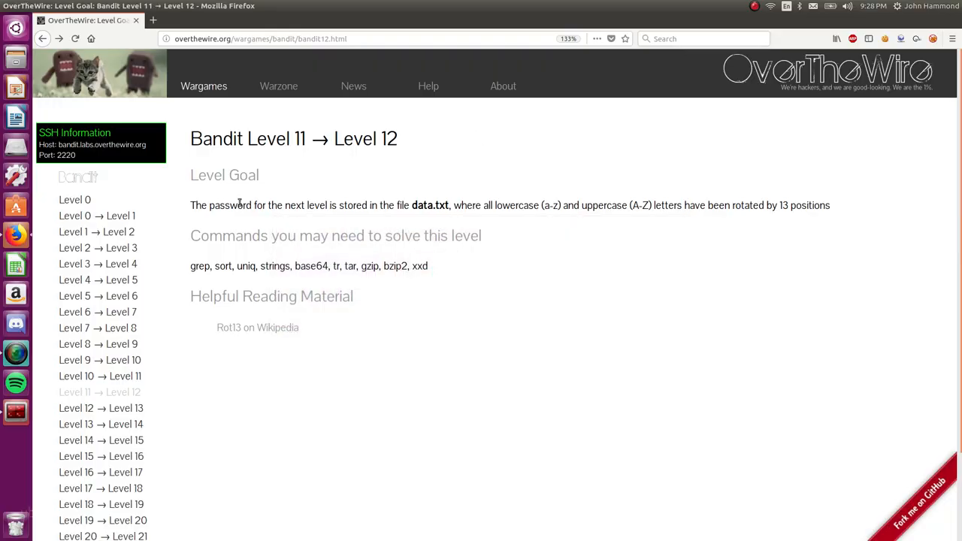
pyautogui.moveTo(421, 208)
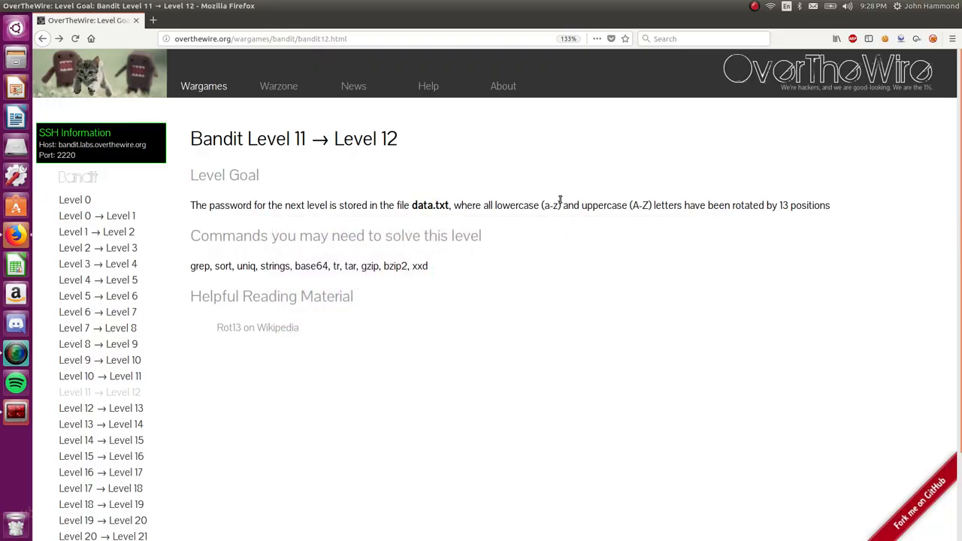
pyautogui.moveTo(816, 236)
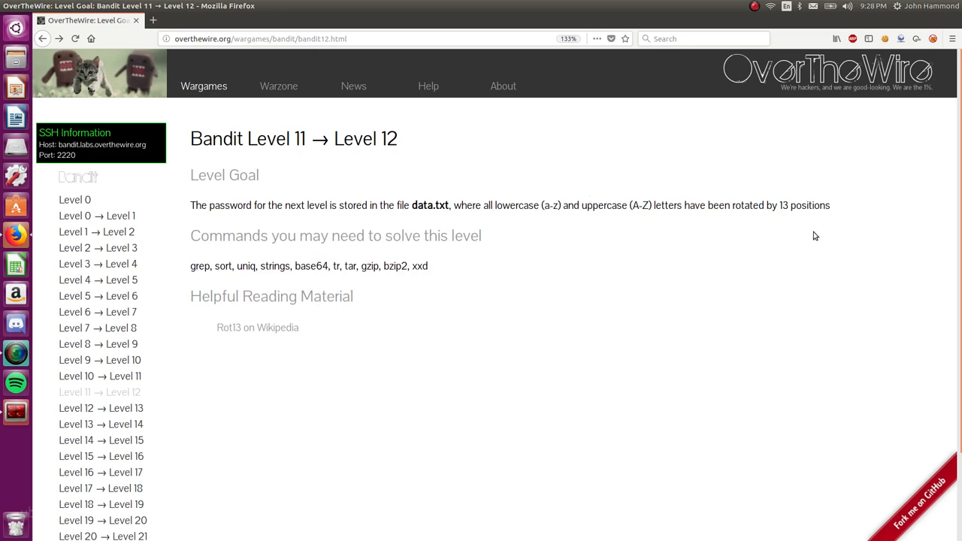
pyautogui.moveTo(628, 230)
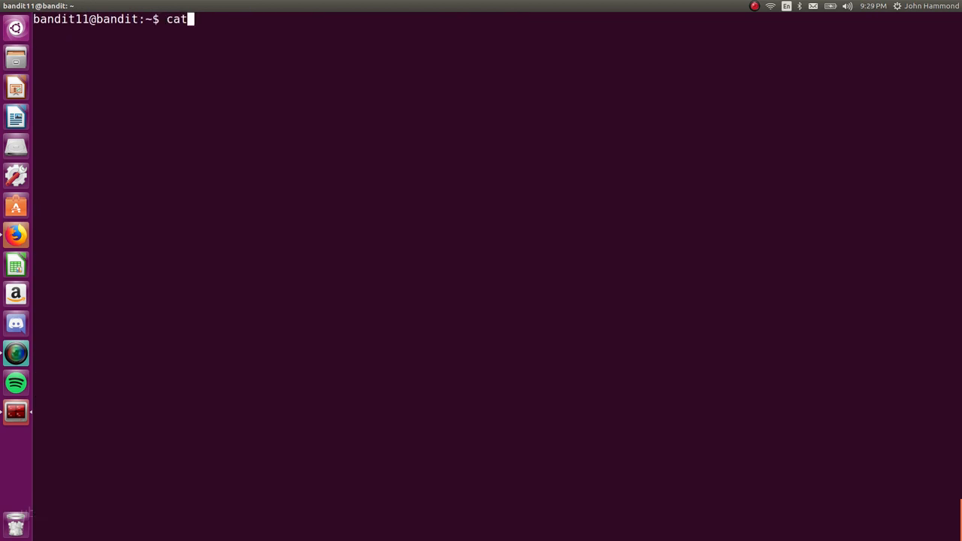
# - Read the Level 11 → 12 goal: data.txt's password is rotated by 13 letters
pyautogui.write('daa')
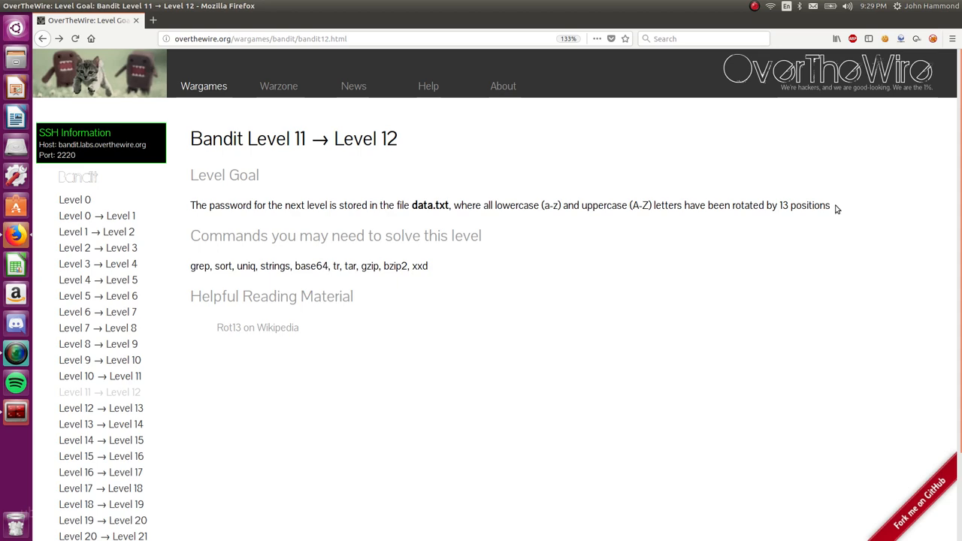
# - Open Wikipedia's ROT13 article in a new tab and read through it
pyautogui.click(258, 327)
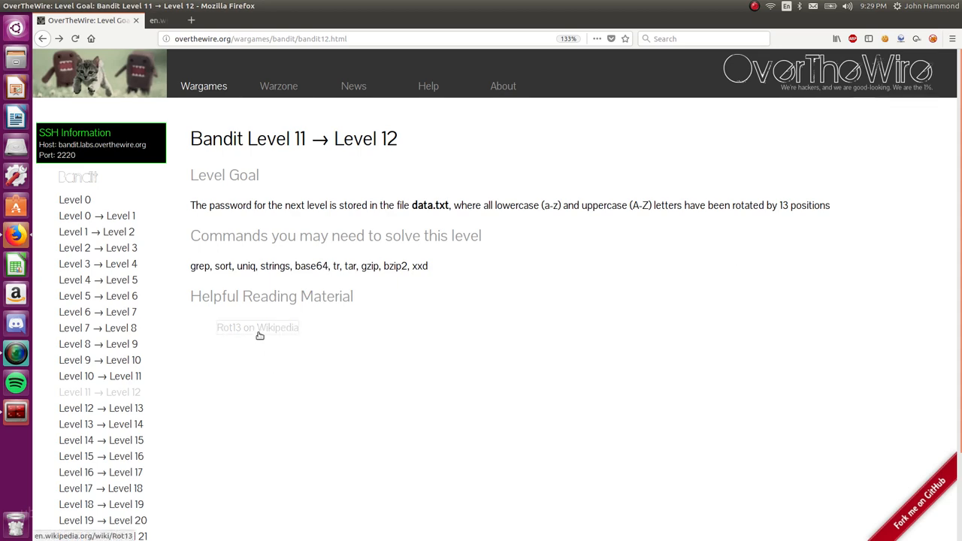
pyautogui.click(257, 326)
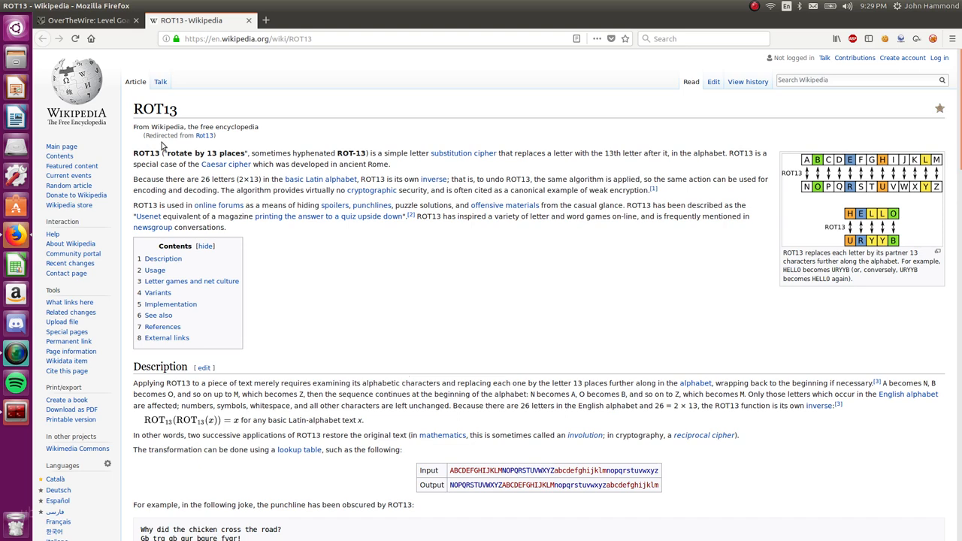
pyautogui.scroll(-3)
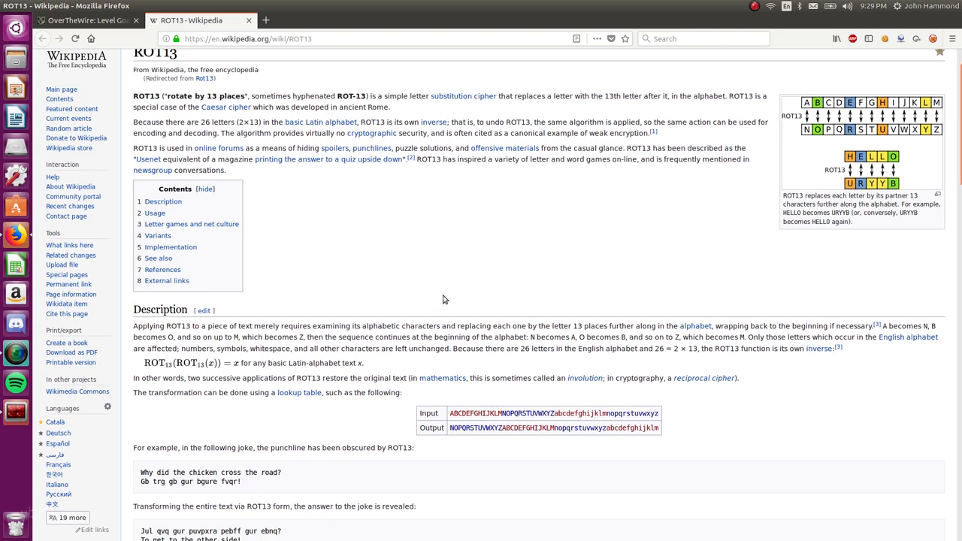
pyautogui.scroll(-3)
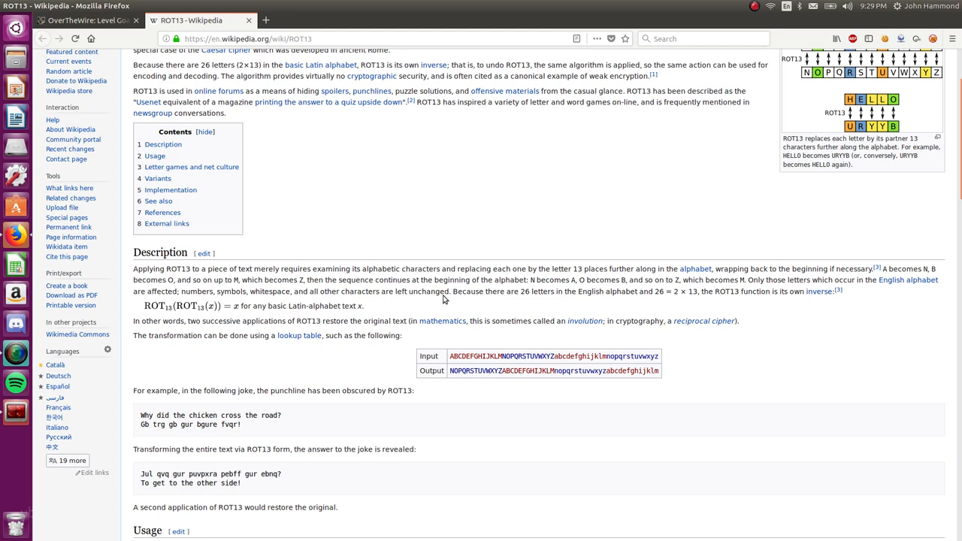
pyautogui.scroll(-3)
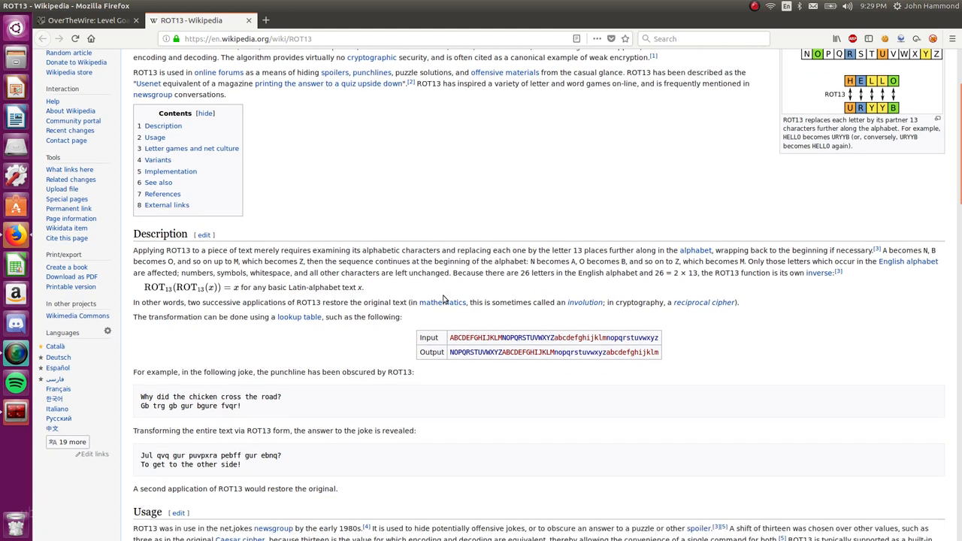
pyautogui.scroll(-3)
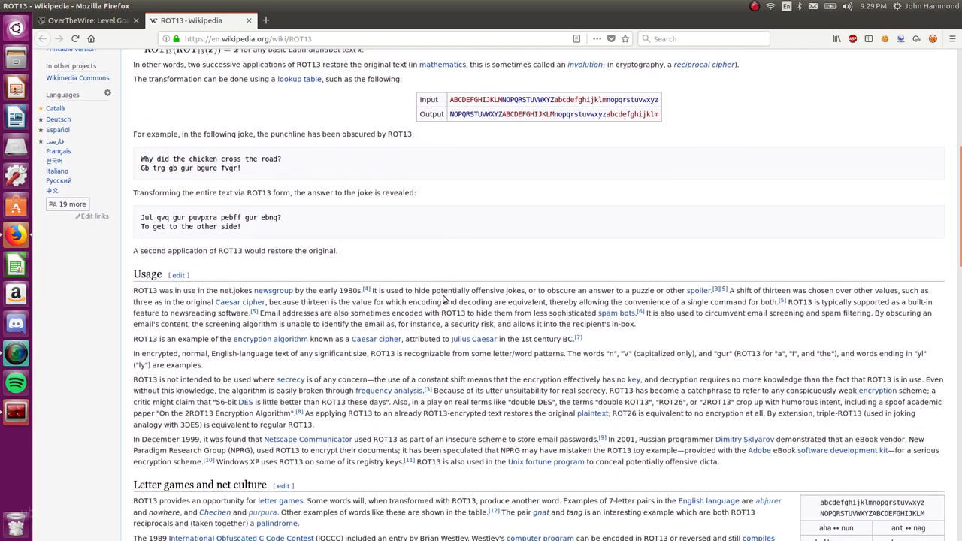
pyautogui.scroll(-3)
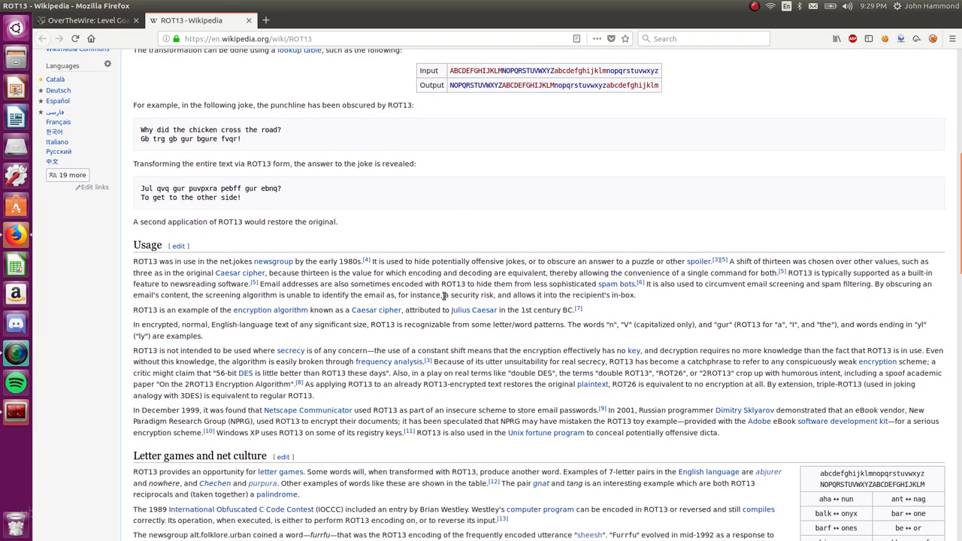
pyautogui.scroll(3)
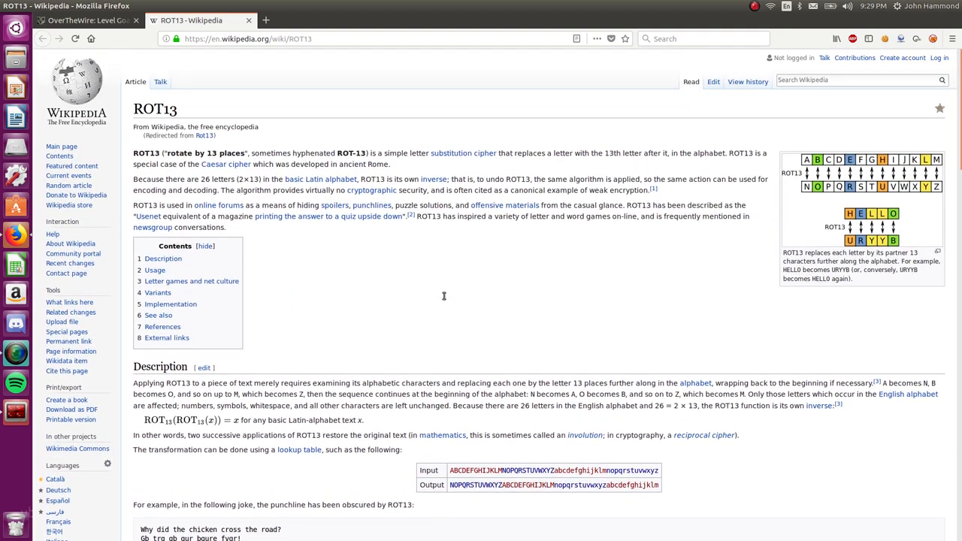
# - Search Google for 'rotate 13' and open the rot13.com result
pyautogui.click(266, 20)
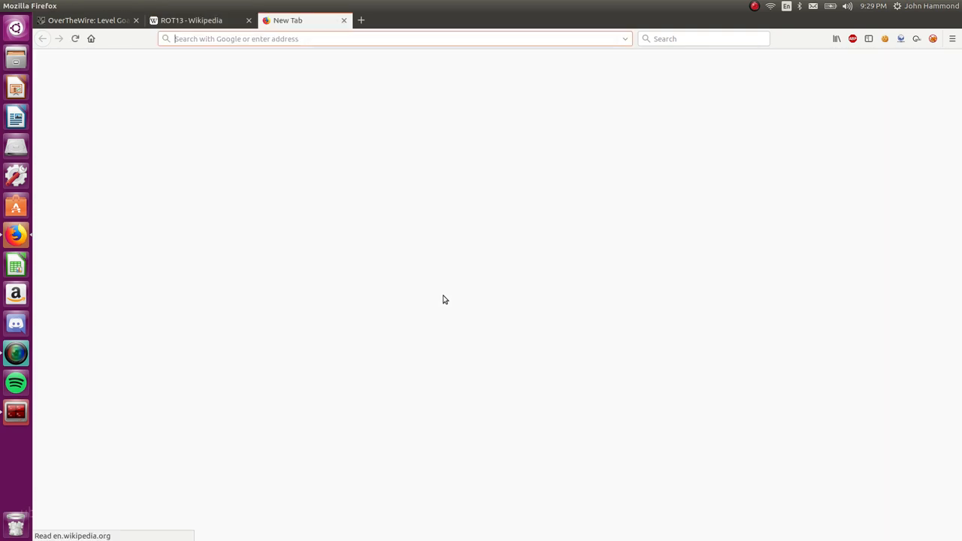
pyautogui.write('rotate+13&ie=utf-8&oe=utf-8')
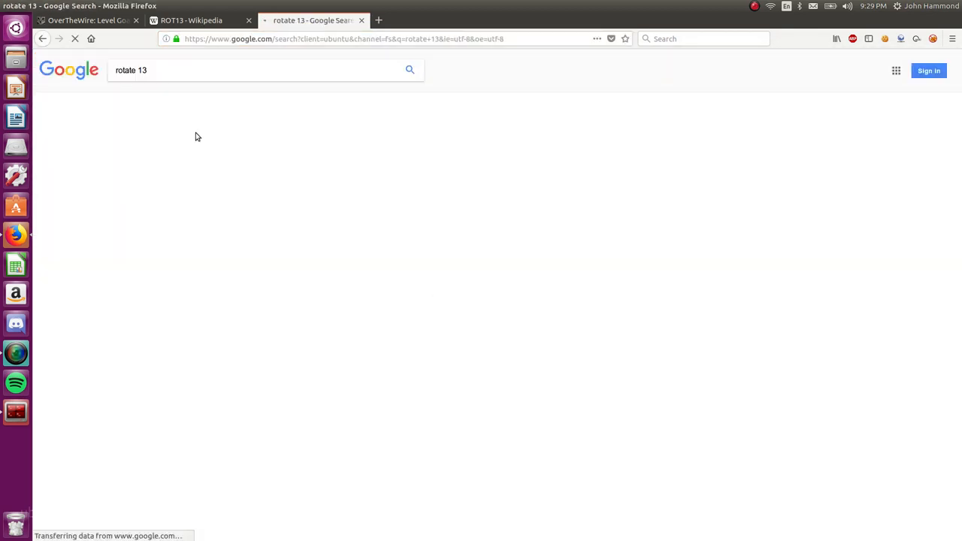
pyautogui.click(135, 211)
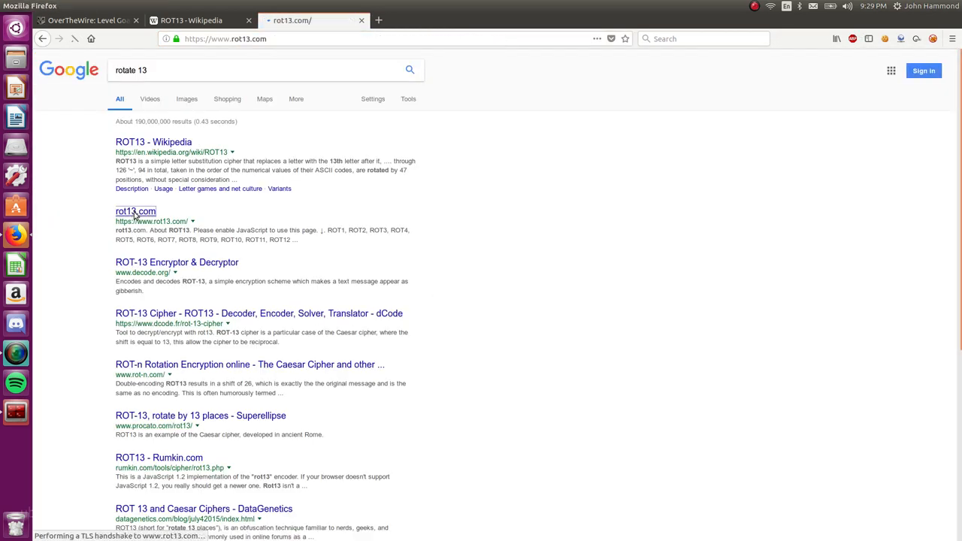
pyautogui.click(135, 212)
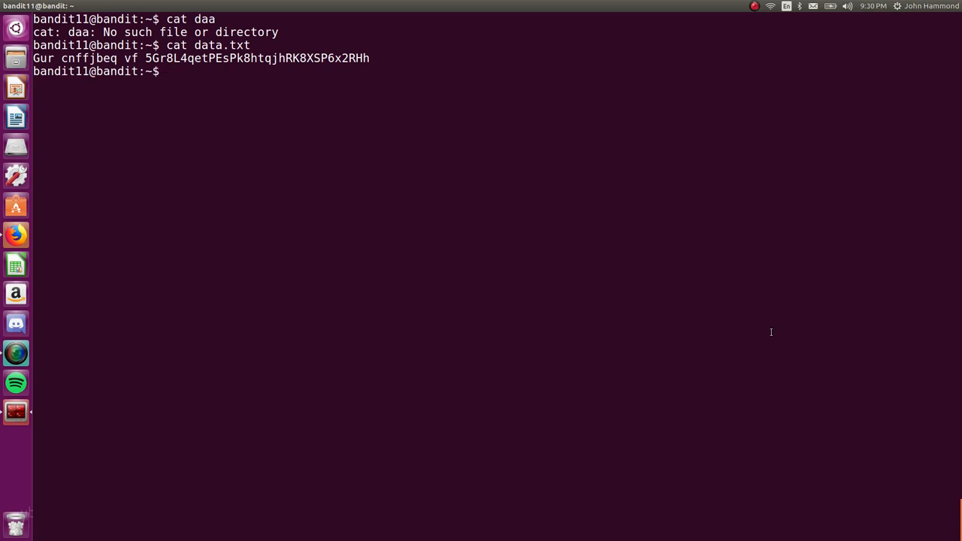
# - Run rot13, cancel it with Ctrl+C, and install bsdgames with apt
pyautogui.write('rot13')
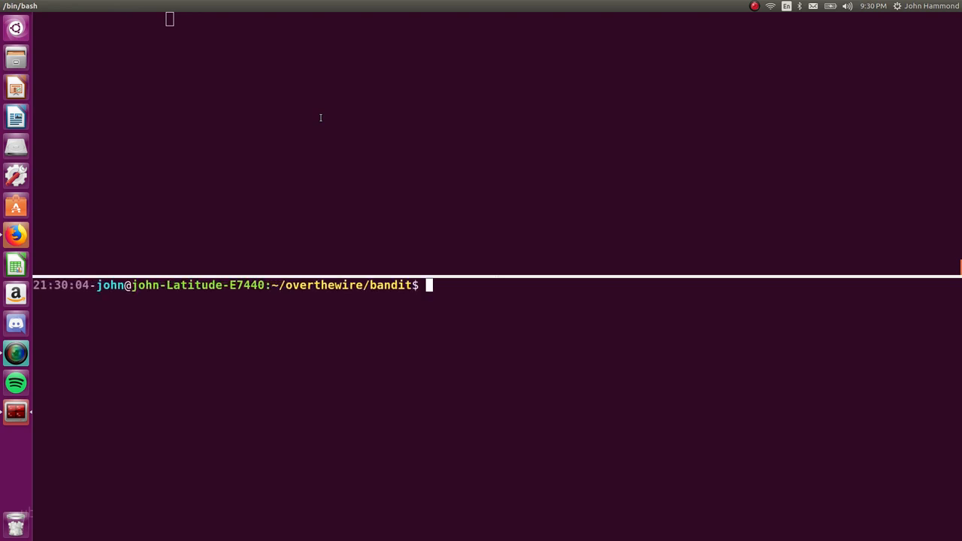
pyautogui.write('rot13')
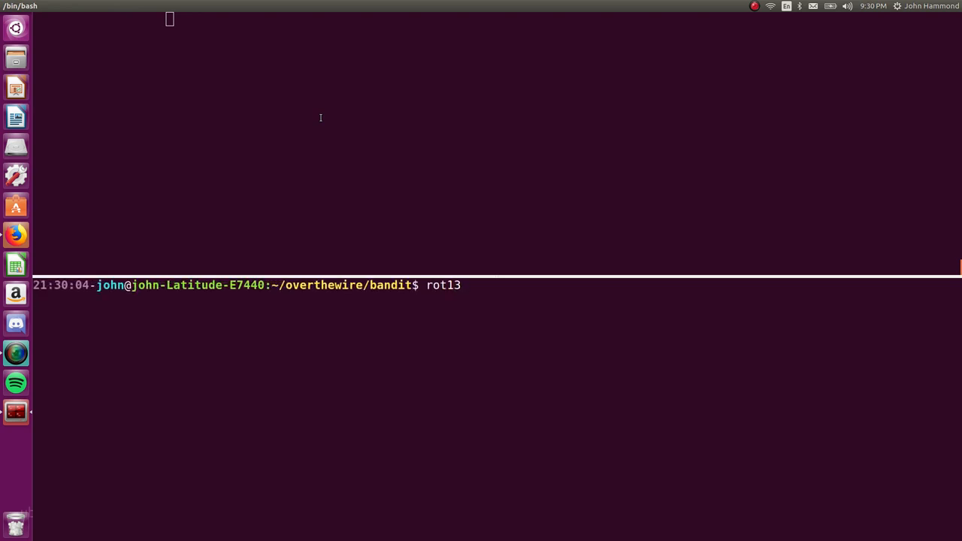
pyautogui.press('ctrl+c')
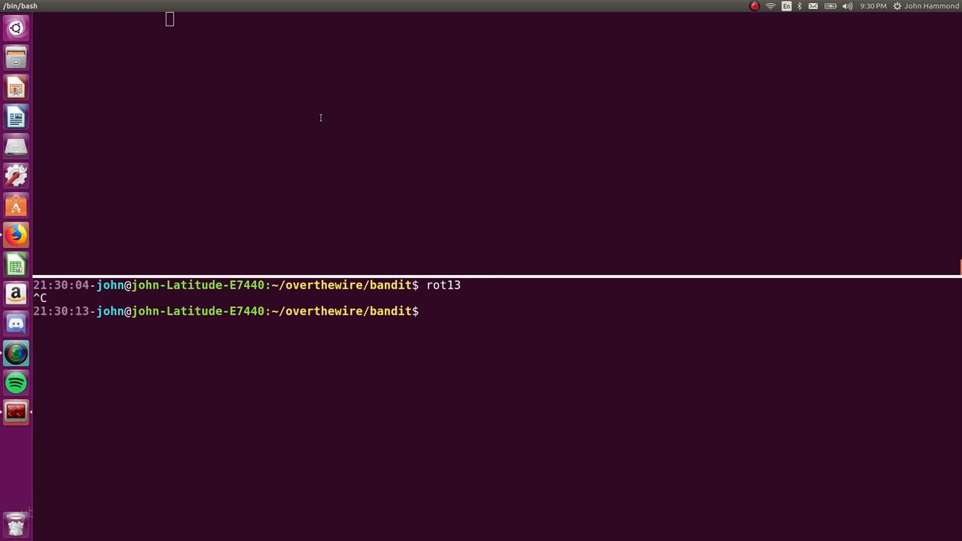
pyautogui.write('sudo apt')
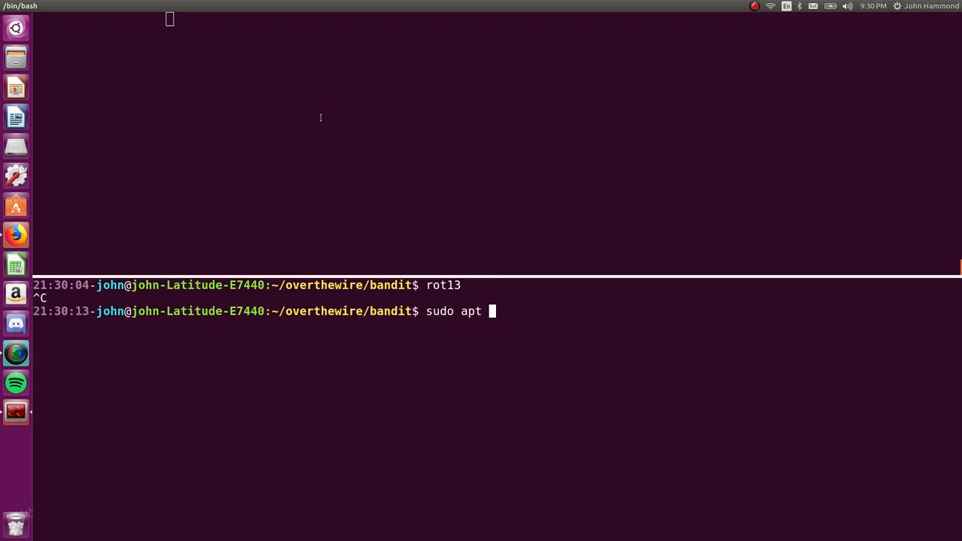
pyautogui.write('install b')
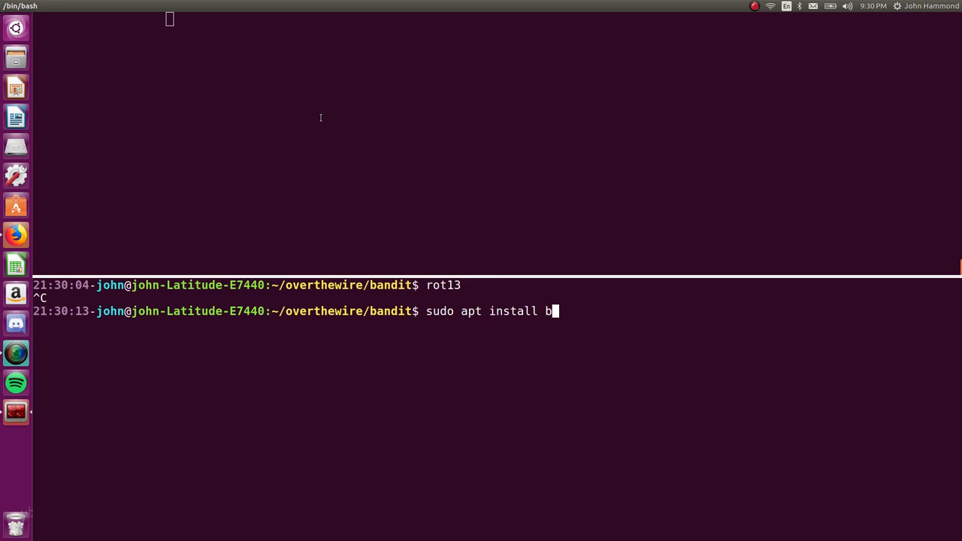
pyautogui.write('sdgames')
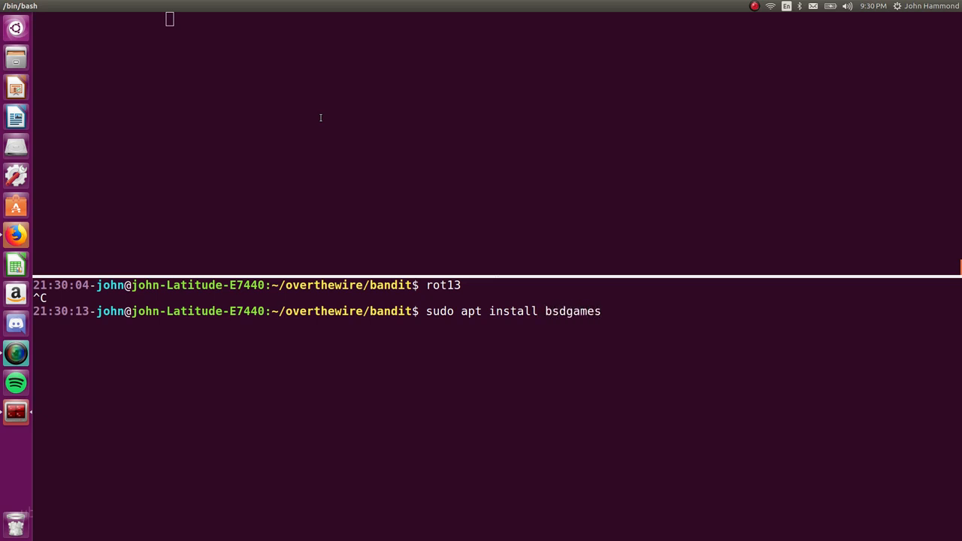
# - Read the rot13 manual page, then quit back to the prompt
pyautogui.write('man')
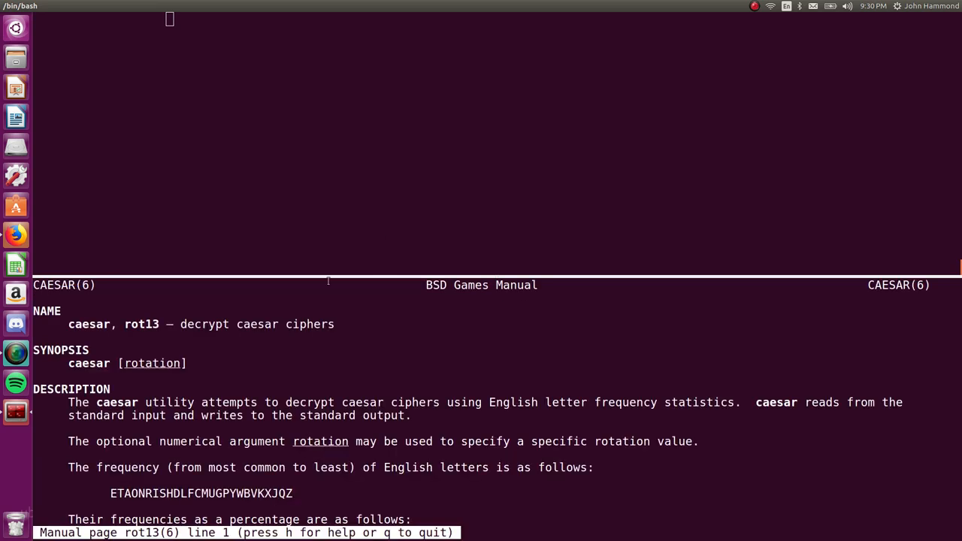
pyautogui.scroll(-3)
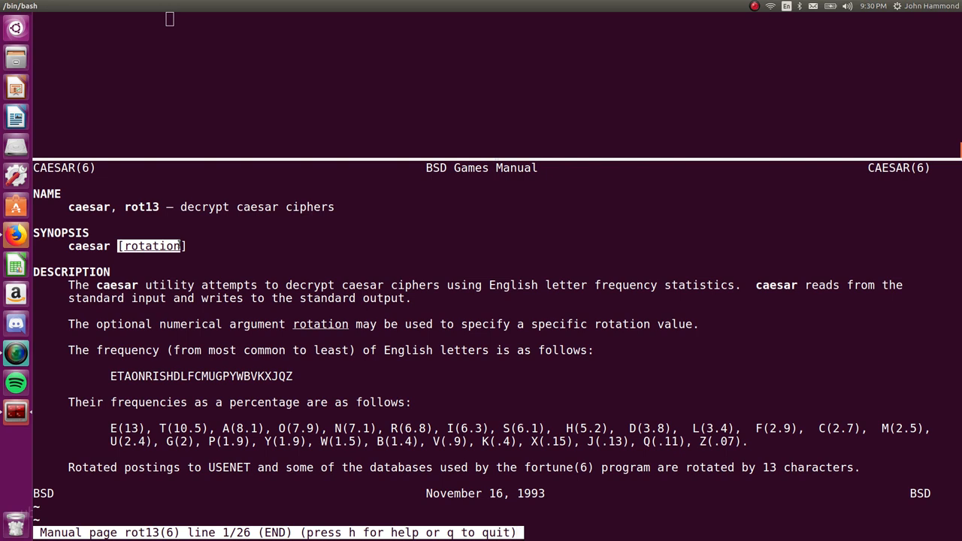
pyautogui.press('q')
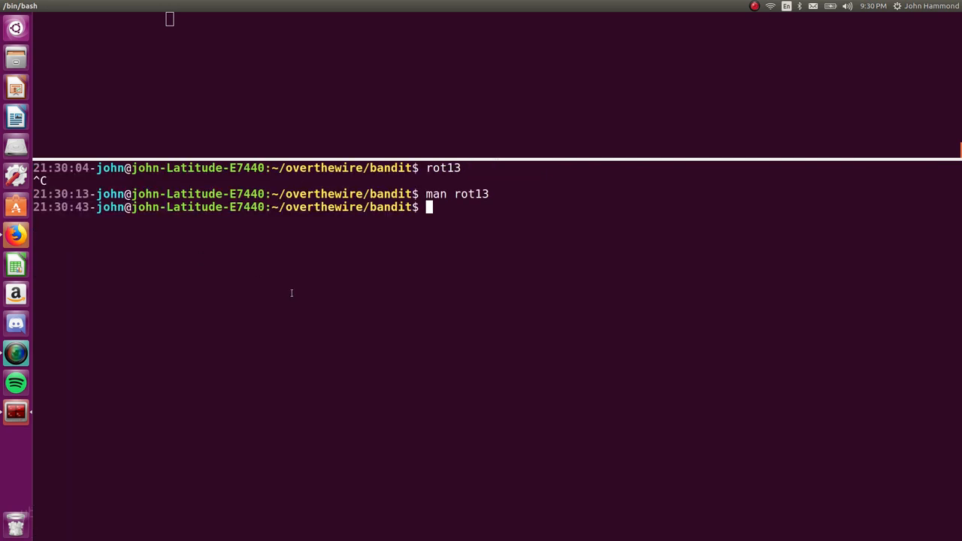
pyautogui.write('cat')
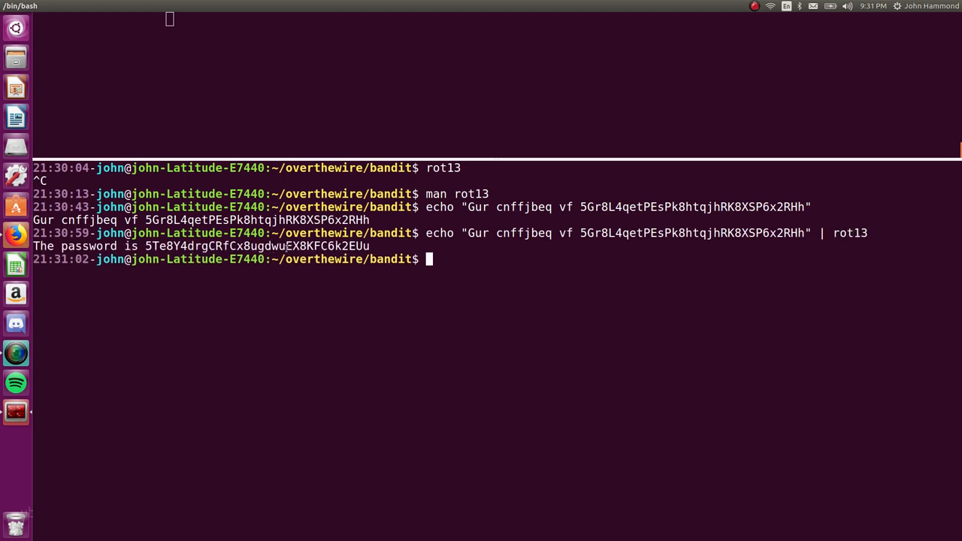
pyautogui.write('nano')
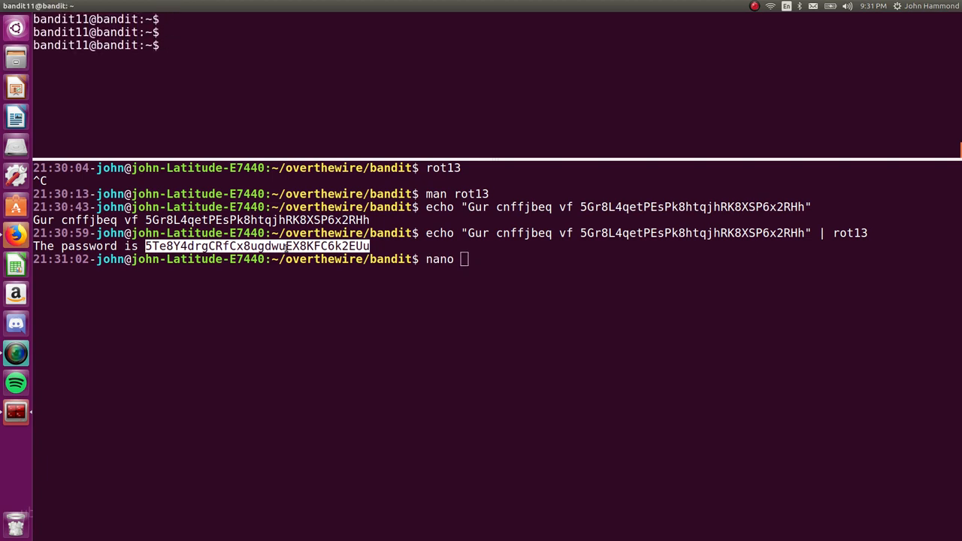
pyautogui.write('bandit13')
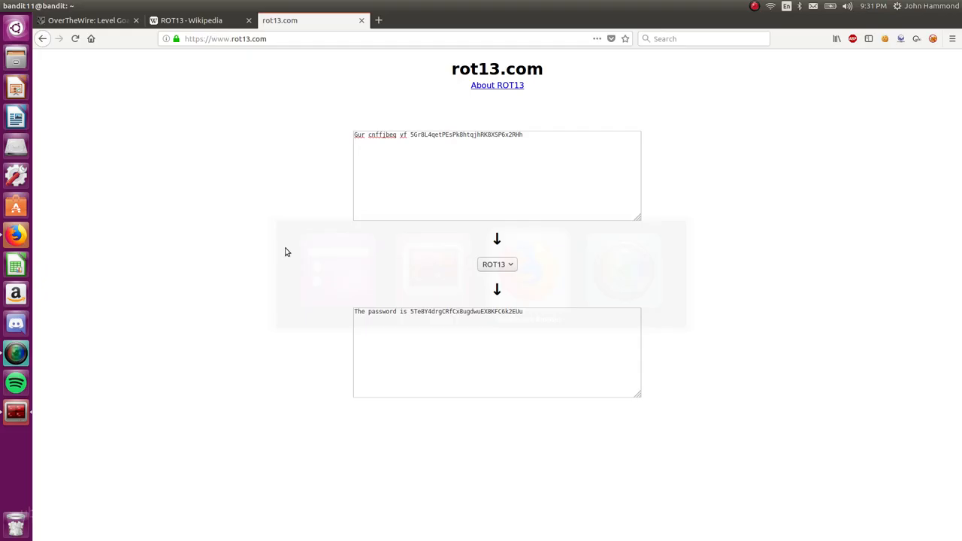
# - Open the Bandit Level 12 → 13 page about data.txt's repeatedly compressed hexdump
pyautogui.click(87, 20)
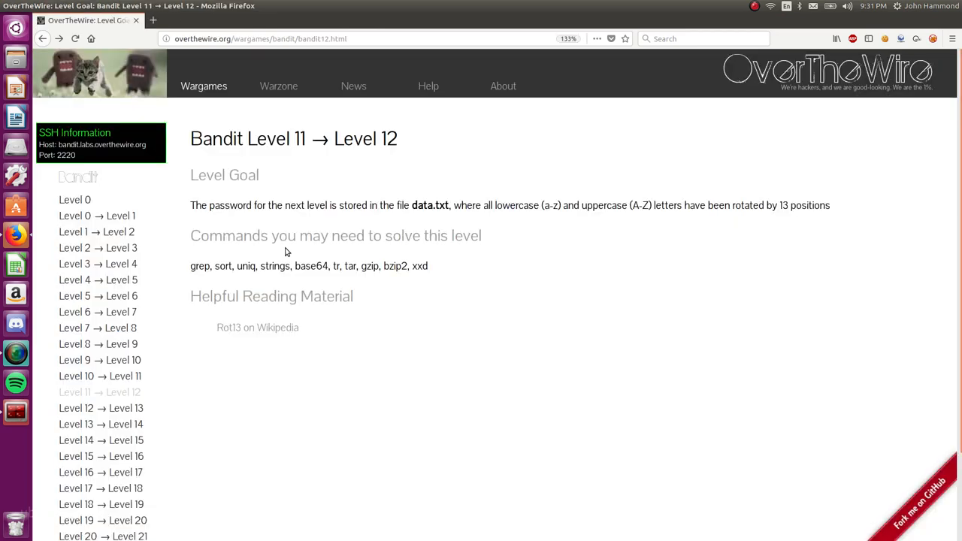
pyautogui.click(101, 408)
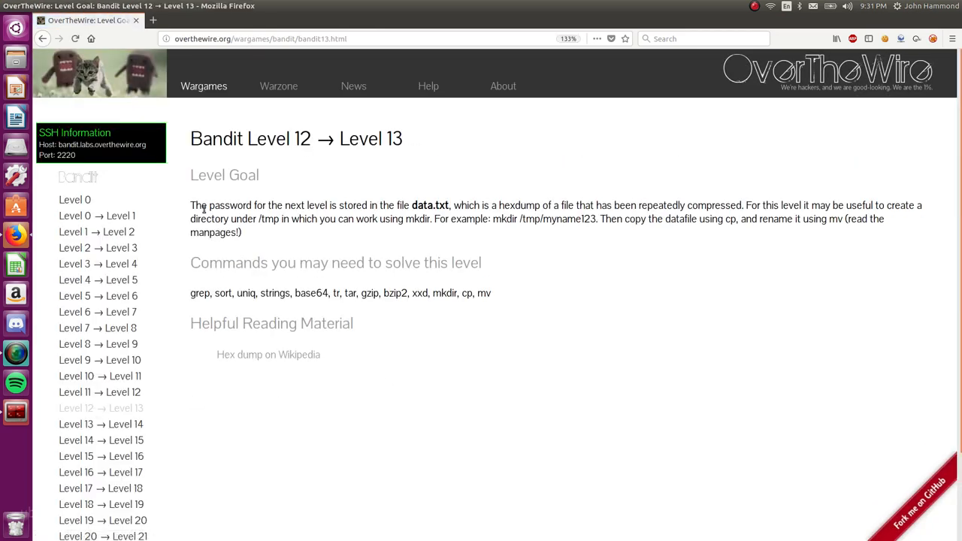
pyautogui.moveTo(410, 206)
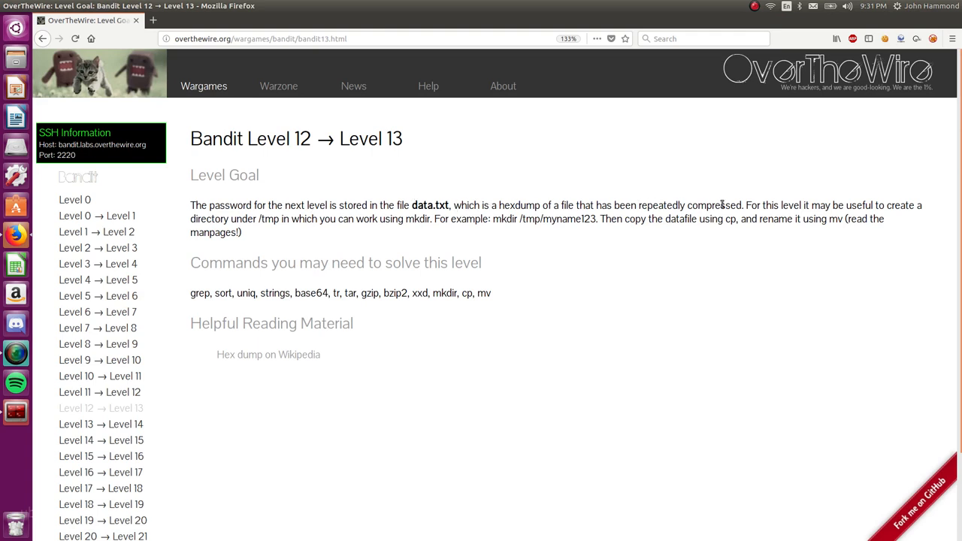
pyautogui.moveTo(233, 231)
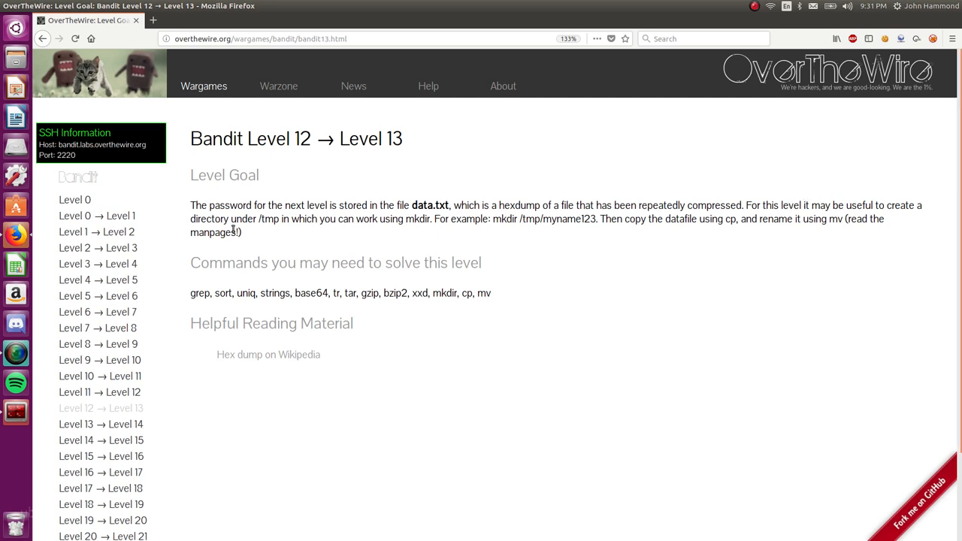
pyautogui.moveTo(329, 211)
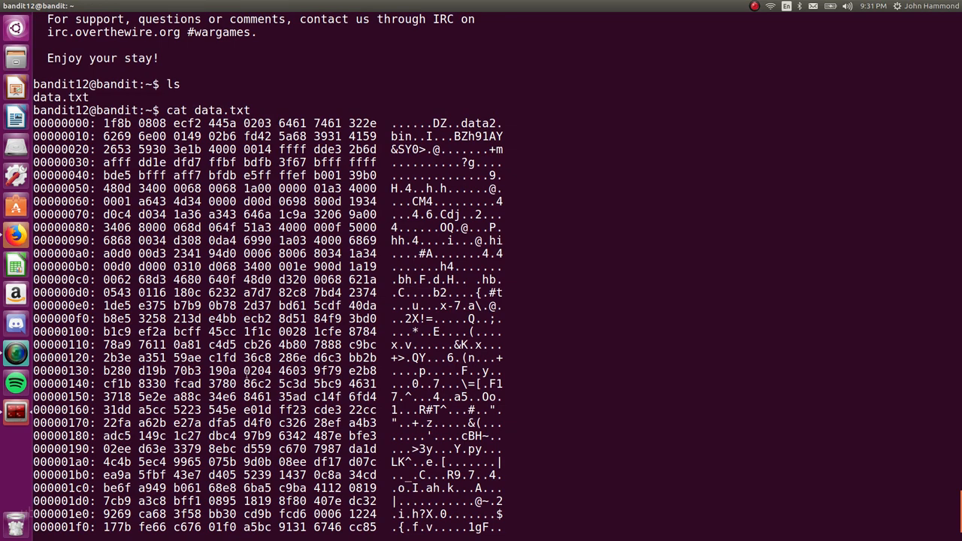
pyautogui.moveTo(468, 275)
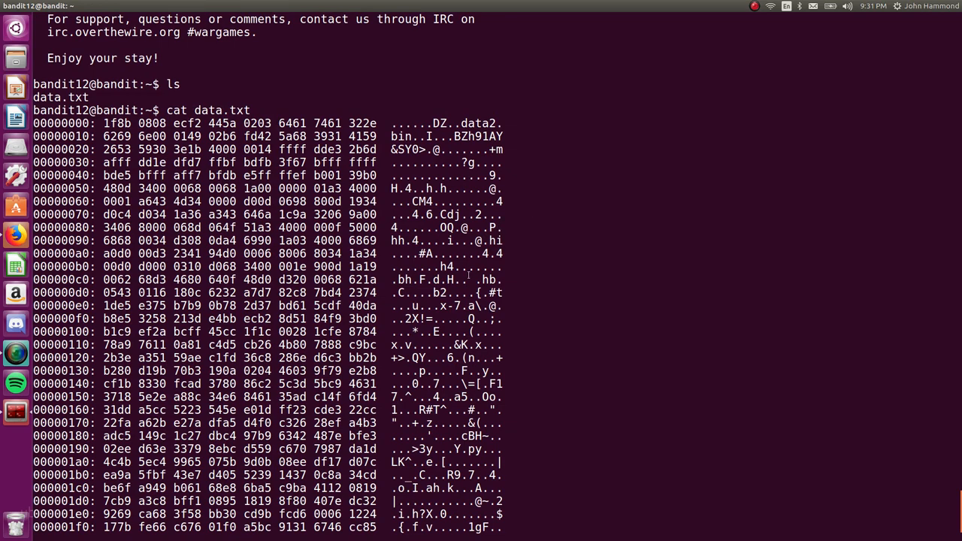
# - As bandit12, copy data.txt into a new /tmp/john directory and move into it
pyautogui.scroll(-3)
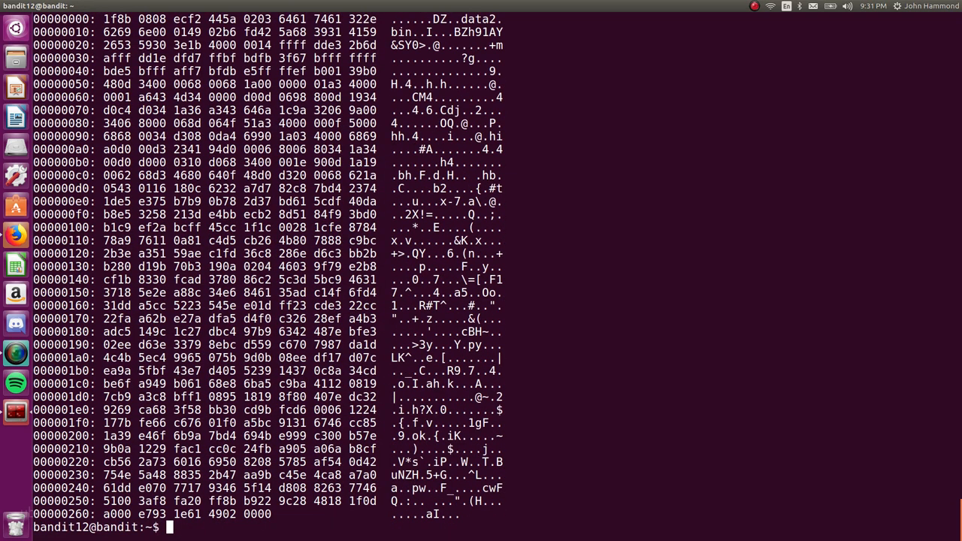
pyautogui.write('mkdir /tmp/john')
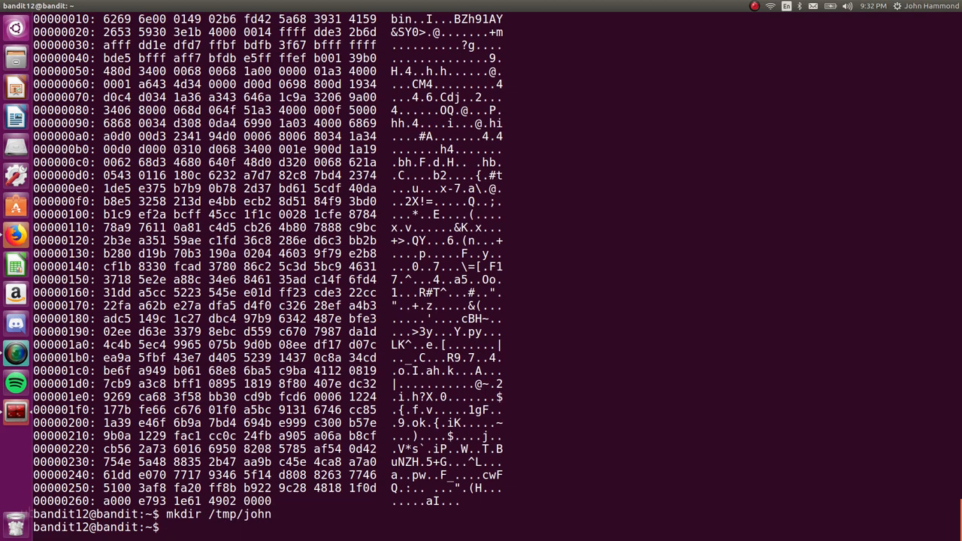
pyautogui.write('cp data.txt')
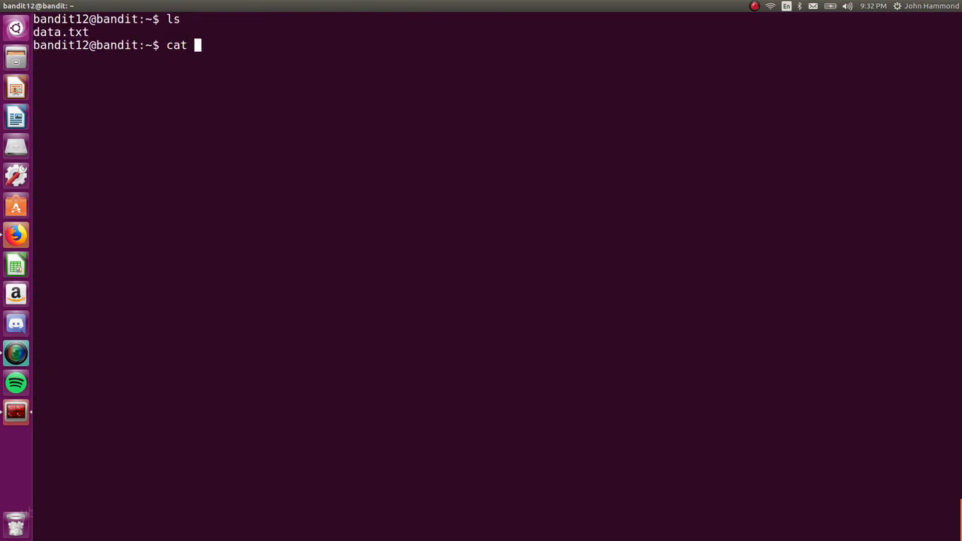
pyautogui.write('cd /tmp/')
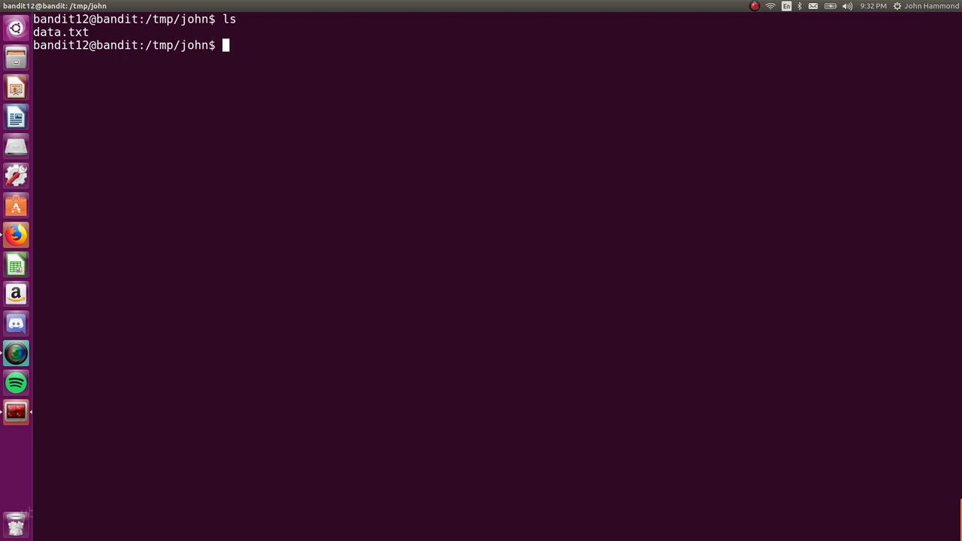
pyautogui.write('cat')
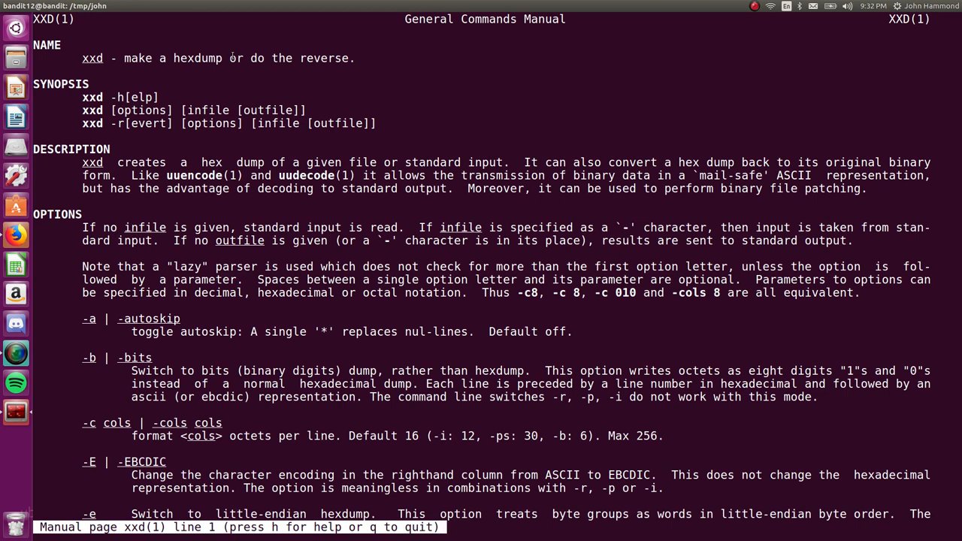
# - Reverse data.txt's hexdump with xxd -reverse into 'something' and confirm it is gzip data
pyautogui.doubleClick(178, 58)
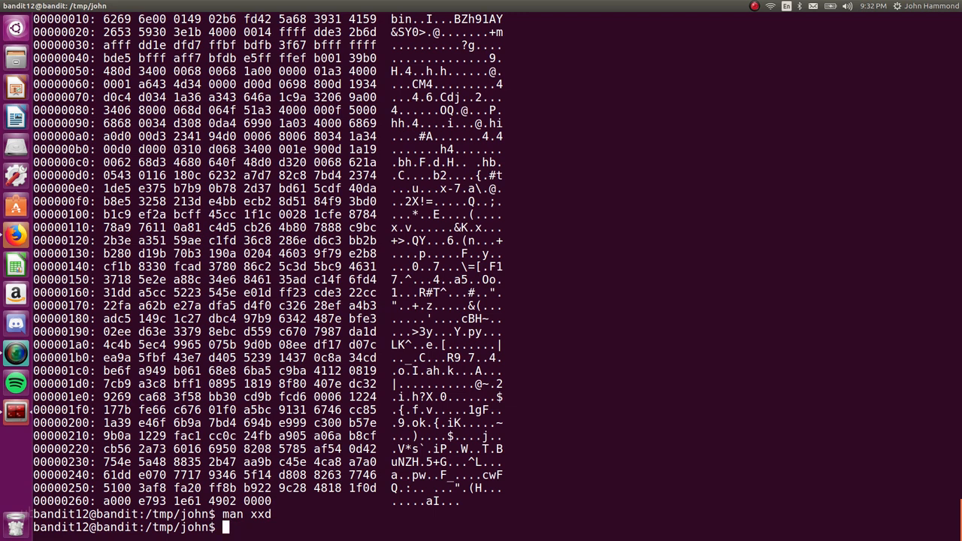
pyautogui.write('xxd -reverse')
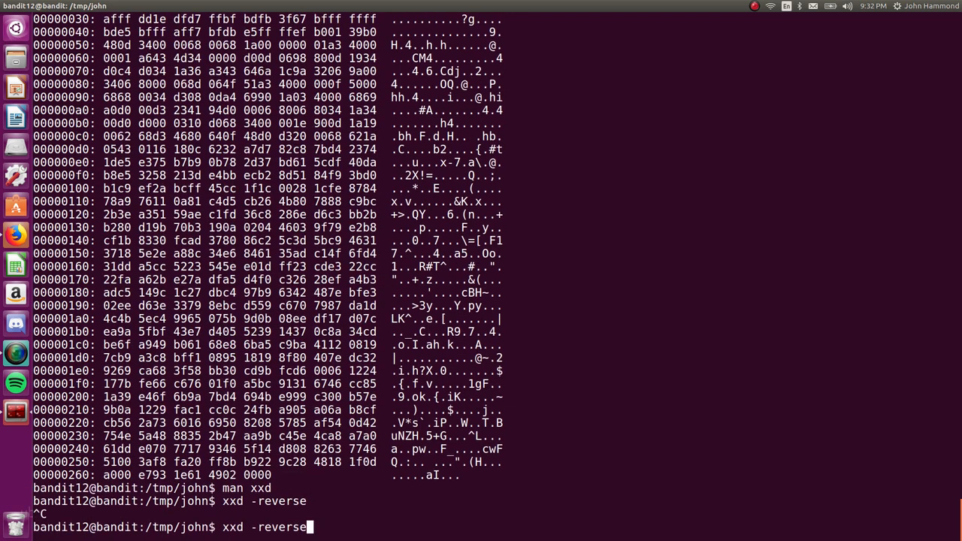
pyautogui.write('data.txt')
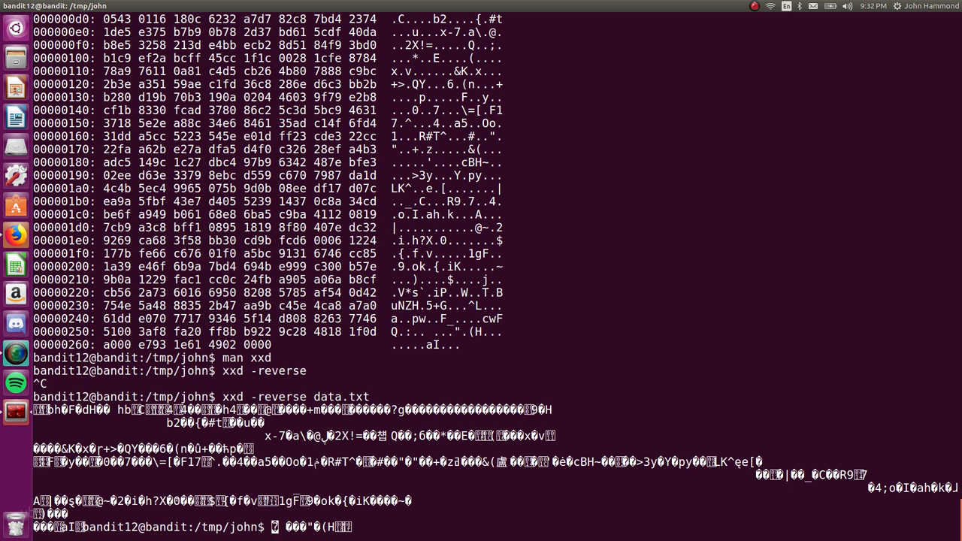
pyautogui.write('xxd -reverse data.txt')
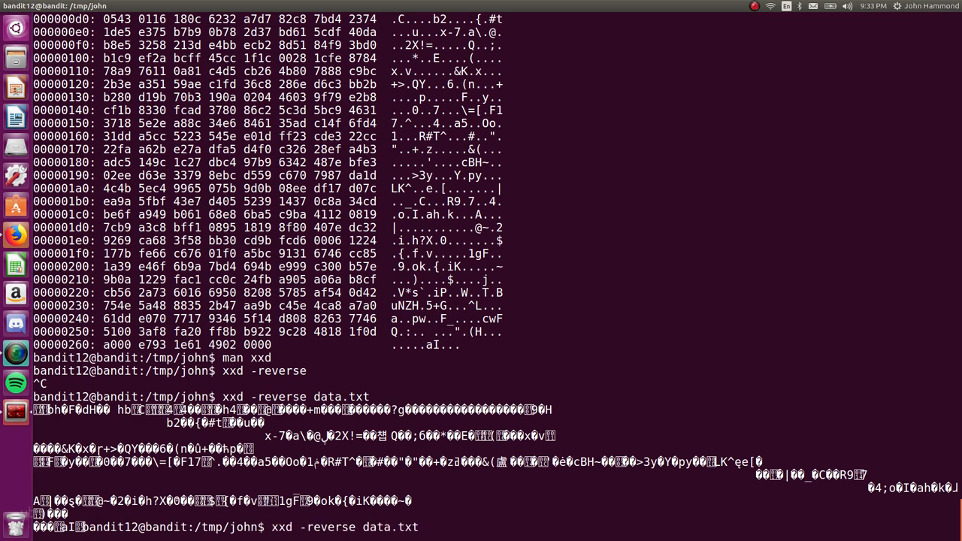
pyautogui.write('>')
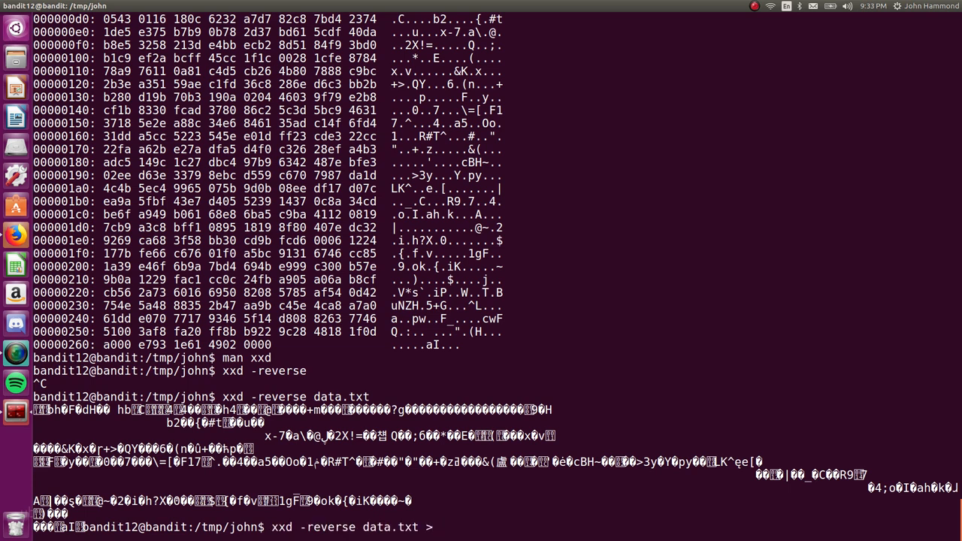
pyautogui.write('>')
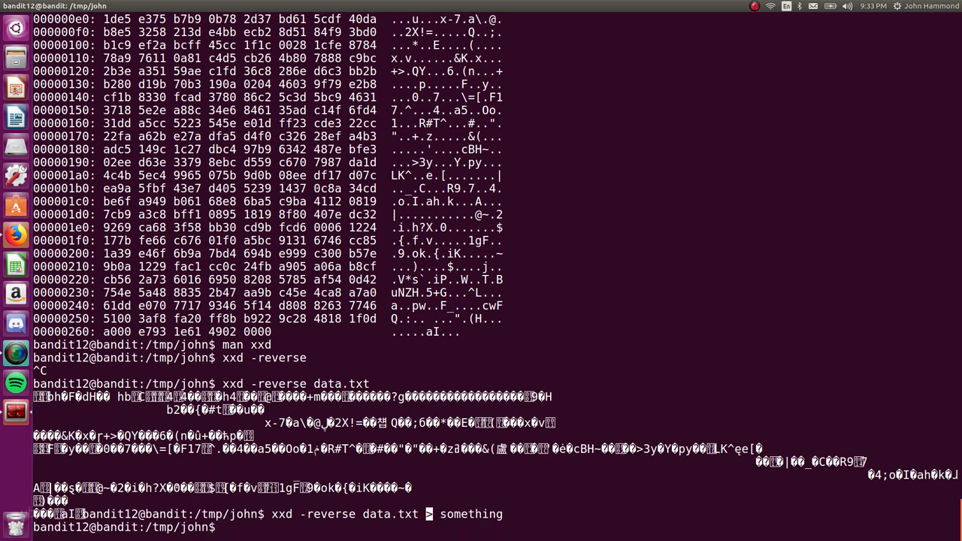
pyautogui.write('ls')
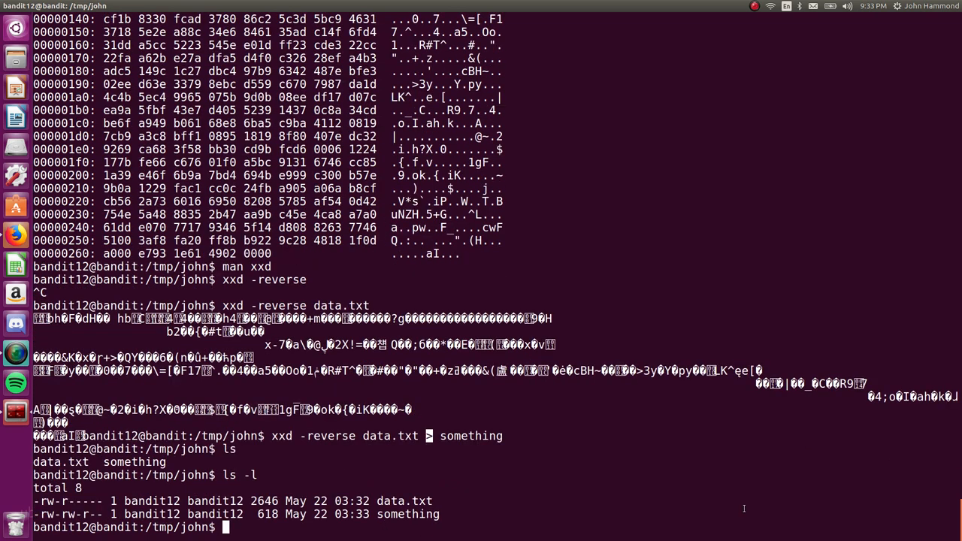
pyautogui.write('file something')
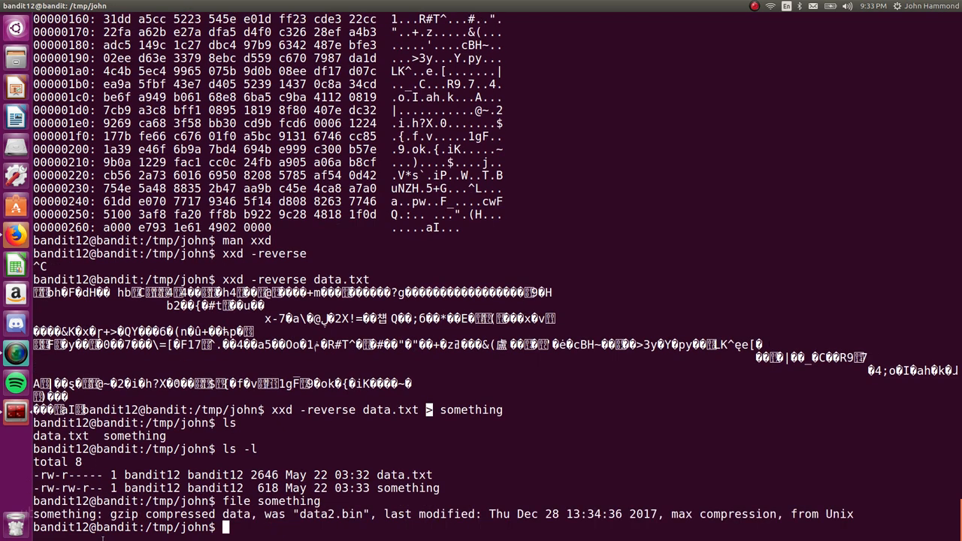
# - Try gunzip on the file 'something', which lacks a recognised suffix
pyautogui.doubleClick(123, 515)
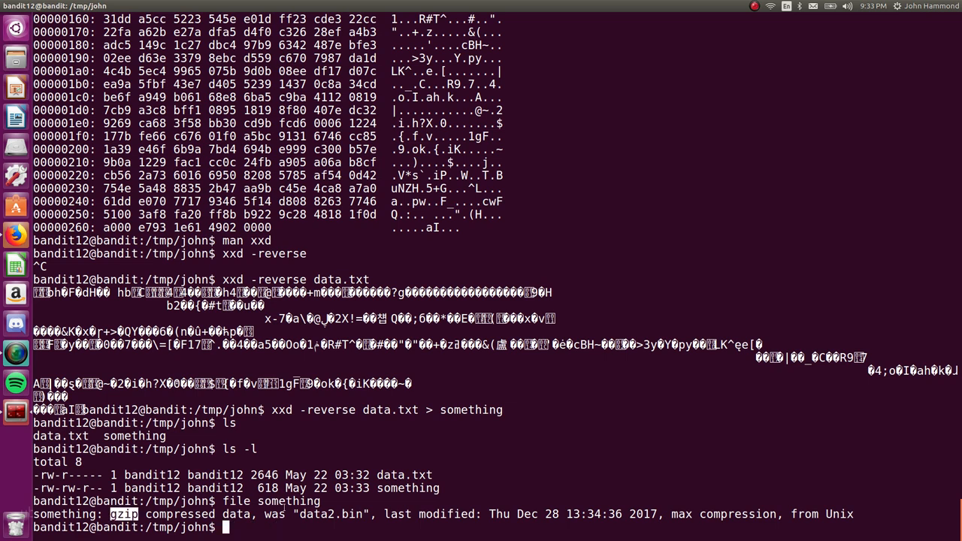
pyautogui.write('g')
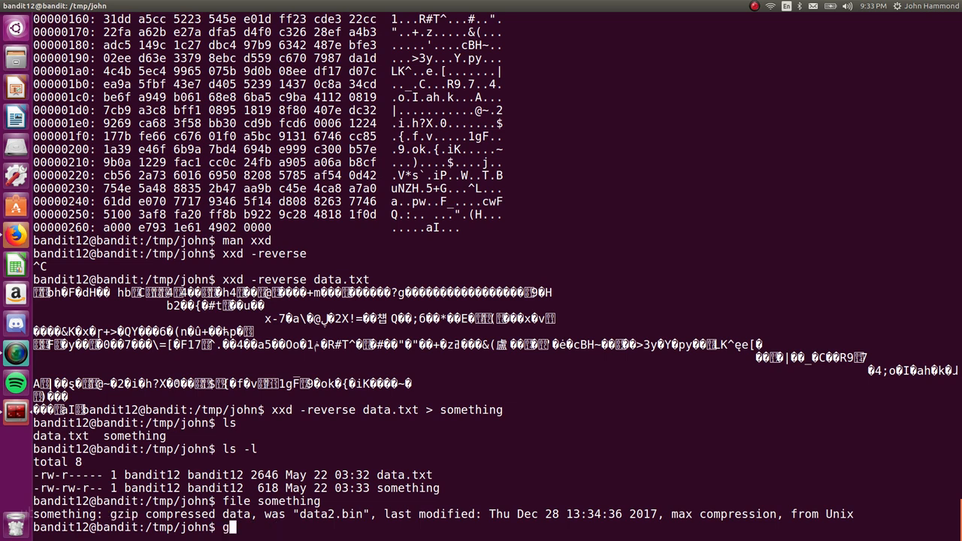
pyautogui.write('unzip')
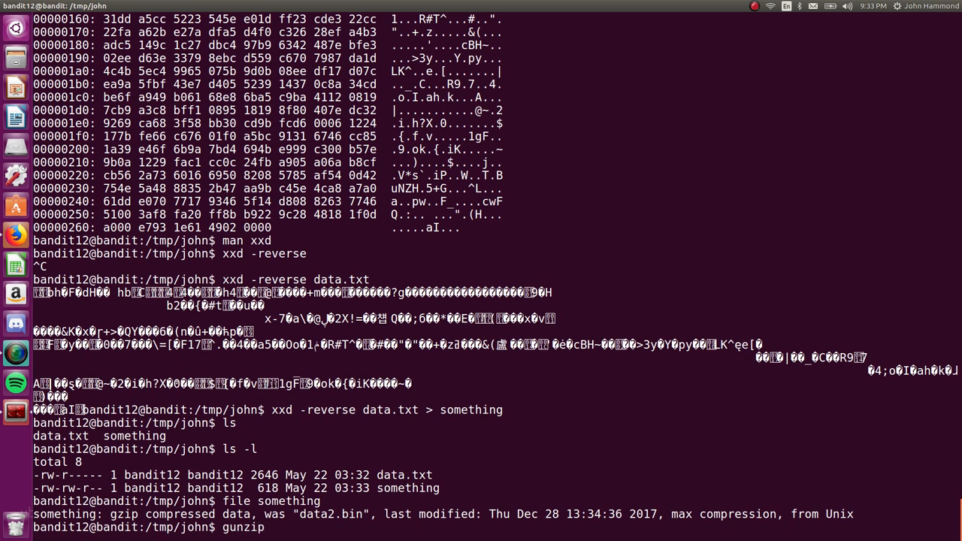
pyautogui.write('som')
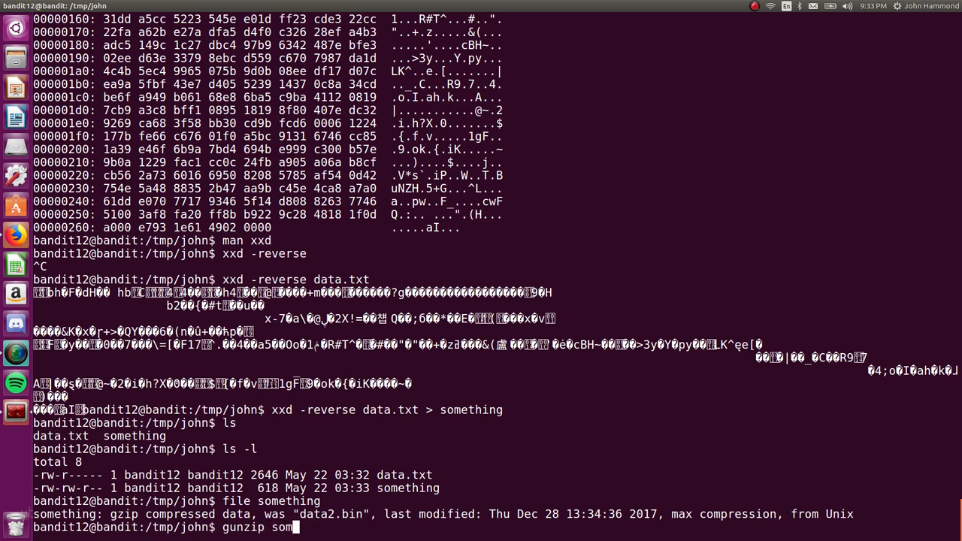
pyautogui.press('Return')
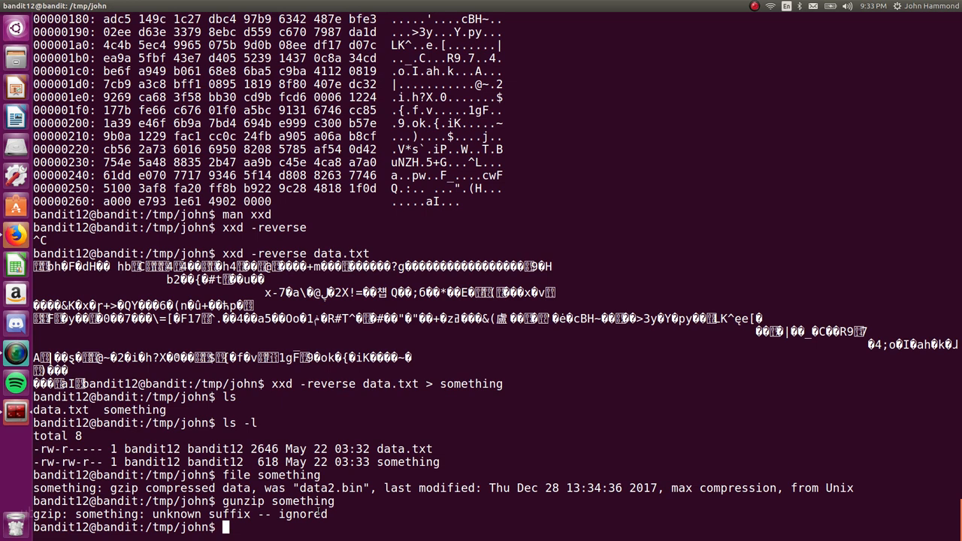
# - Rename 'something' to something.gzip and retry gunzip
pyautogui.write('m')
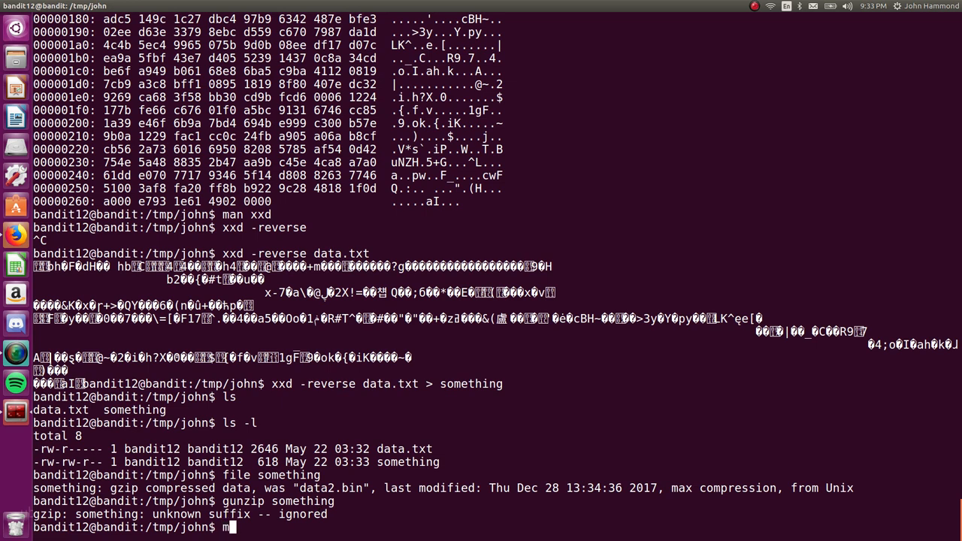
pyautogui.write('v something something.gzip')
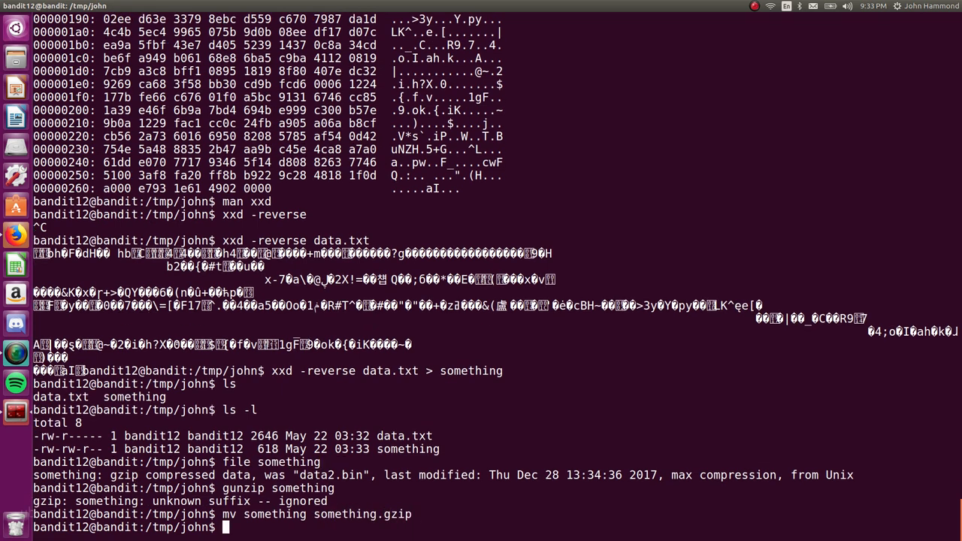
pyautogui.write('gunzip something.')
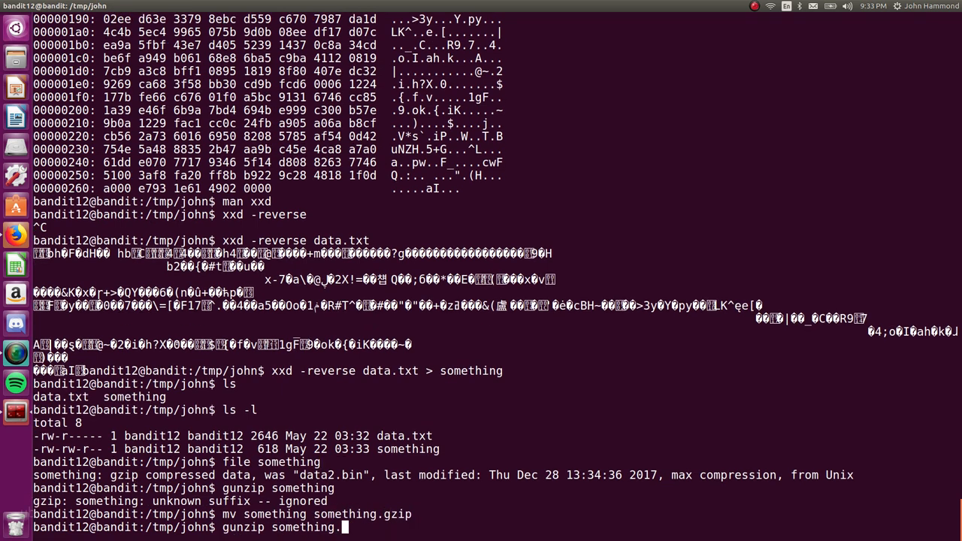
pyautogui.press('Return')
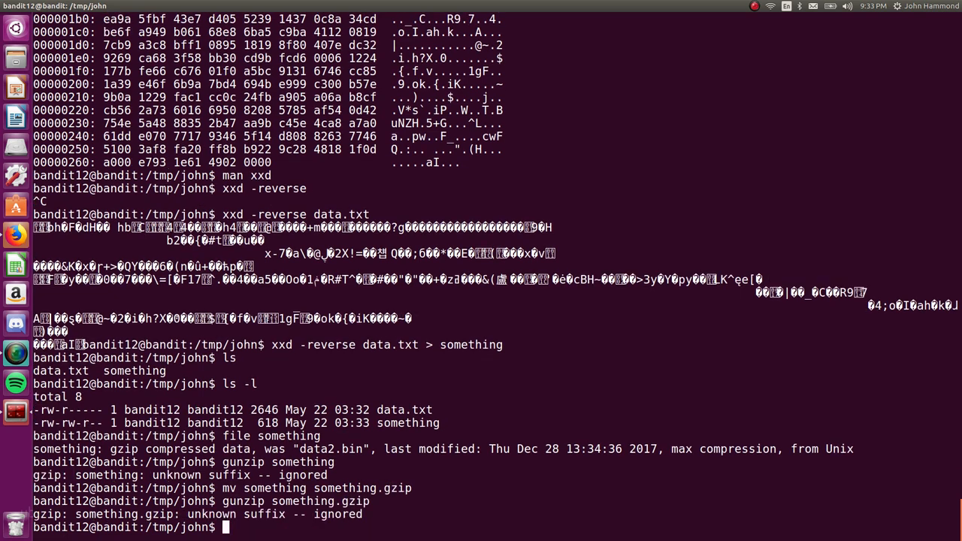
# - Rename something.gzip to something.gz
pyautogui.write('mv')
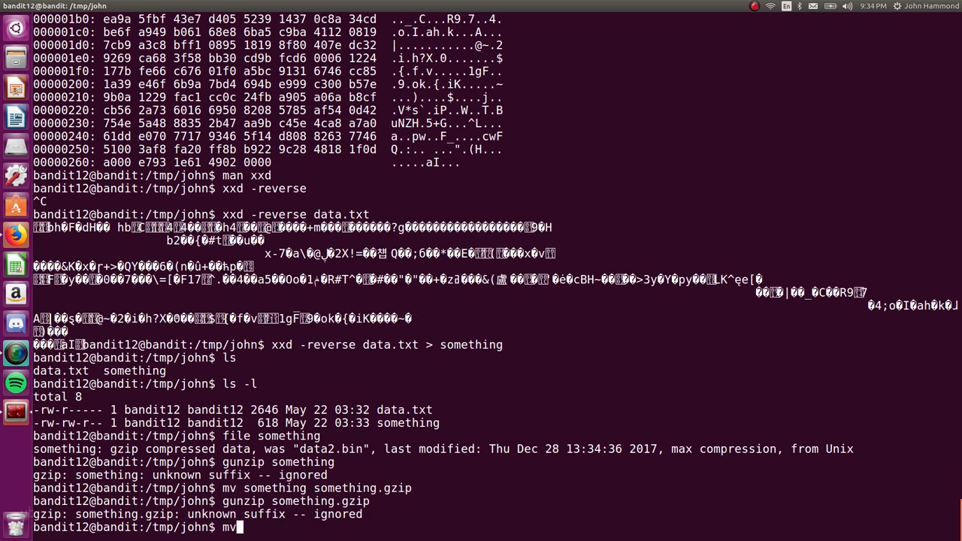
pyautogui.write('something.gzip')
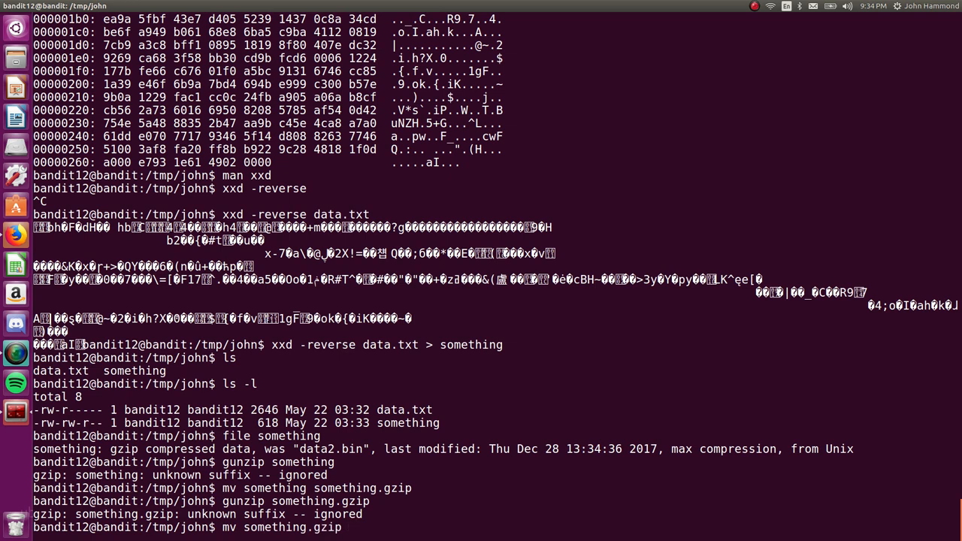
pyautogui.write('something.')
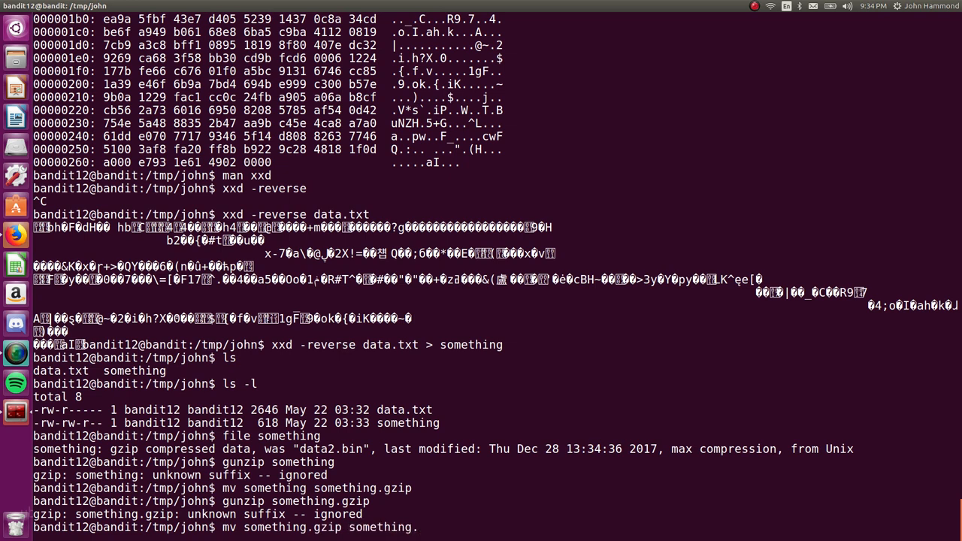
pyautogui.press('Return')
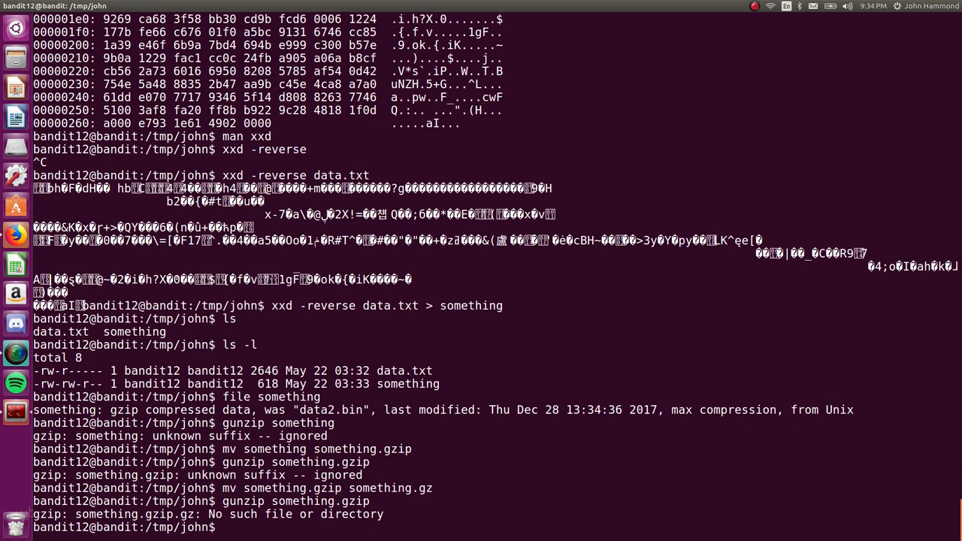
pyautogui.write('gunzip something.gzipls')
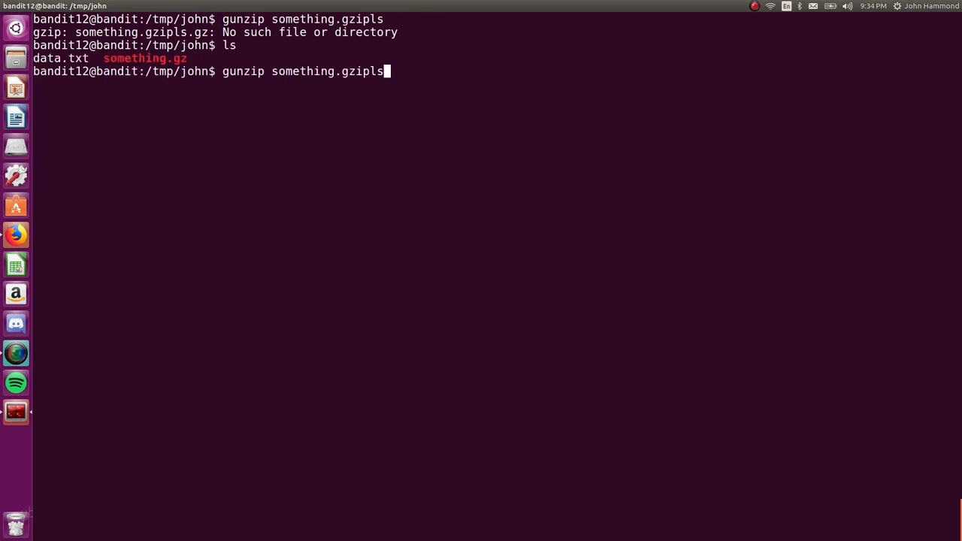
# - Gunzip something.gz, list the folder, and identify something as bzip2 compressed data
pyautogui.press('BackSpace')
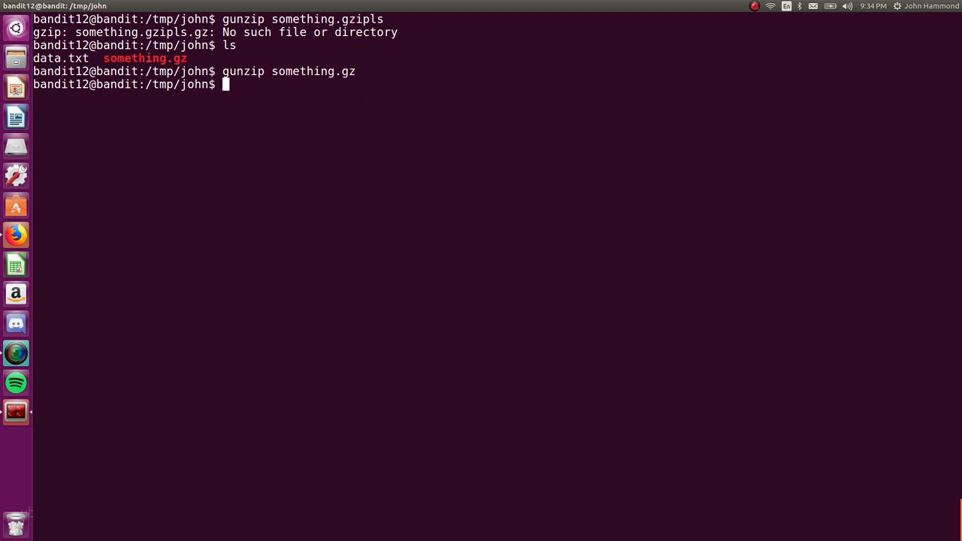
pyautogui.write('ls')
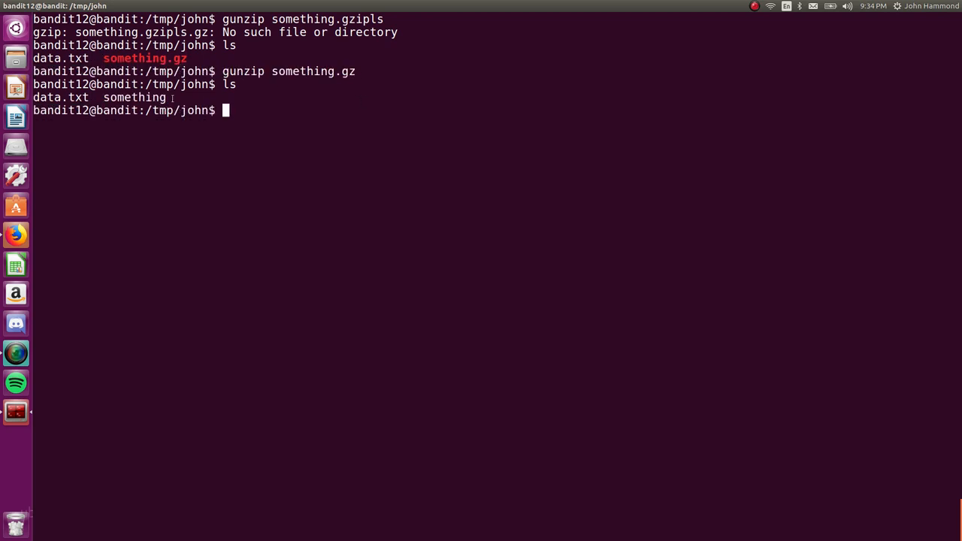
pyautogui.doubleClick(134, 98)
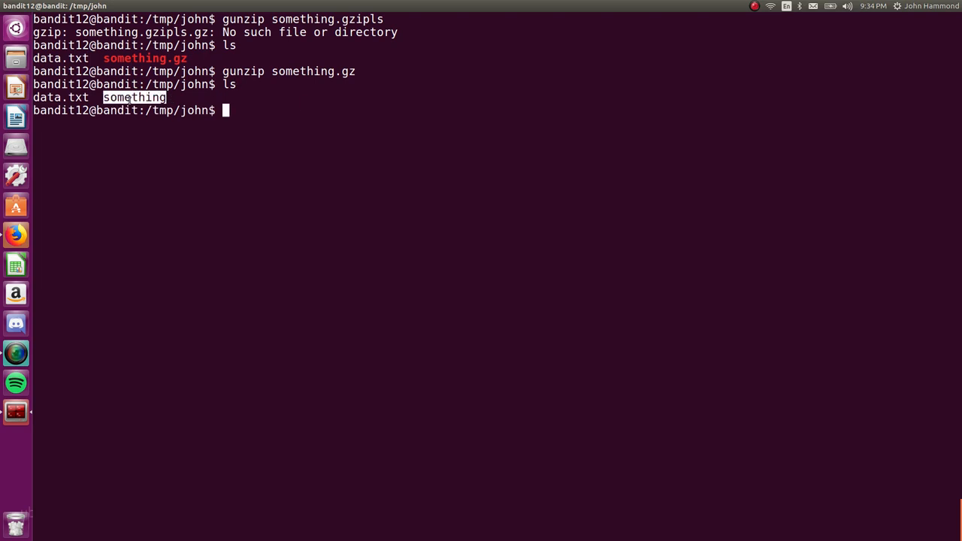
pyautogui.write('file something')
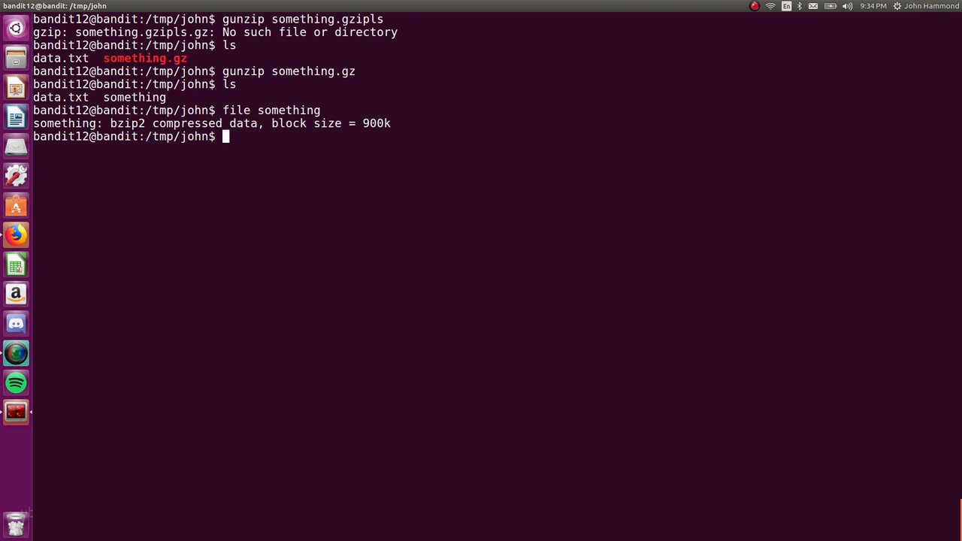
# - Bunzip2 something into something.out, identify it as gzip data, and rename it something.gz
pyautogui.write('bunzip2 something')
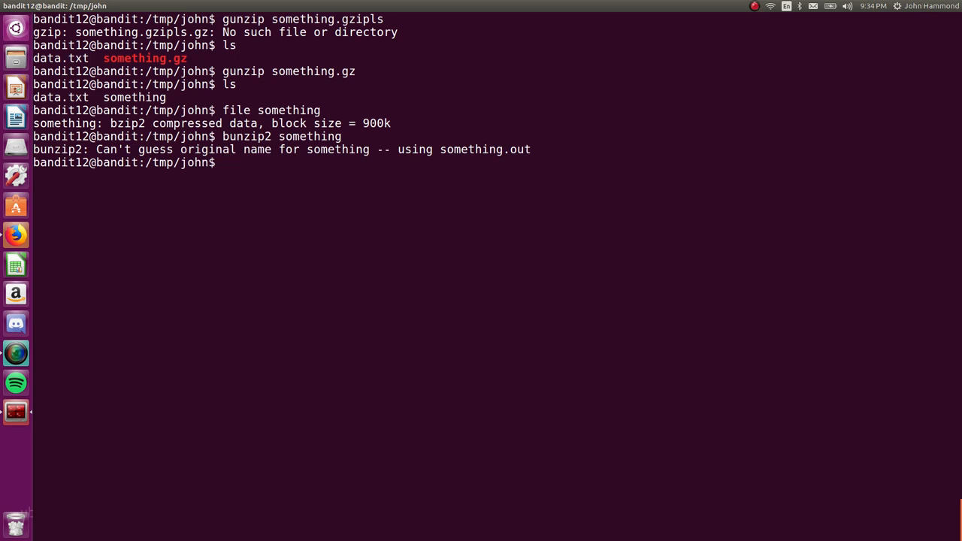
pyautogui.write('ls')
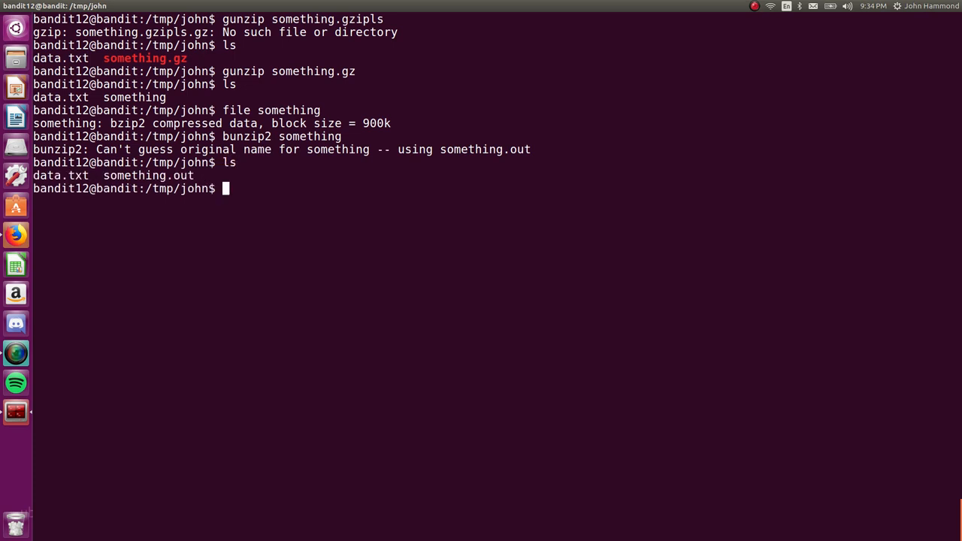
pyautogui.write('cat')
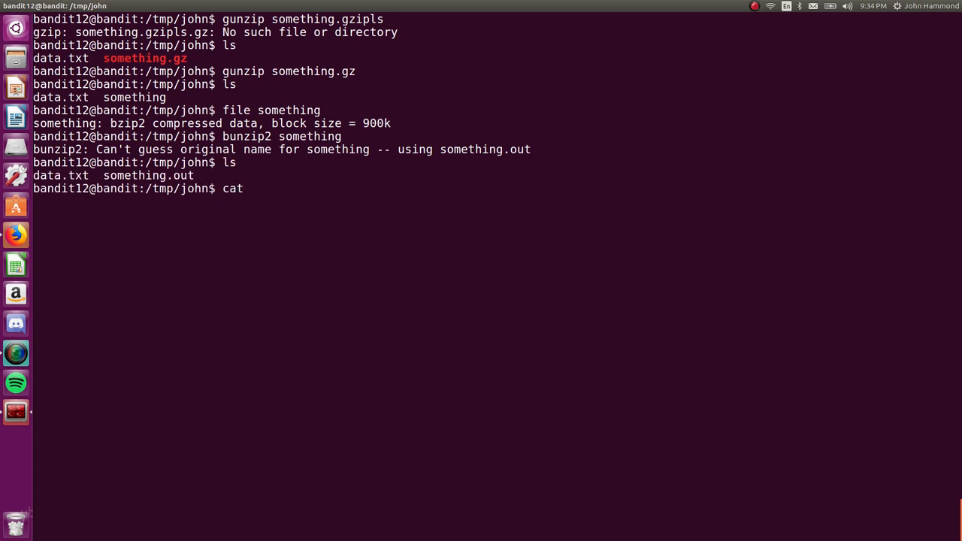
pyautogui.write('file something.out')
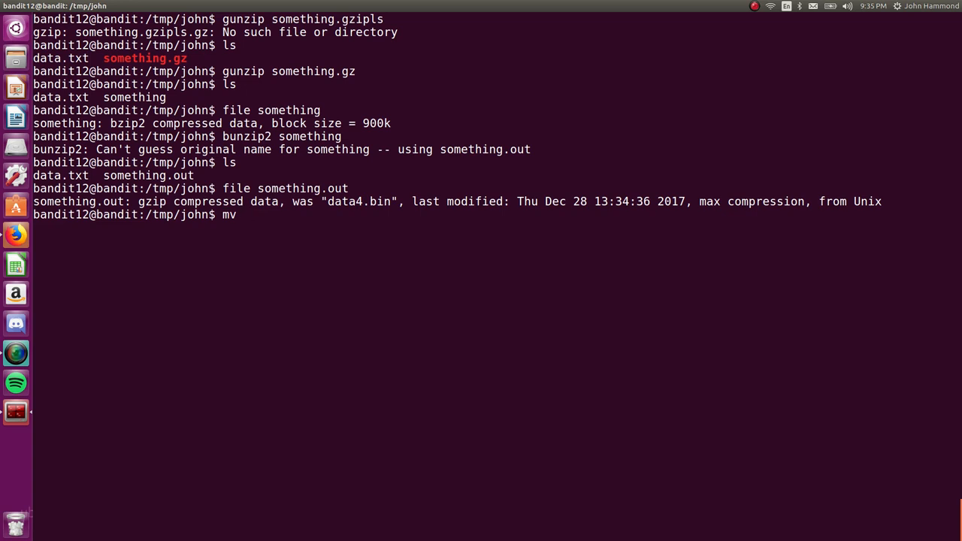
pyautogui.write('something.out something.gz')
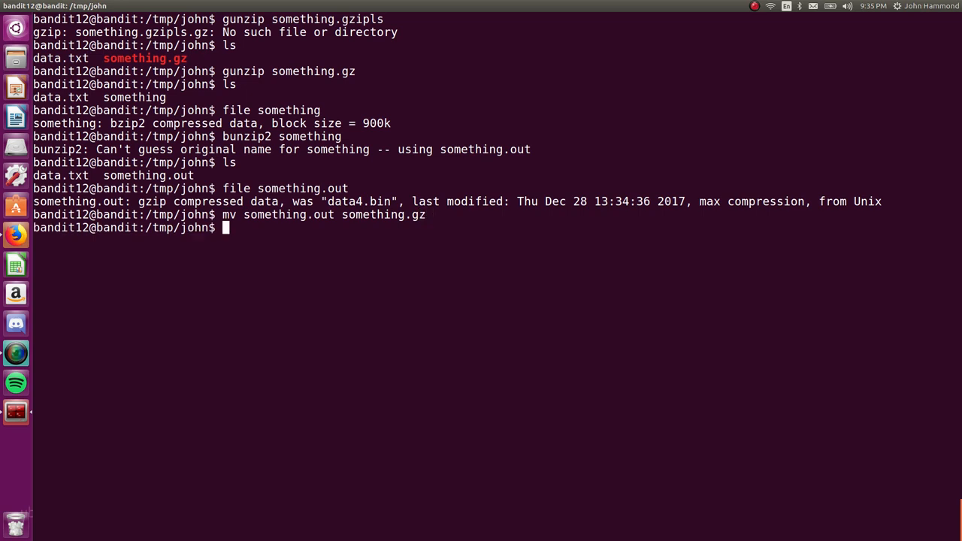
pyautogui.write('gunzip something.gz')
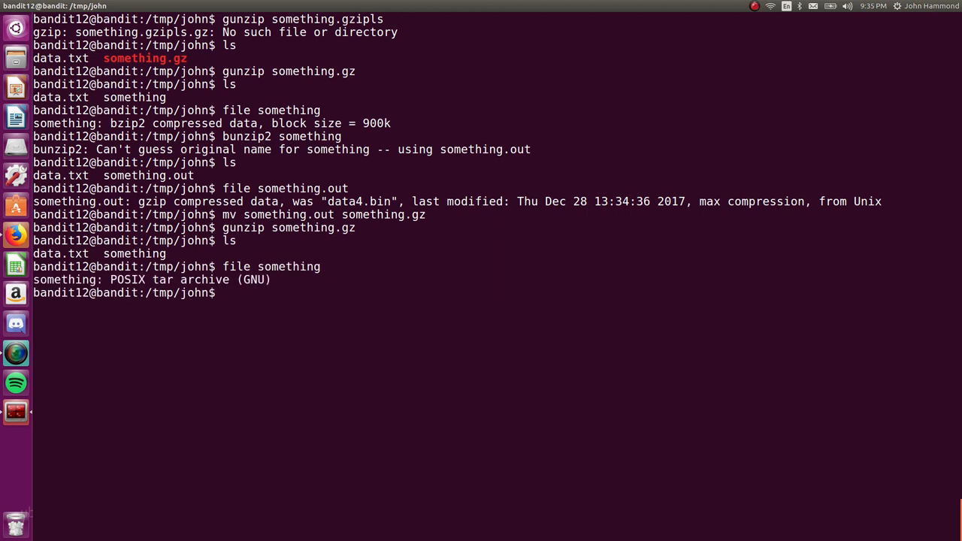
# - Point out the POSIX tar archive type of something and read the tar manual page
pyautogui.doubleClick(126, 279)
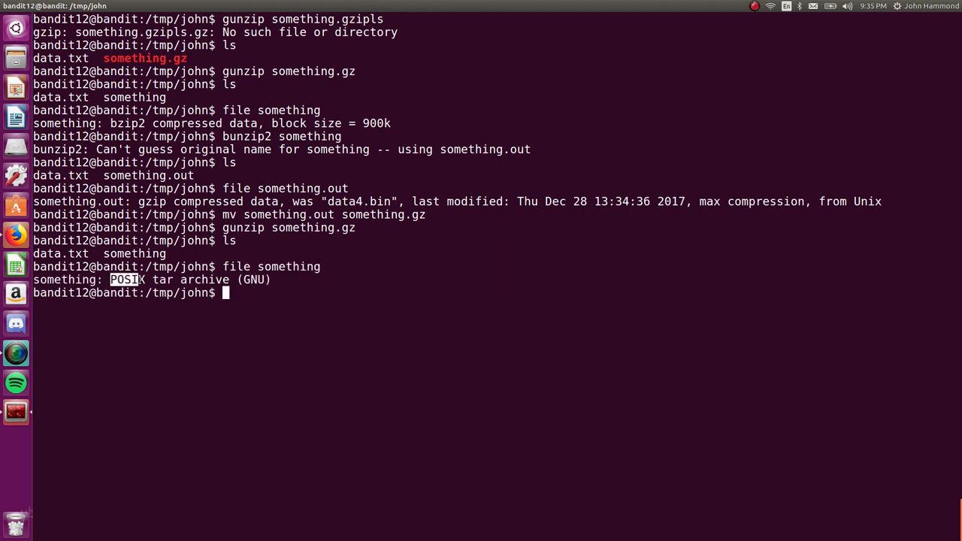
pyautogui.write('man tar')
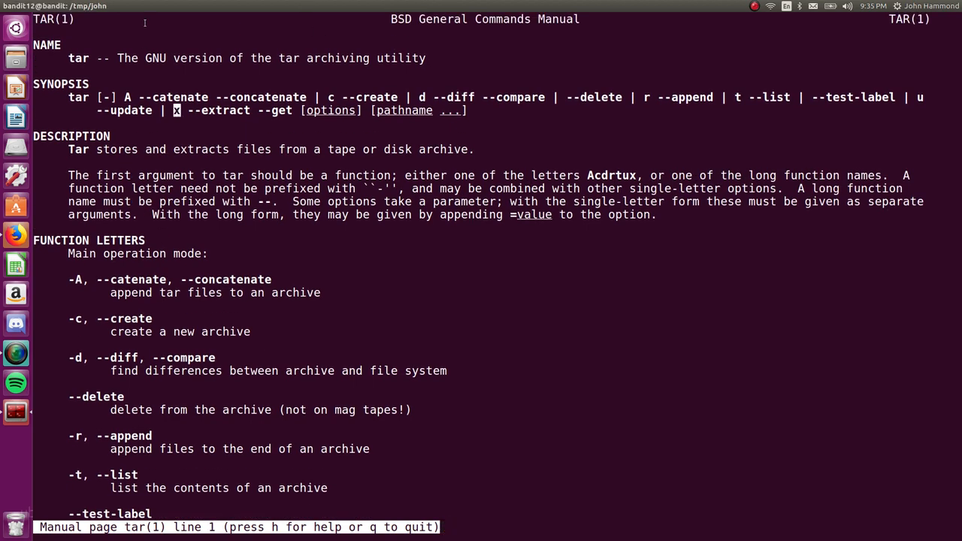
pyautogui.press('q')
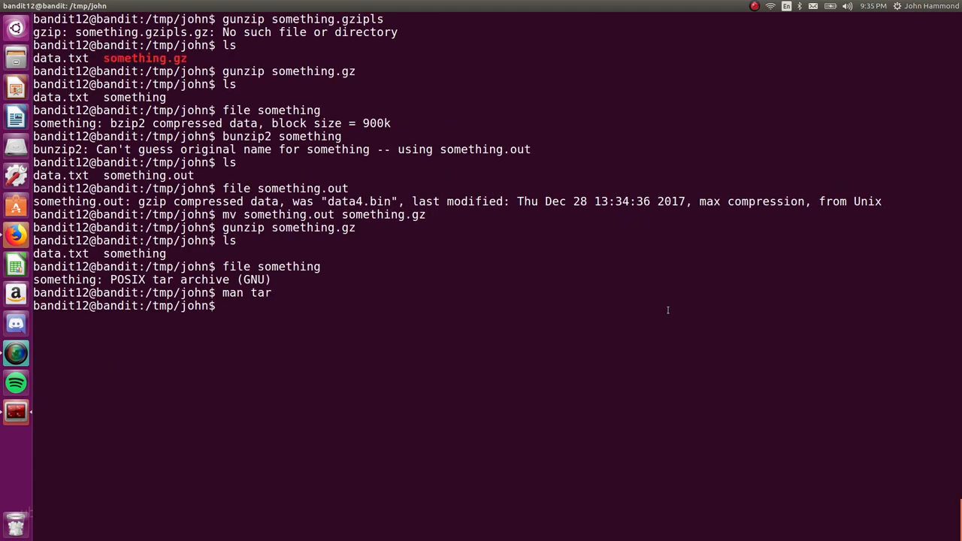
# - Extract something with tar x and confirm data5.bin is another POSIX tar archive
pyautogui.write('tar x so,')
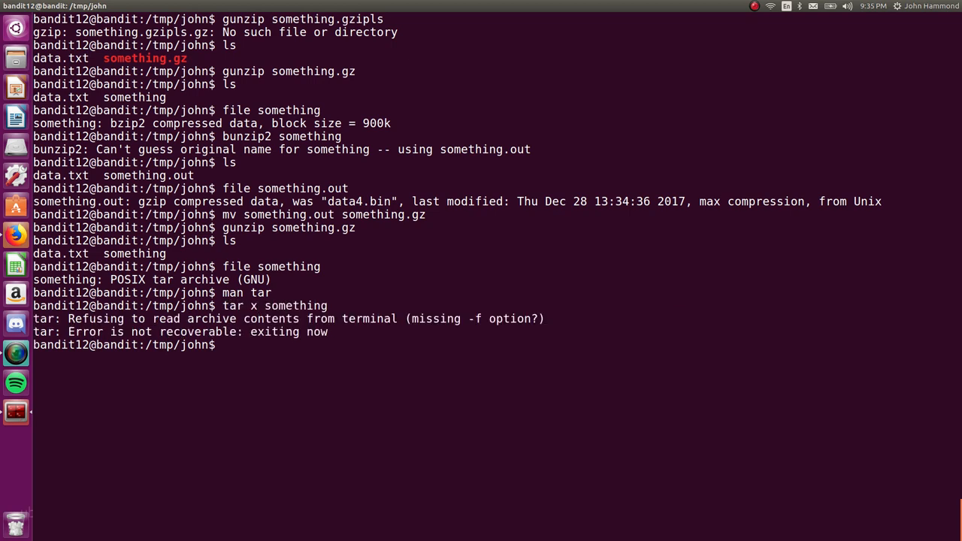
pyautogui.write('tar x something')
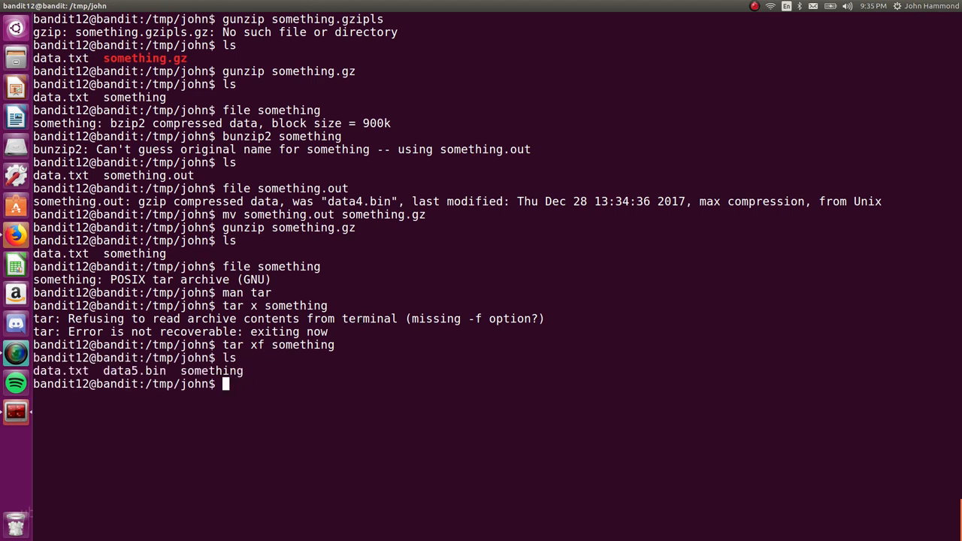
pyautogui.write('file *')
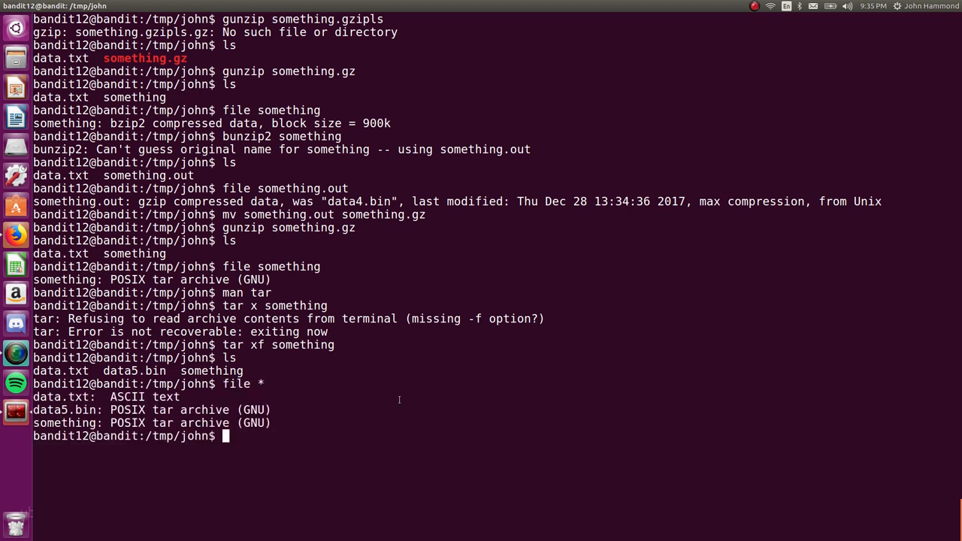
pyautogui.moveTo(77, 410)
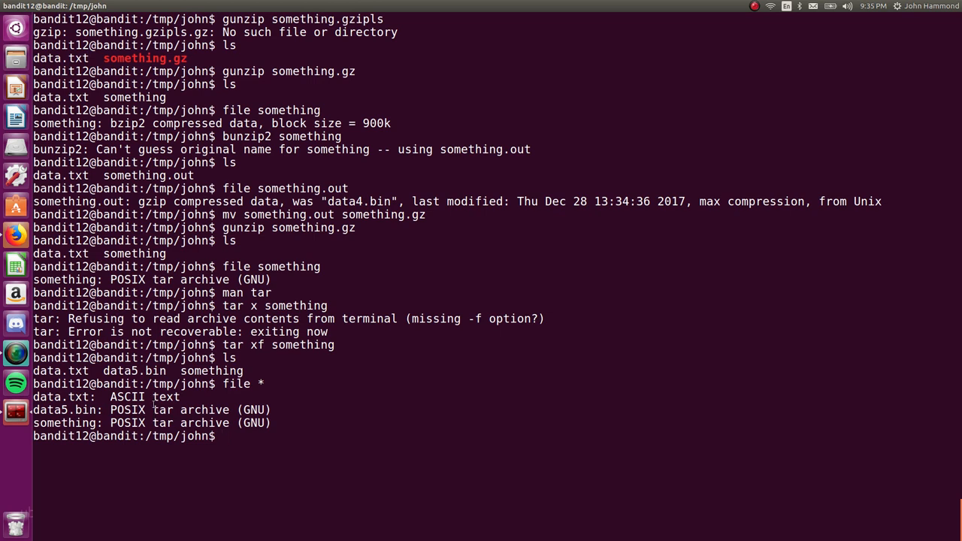
# - Extract data5.bin with tar xvf and identify the resulting data6.bin as bzip2 data
pyautogui.write('tar')
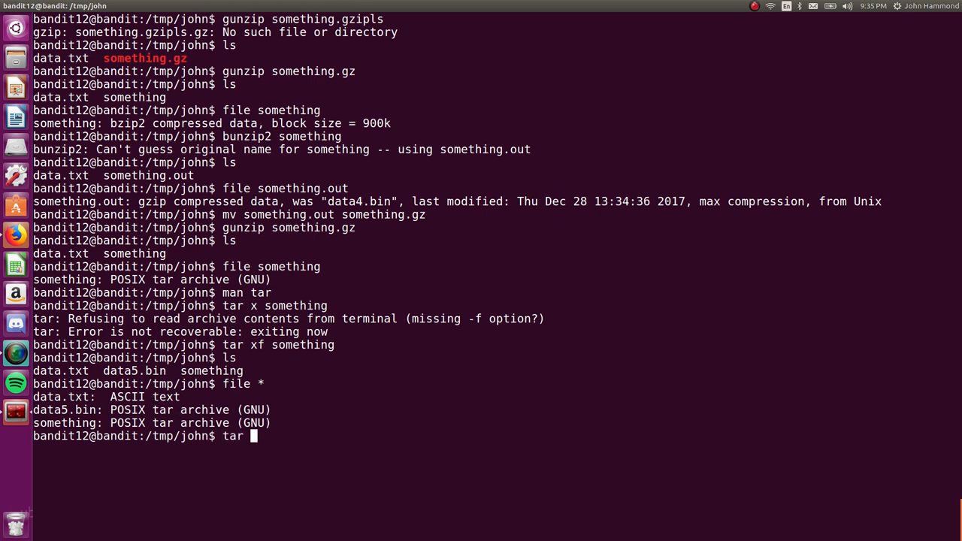
pyautogui.write('x')
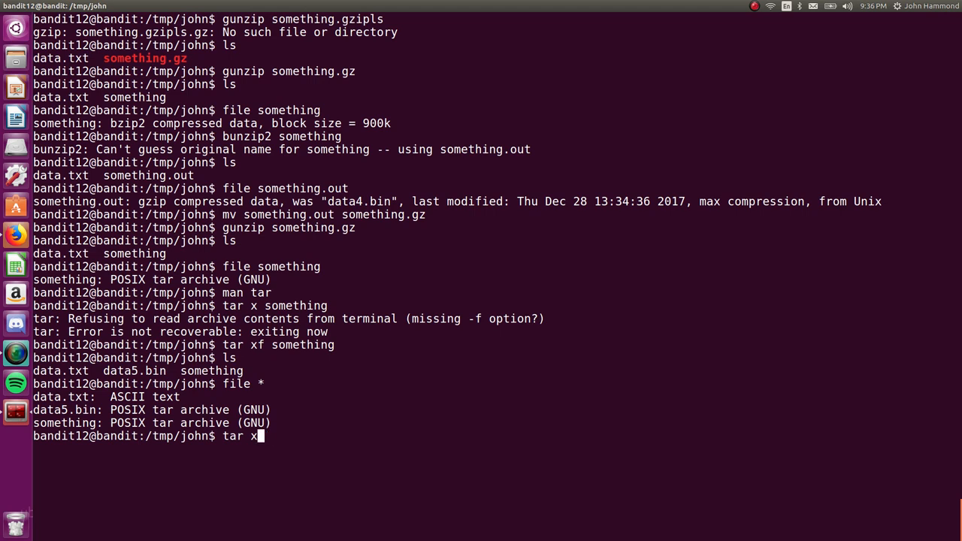
pyautogui.write('v')
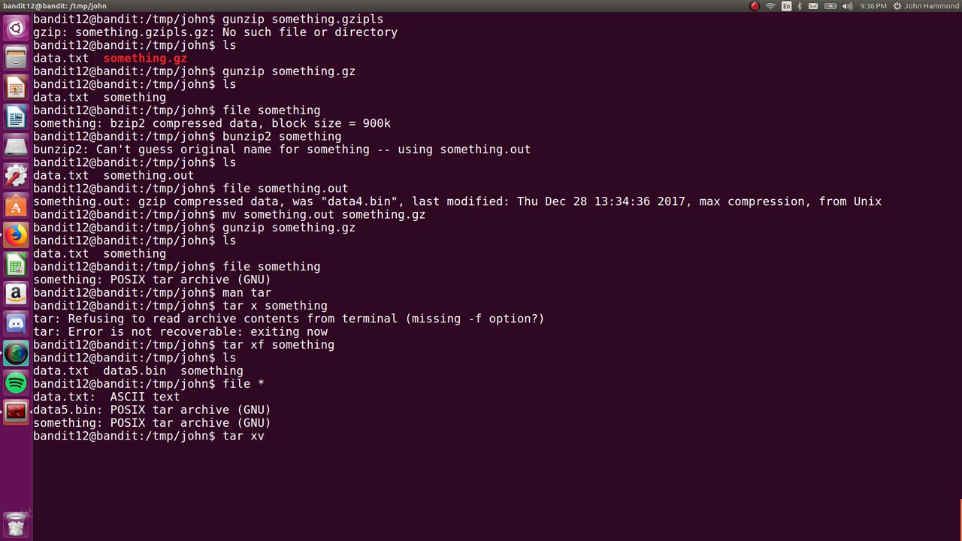
pyautogui.write('f')
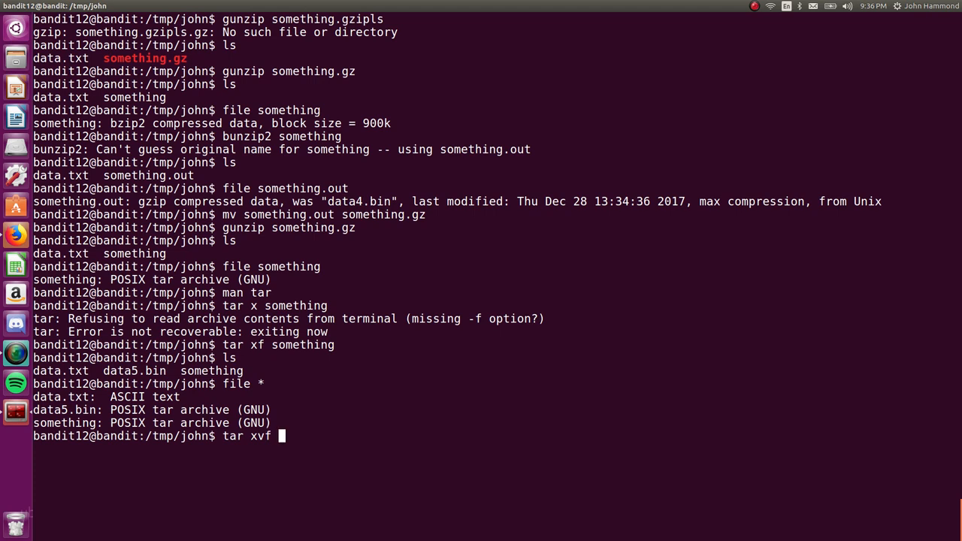
pyautogui.write('data')
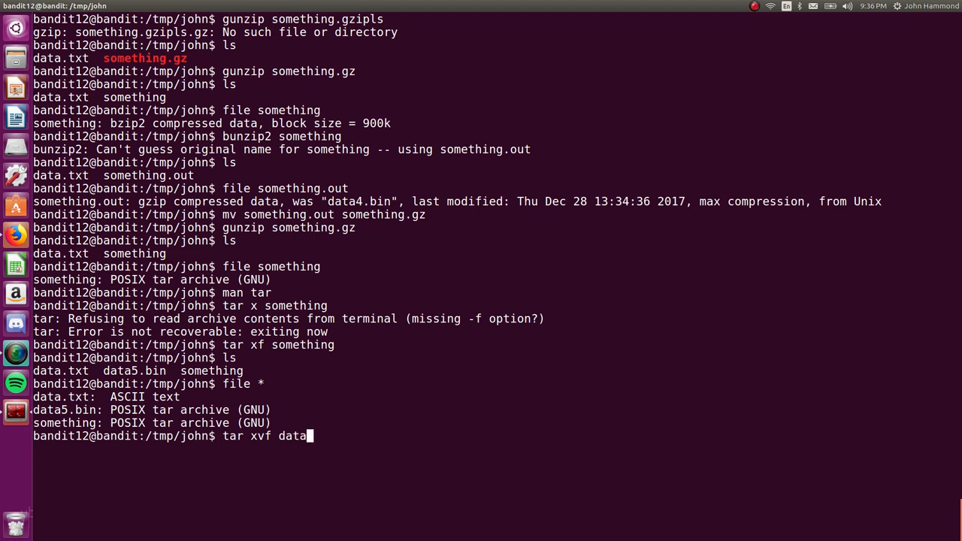
pyautogui.write('5.bin')
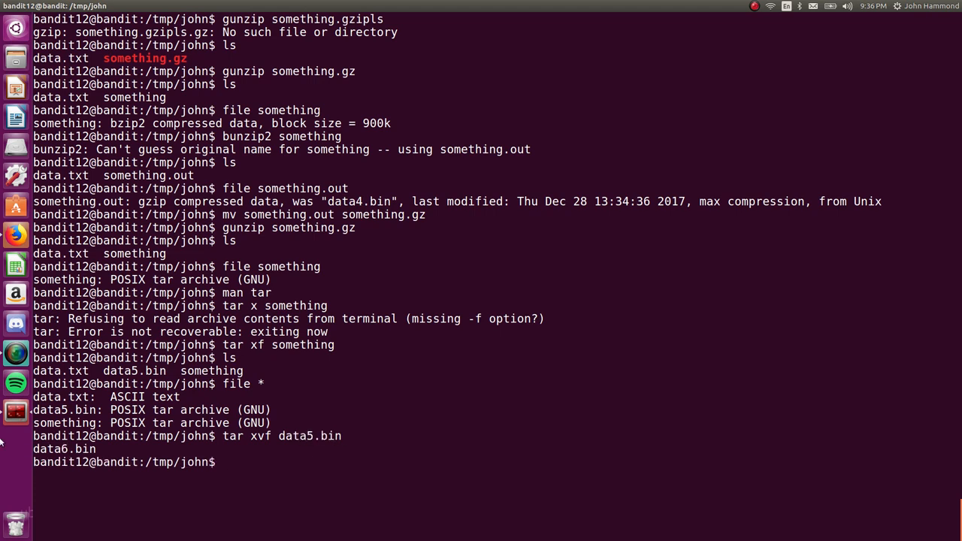
pyautogui.write('f')
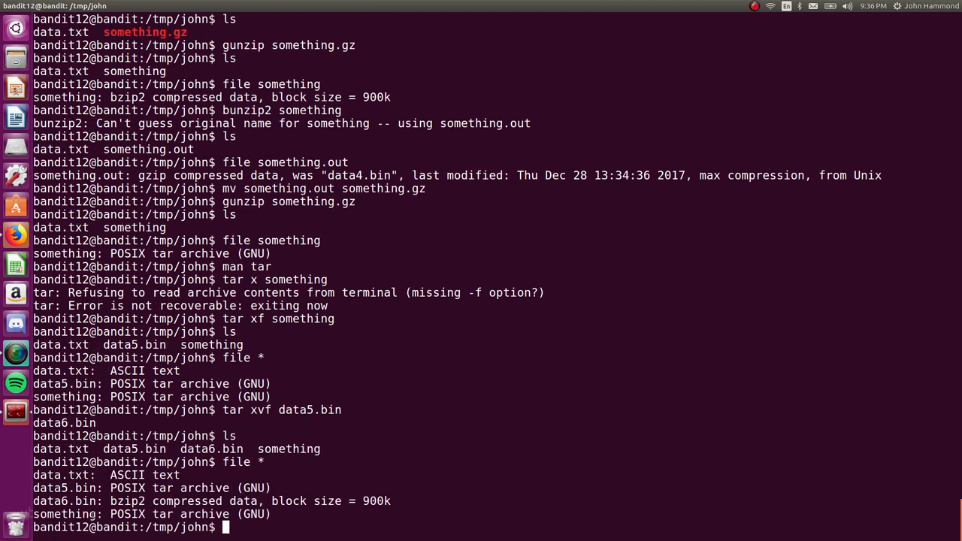
pyautogui.write('bunzip2 data')
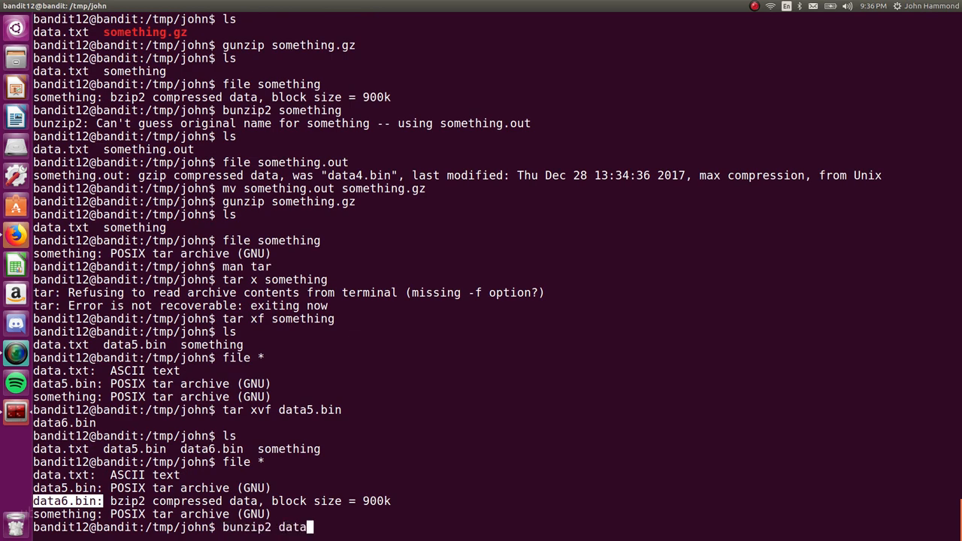
# - Unpack data6.bin through bzip2, tar and gzip layers into ASCII data8.bin showing the password
pyautogui.write('6.bin')
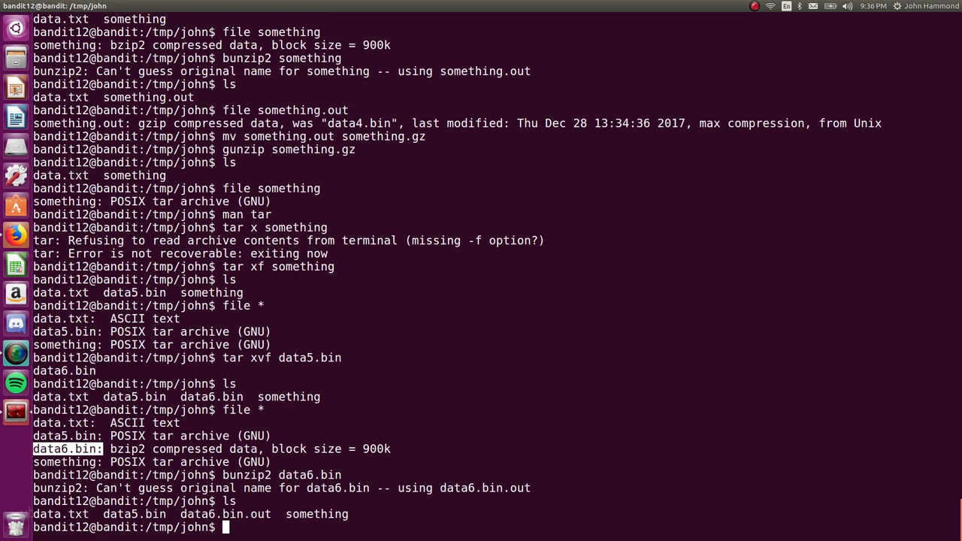
pyautogui.write('file *')
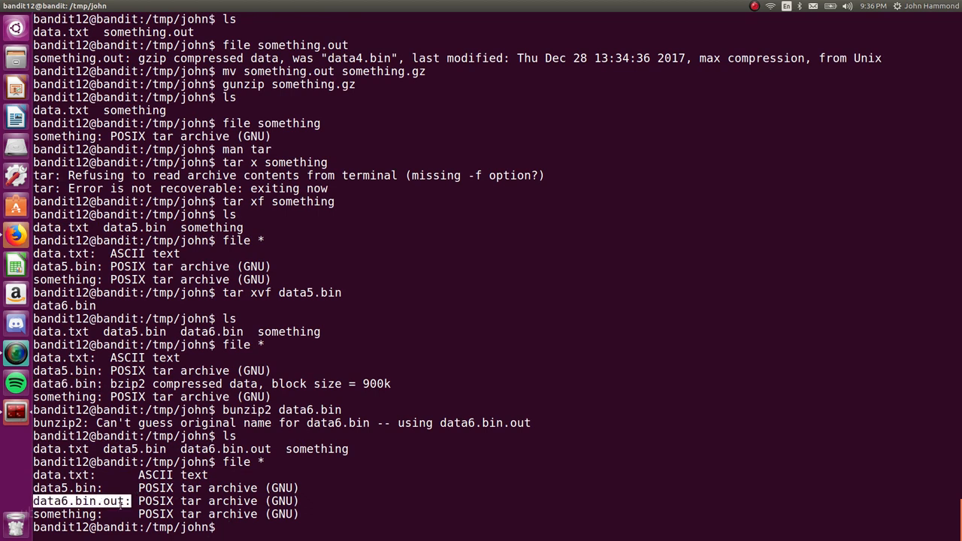
pyautogui.write('tar xvf data6.bin.out')
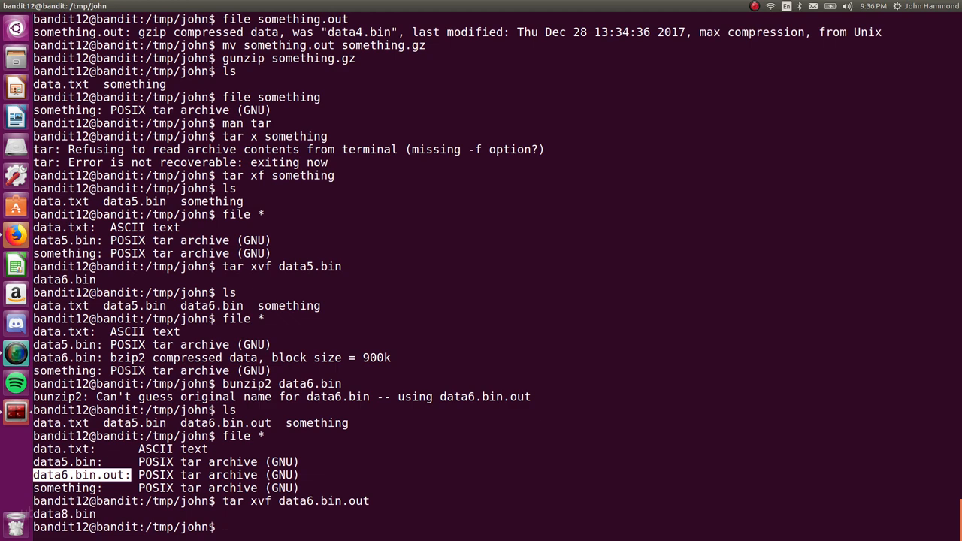
pyautogui.write('file data')
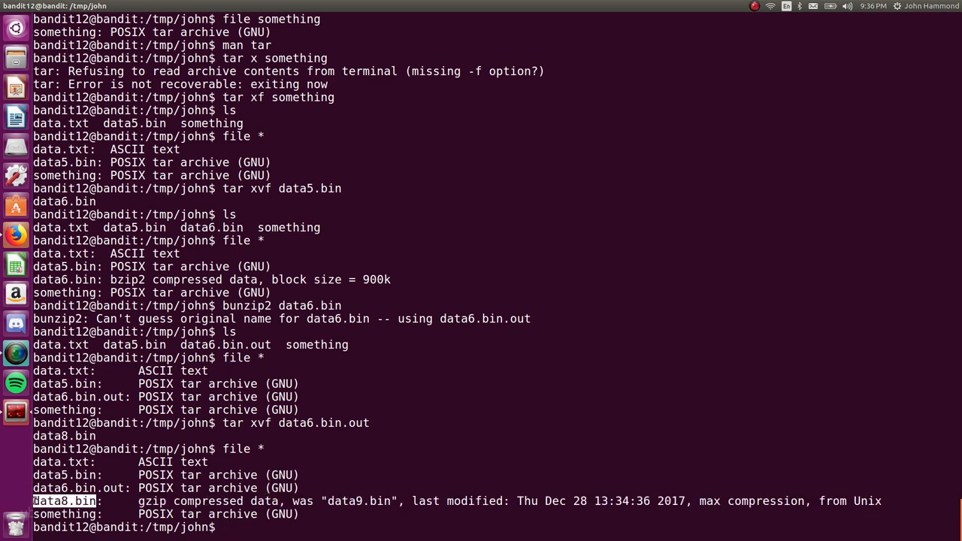
pyautogui.write('mv data8.bin data8.bin')
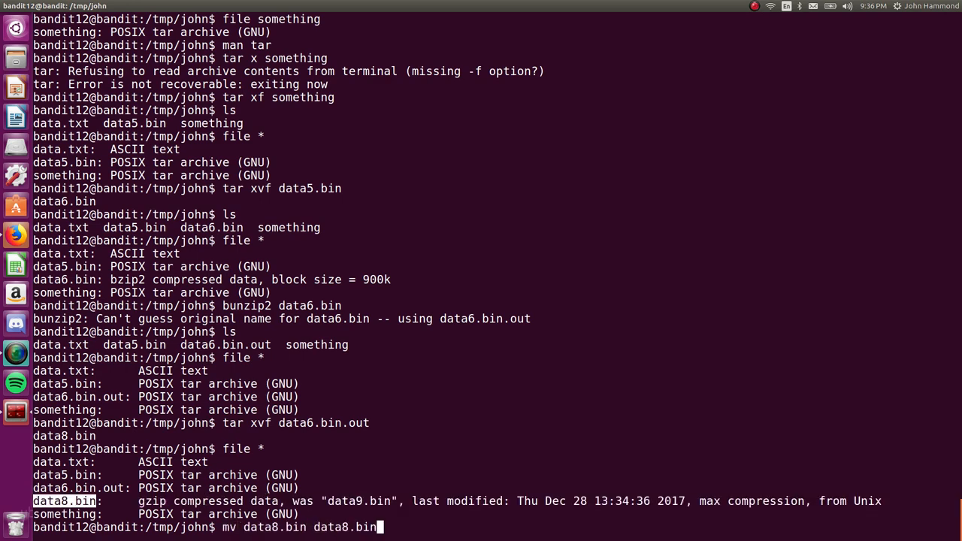
pyautogui.write('.gz')
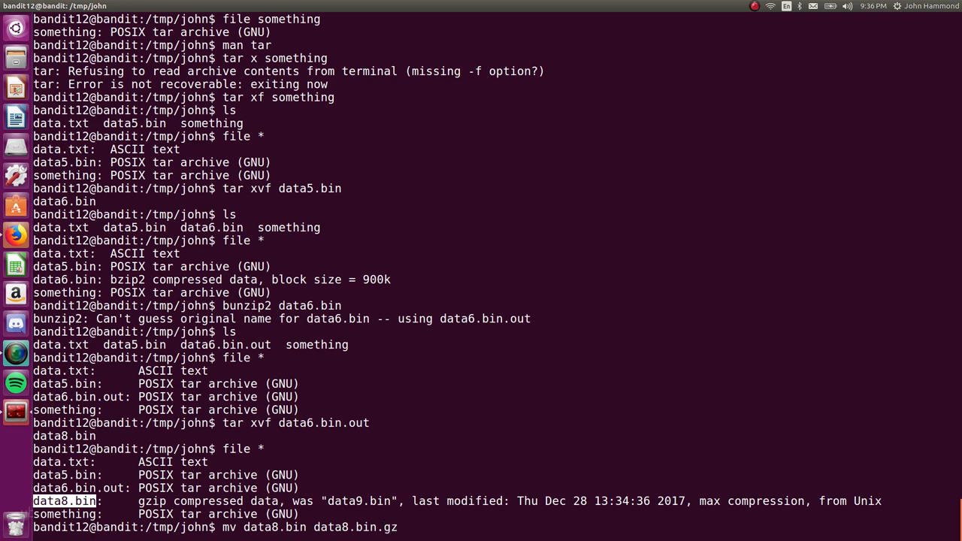
pyautogui.write('gunzip data8.bi')
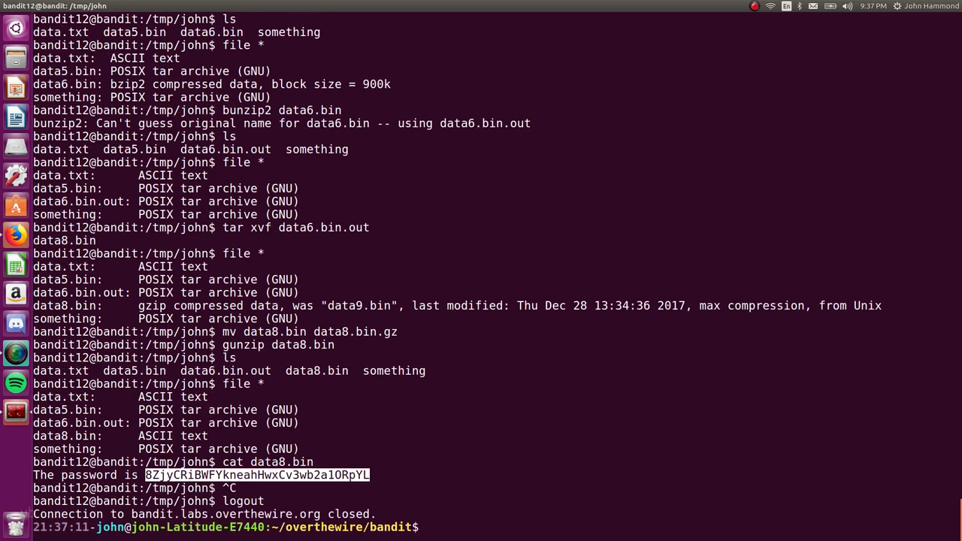
# - Save the password to a local bandit13 file with nano, then run an sshpass SSH login
pyautogui.write('nano bandit13')
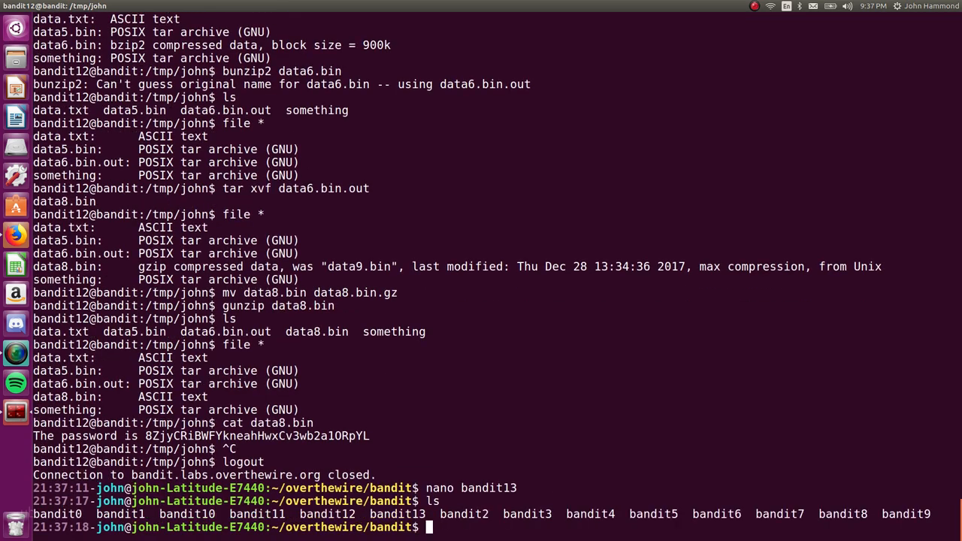
pyautogui.write('sshpass -p `cat bandit12` ssh bandit12@bandit.labs.overthewire.org -p 2220')
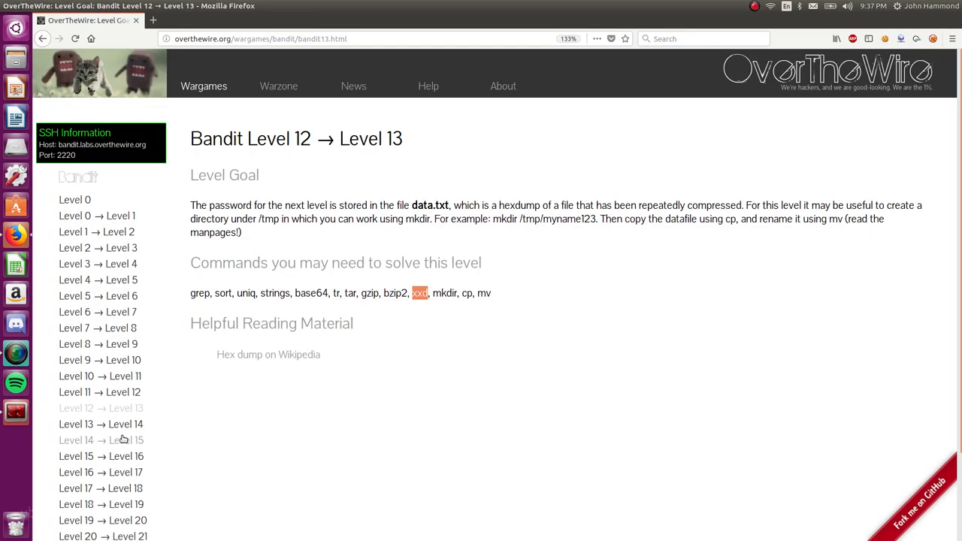
# - Read the Level 13 → Level 14 goal page about logging in with a private SSH key
pyautogui.click(101, 424)
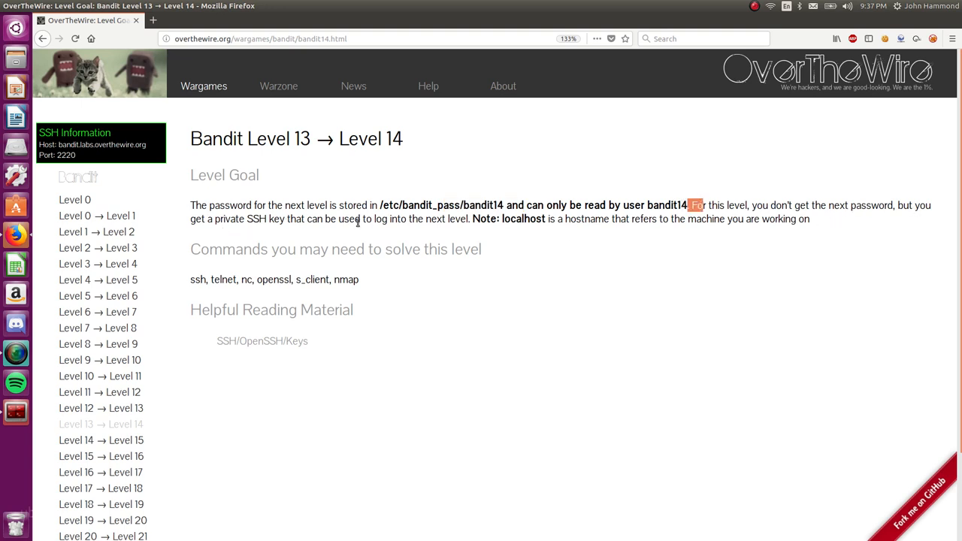
pyautogui.moveTo(493, 218)
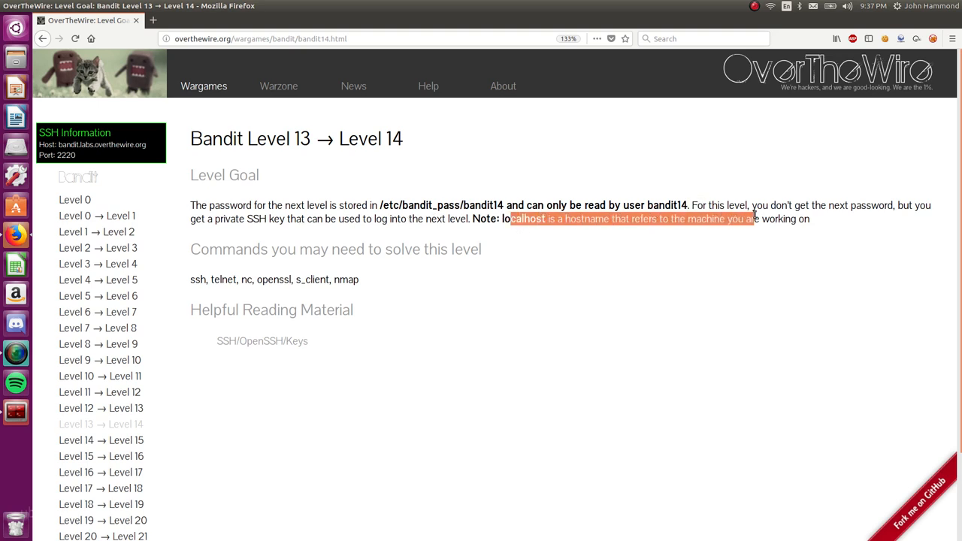
pyautogui.click(594, 314)
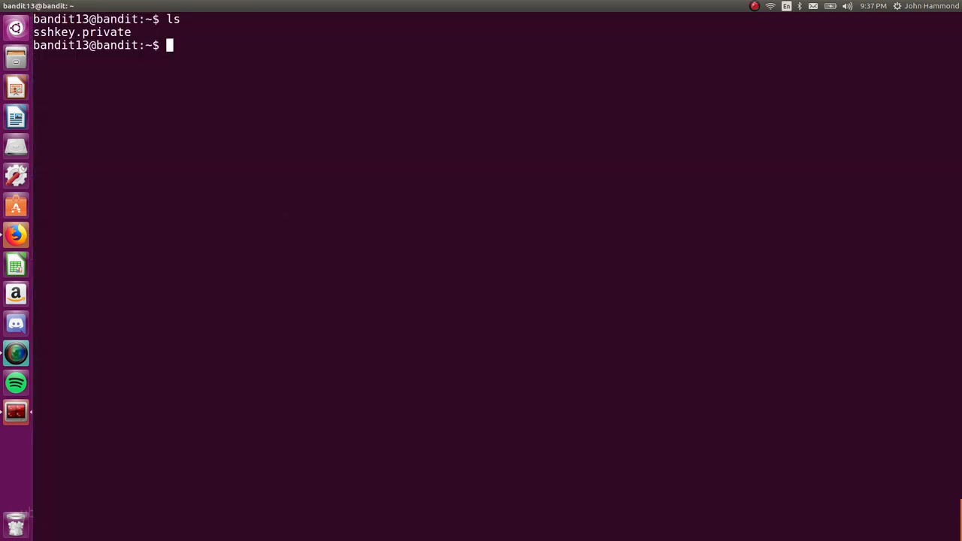
# - Highlight sshkey.private's owner bandit14, group bandit13 and group read permission in the listing
pyautogui.write('file')
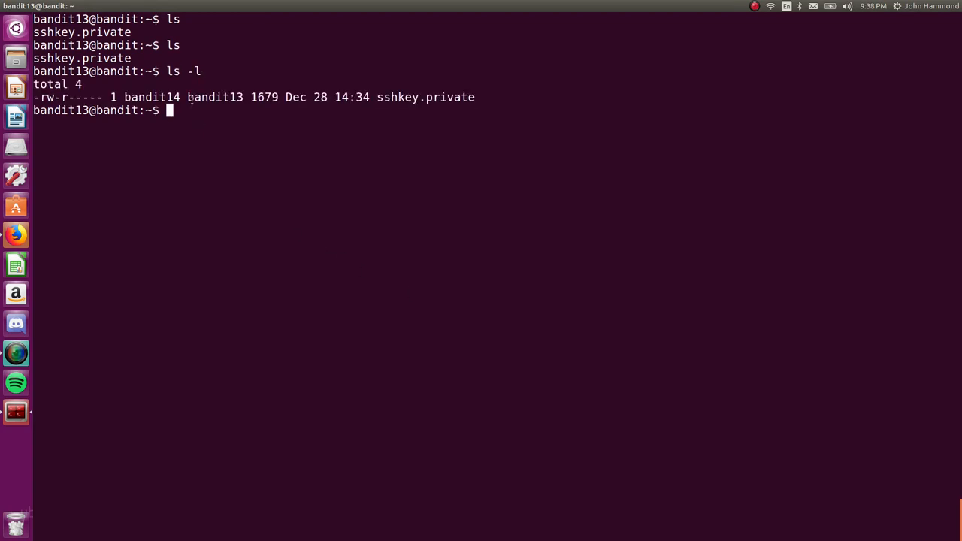
pyautogui.doubleClick(215, 97)
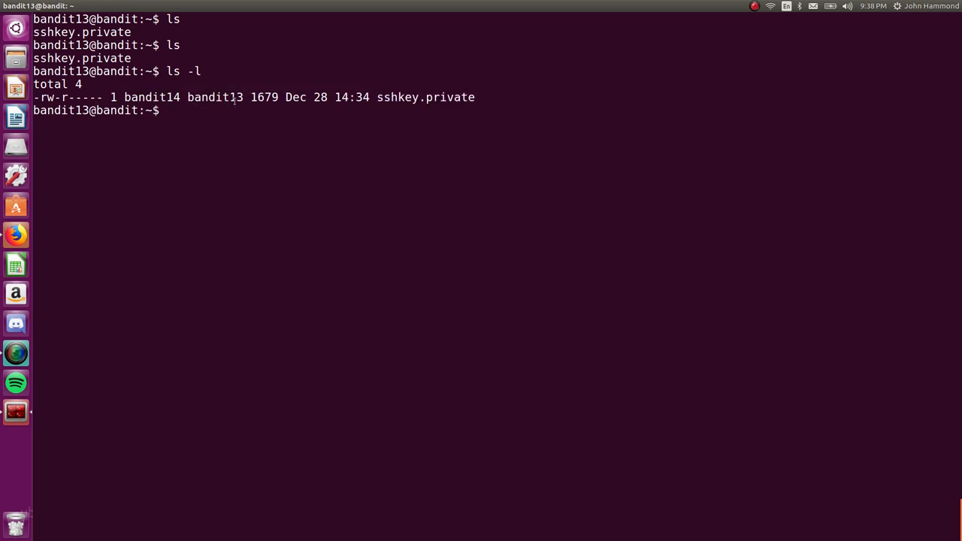
pyautogui.doubleClick(215, 97)
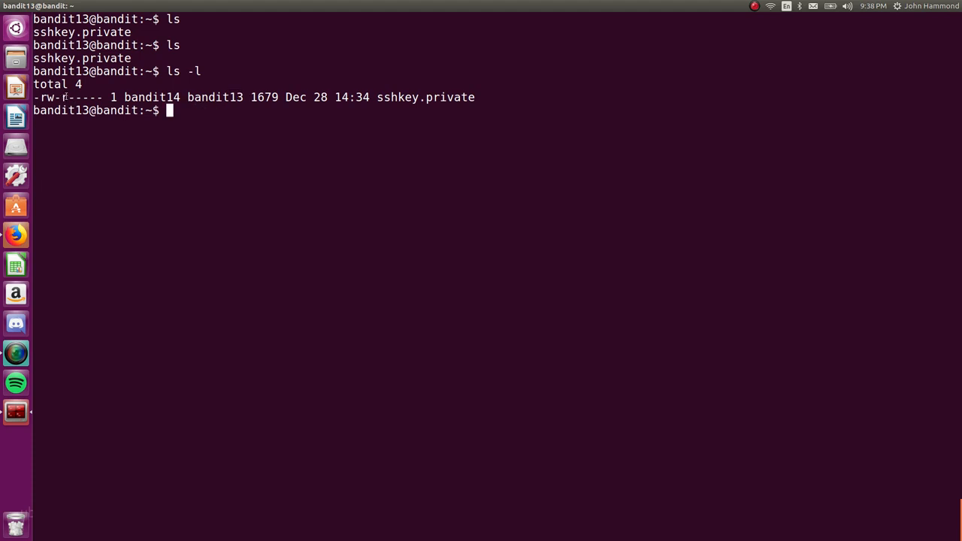
pyautogui.doubleClick(47, 97)
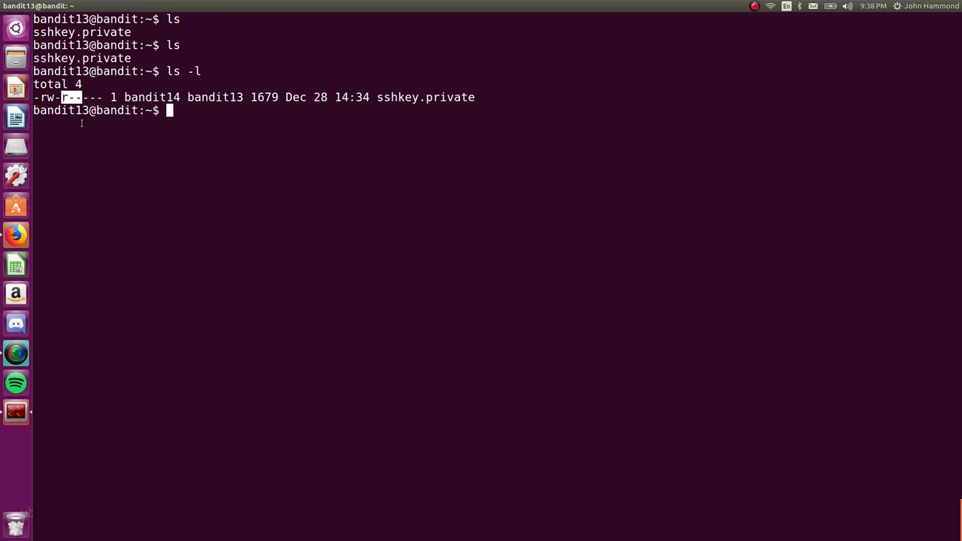
pyautogui.write('ssh -i')
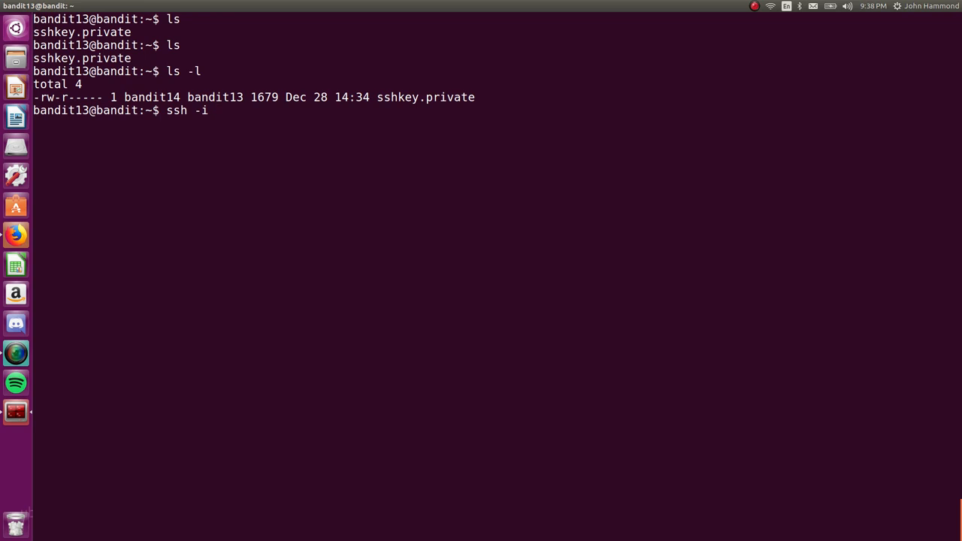
# - Connect as bandit14@localhost using ssh -i sshkey.private and answer yes to the host prompt
pyautogui.write('ssh')
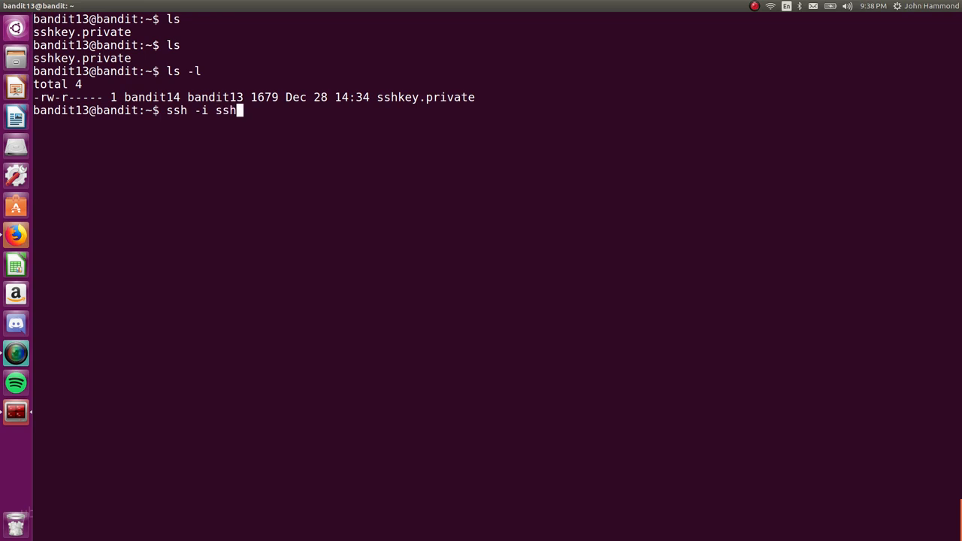
pyautogui.write('key.private')
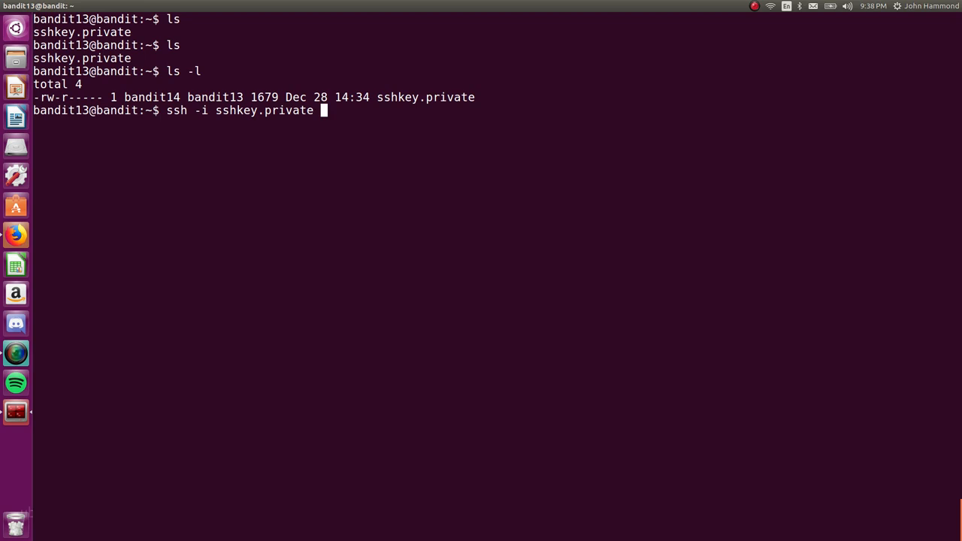
pyautogui.write('localhis')
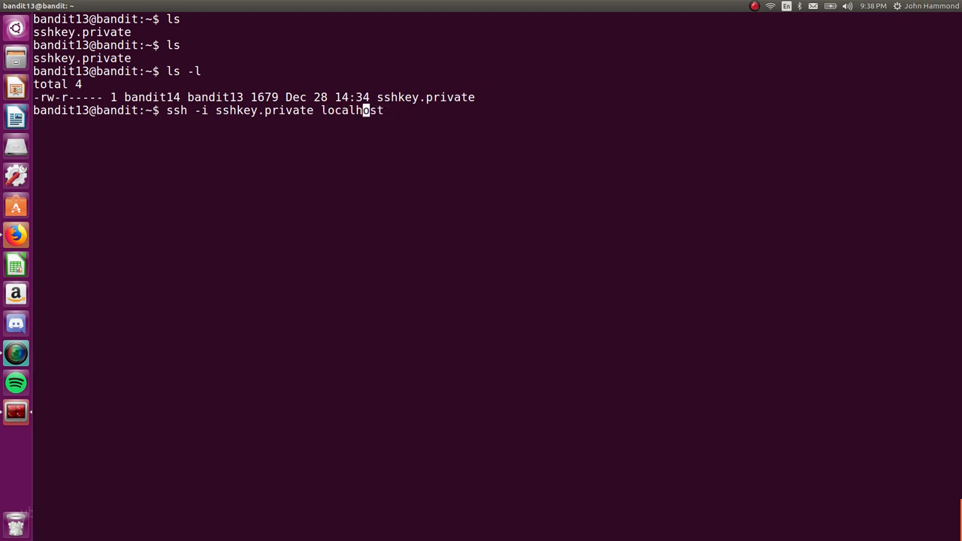
pyautogui.write('o')
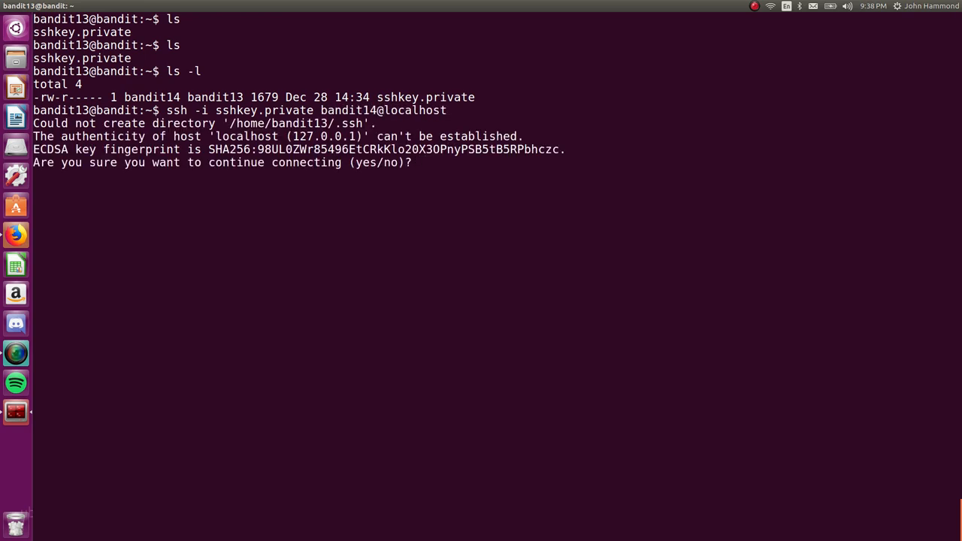
pyautogui.write('yes')
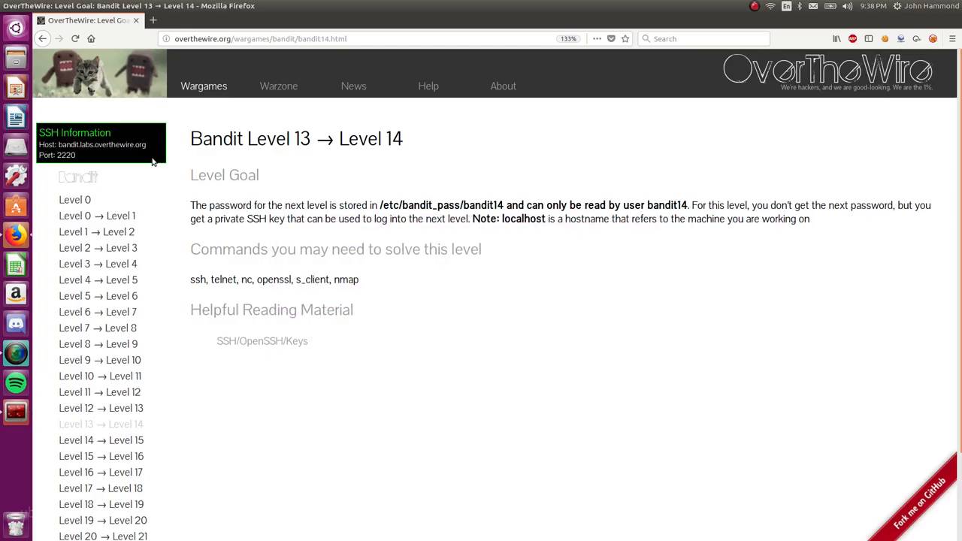
# - Show the Level 14 → Level 15 instructions and highlight 'port 30000' in the level goal
pyautogui.click(101, 440)
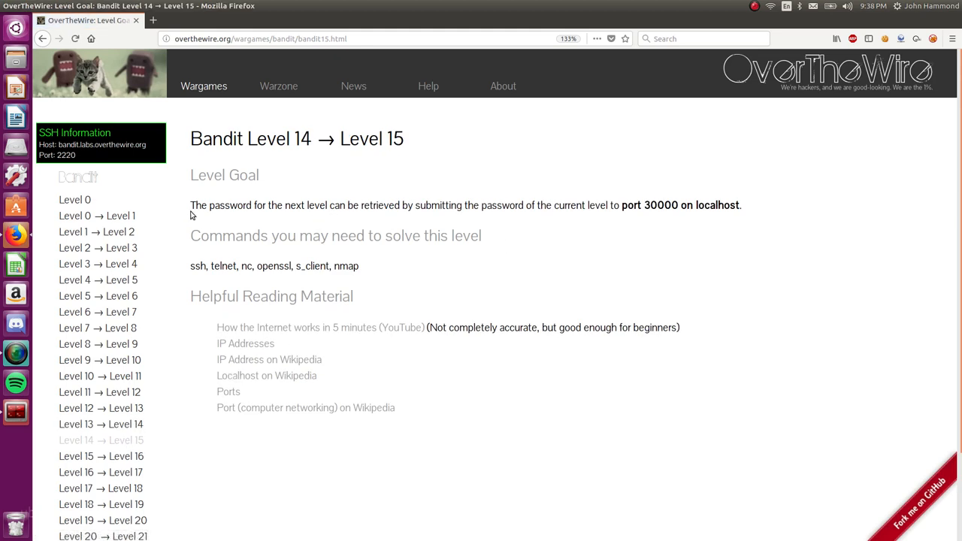
pyautogui.moveTo(427, 211)
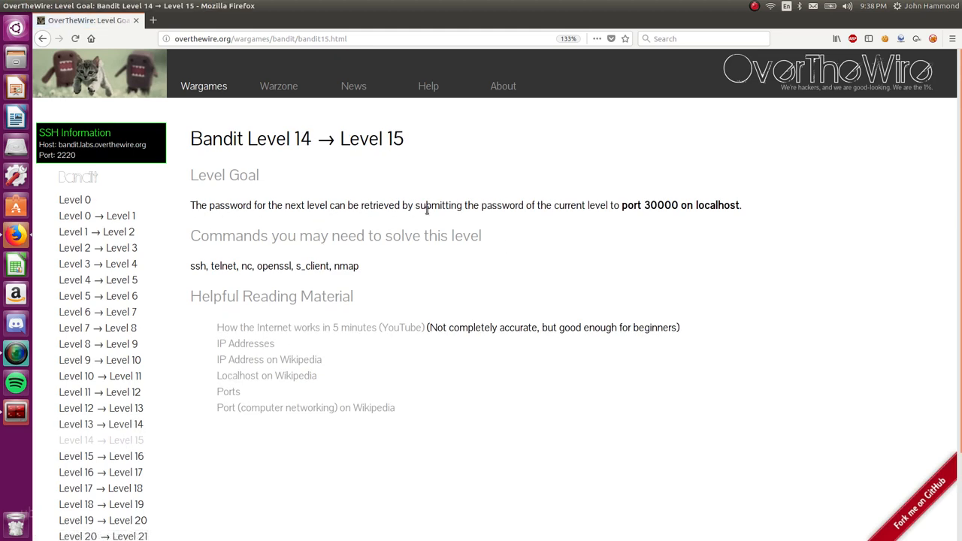
pyautogui.moveTo(640, 210)
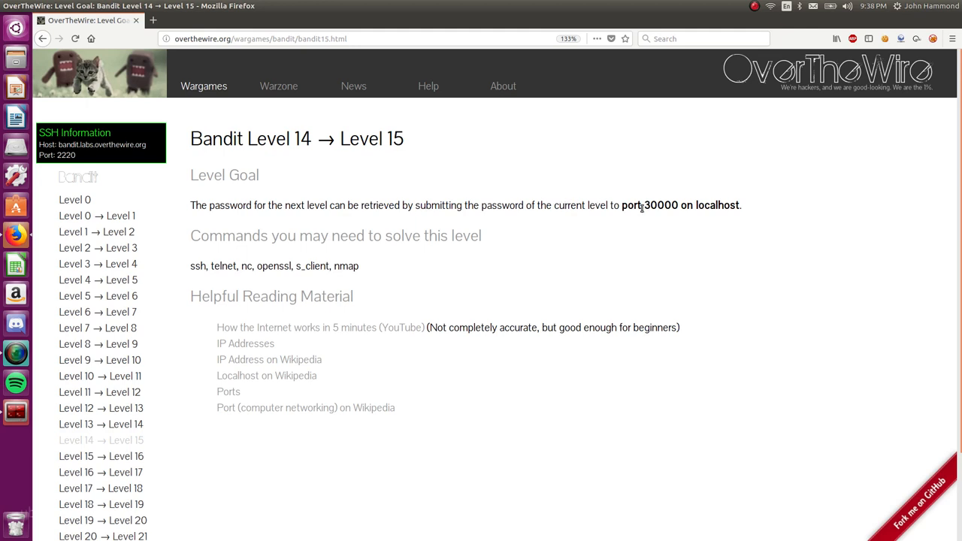
pyautogui.doubleClick(651, 206)
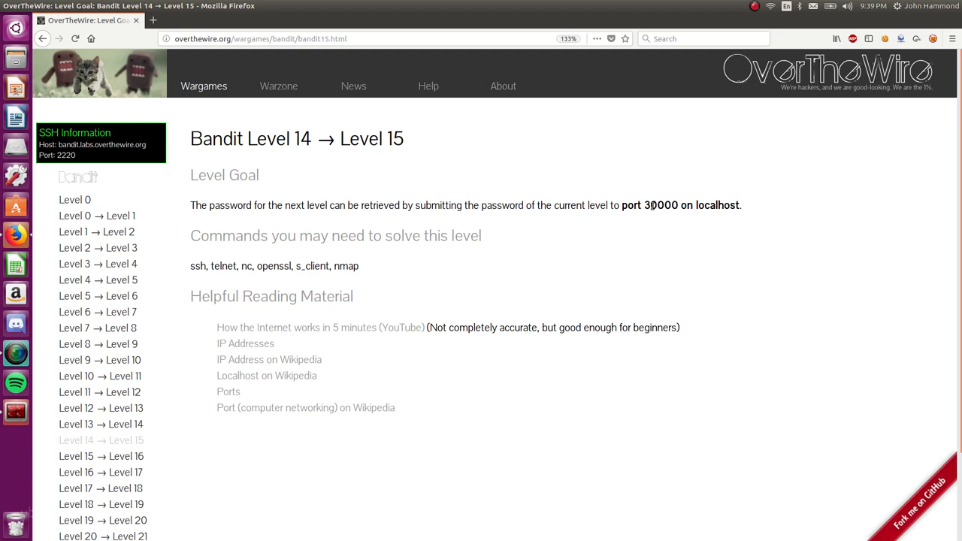
pyautogui.doubleClick(656, 206)
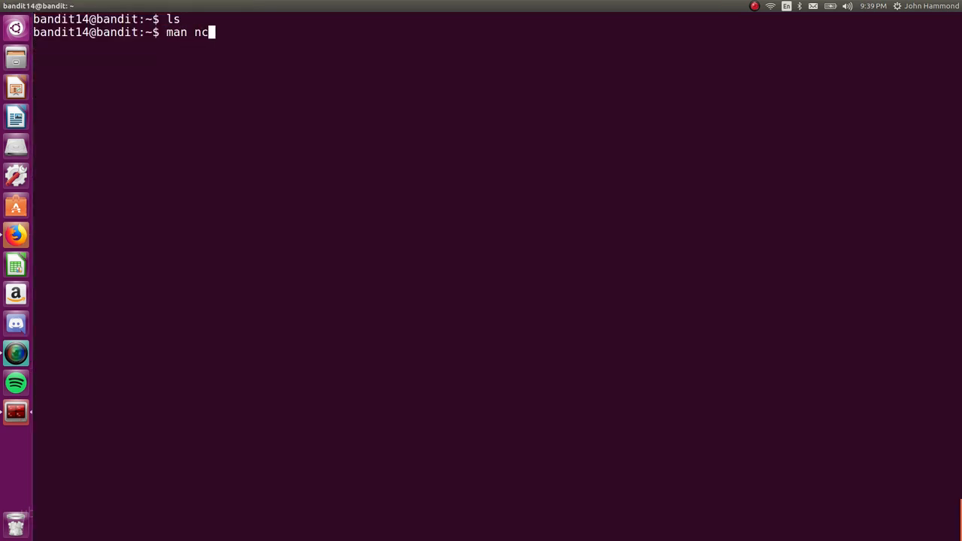
# - Check the netcat manual, then print the level 14 password from /etc/bandit_pass/bandit14
pyautogui.press('Return')
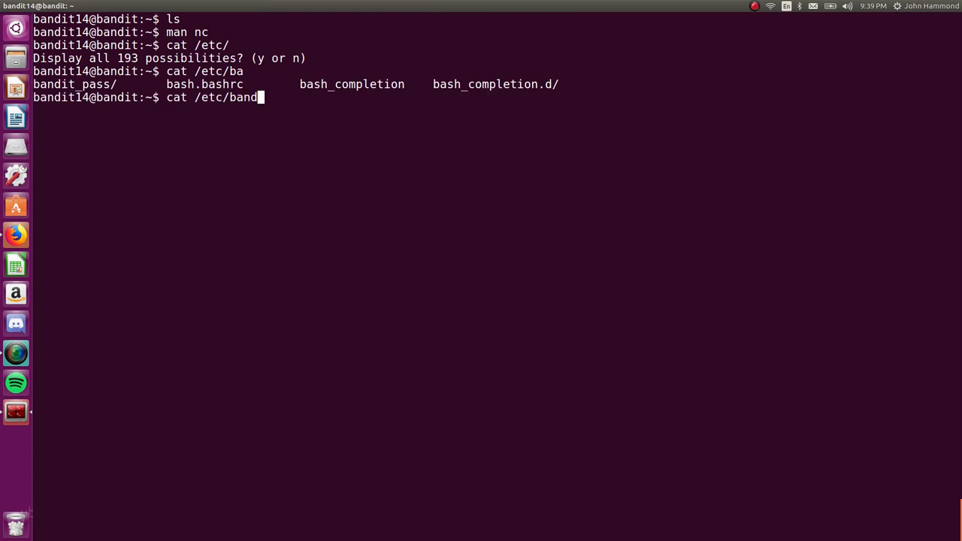
pyautogui.press('Tab')
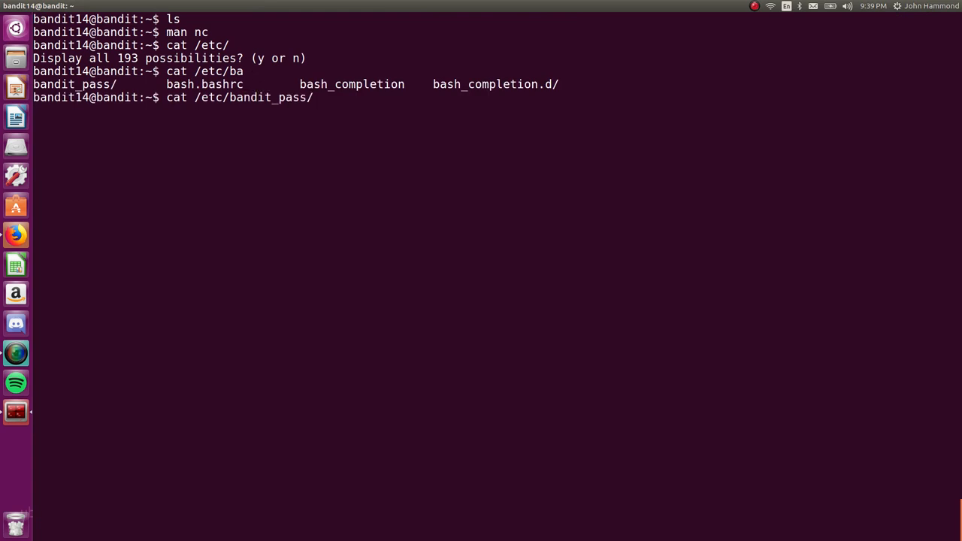
pyautogui.press('Return')
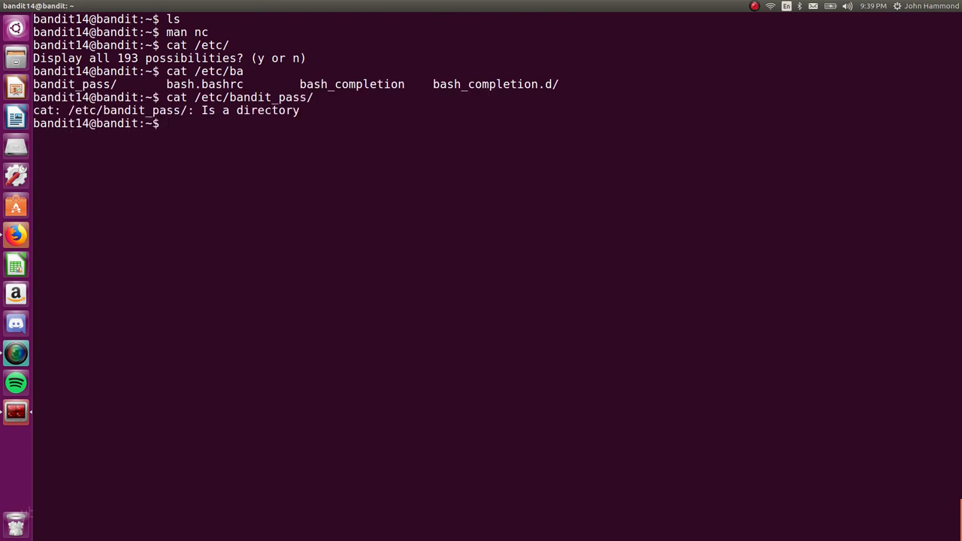
pyautogui.write('cat /etc/bandit_pass/bandit14')
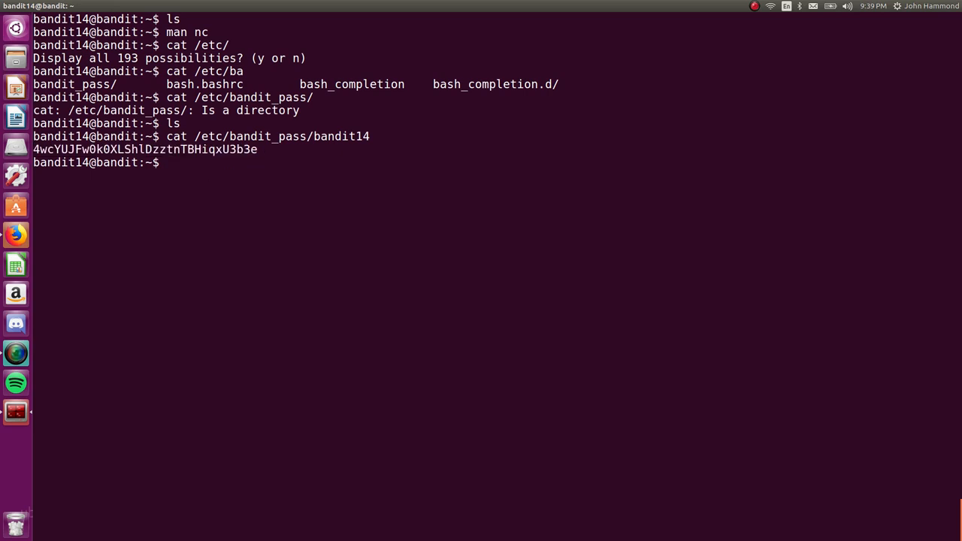
# - Test nc on localhost port 30000, then pipe the bandit14 password into it for the bandit15 password
pyautogui.write('cat /etc/bandit_pass/bandit14 | nc')
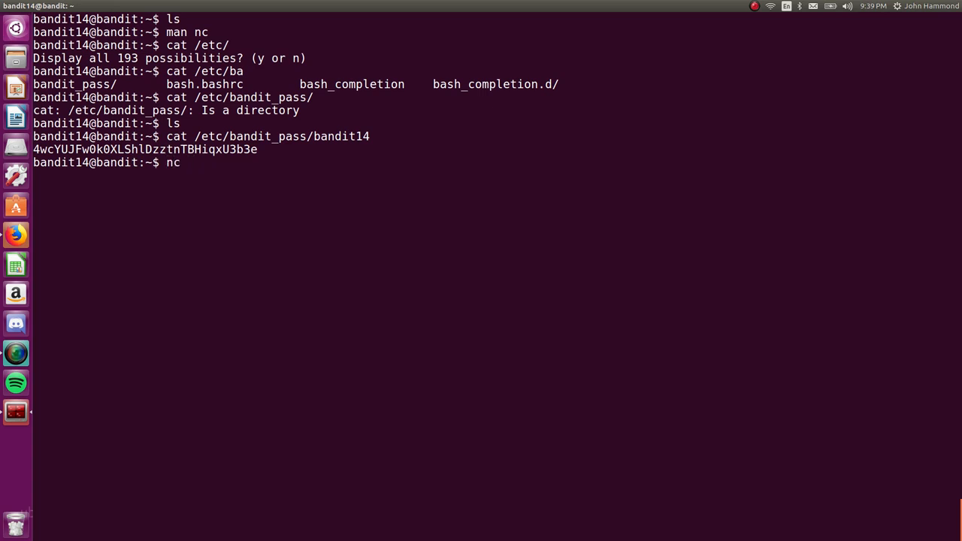
pyautogui.write('localhost')
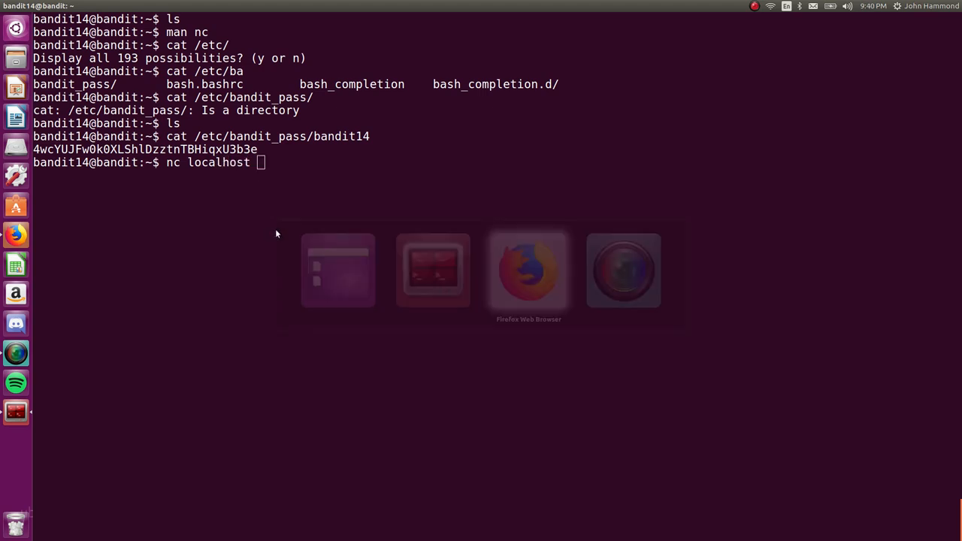
pyautogui.write('3')
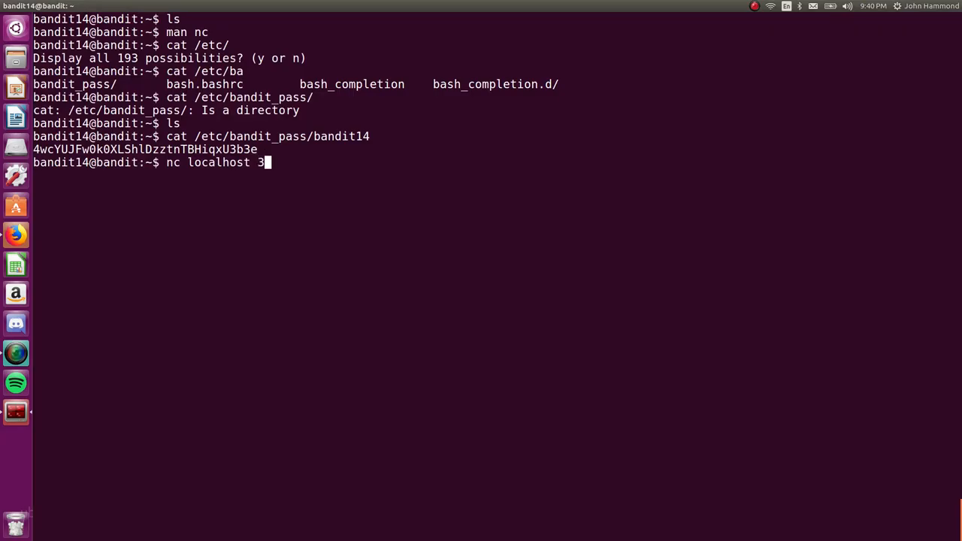
pyautogui.write('0000')
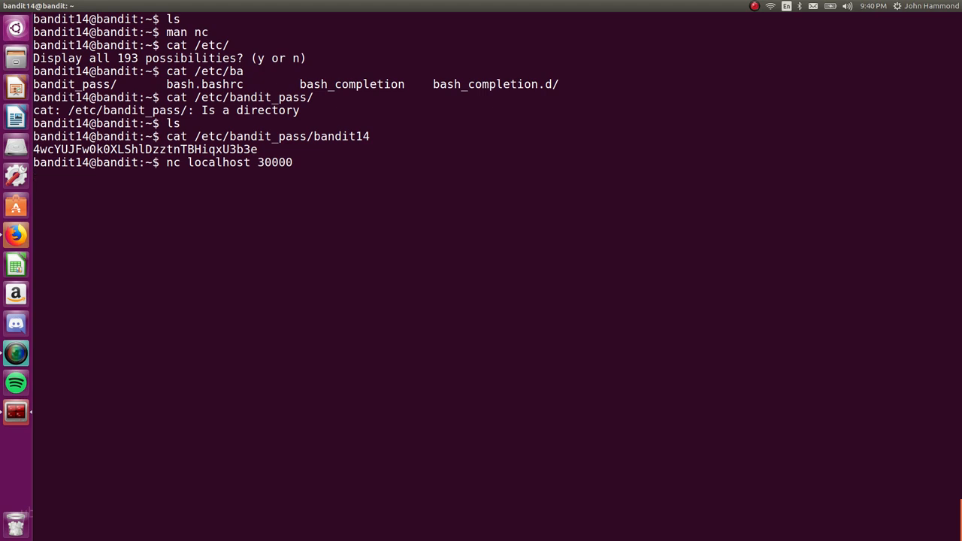
pyautogui.write('hello')
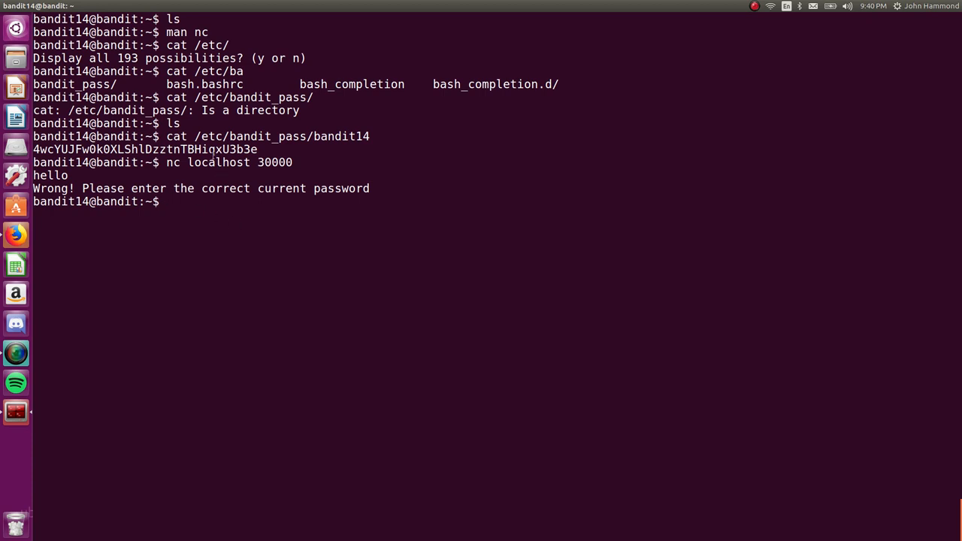
pyautogui.write('cat /etc/bandit_pass/bandit14 | nc localhost')
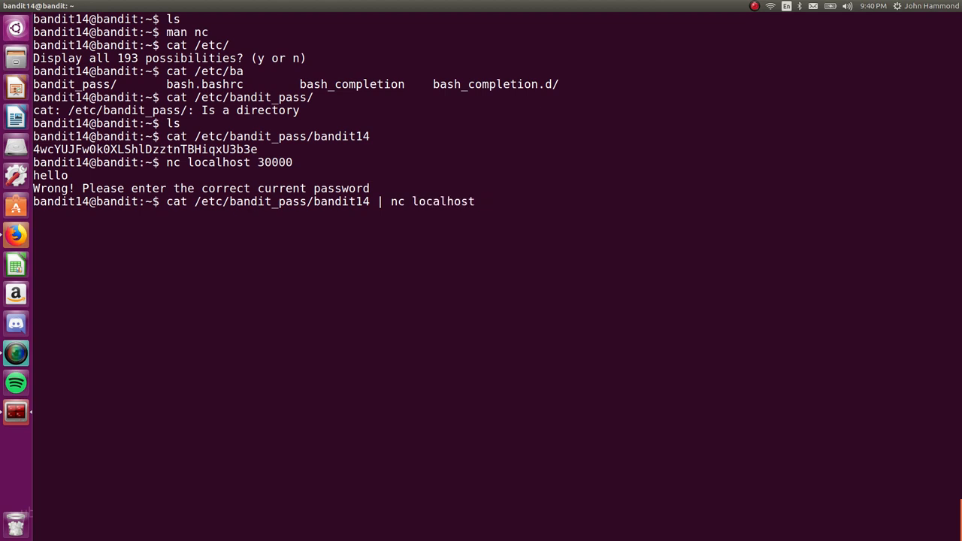
pyautogui.write('30000')
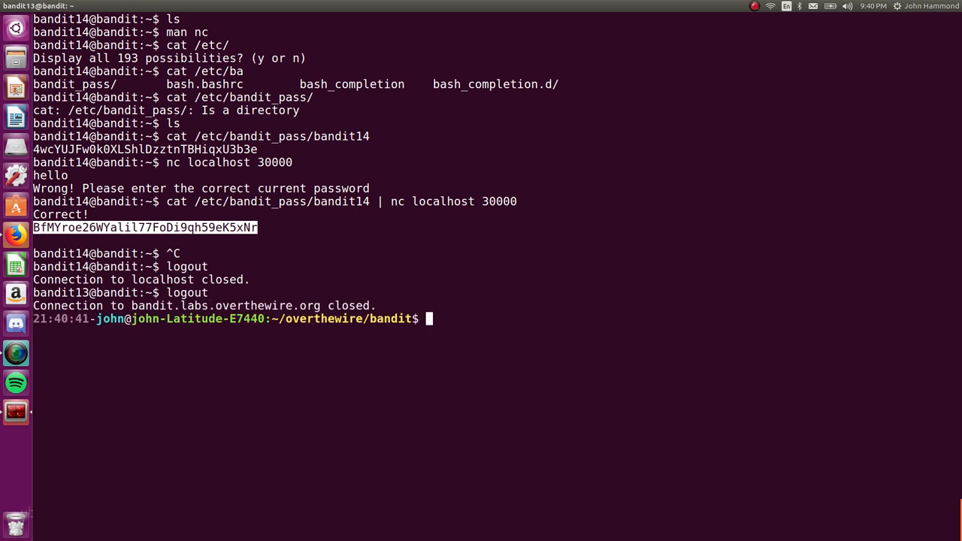
# - Save the bandit15 password with nano, then sshpass-login as bandit15 on port 2220
pyautogui.write('nano')
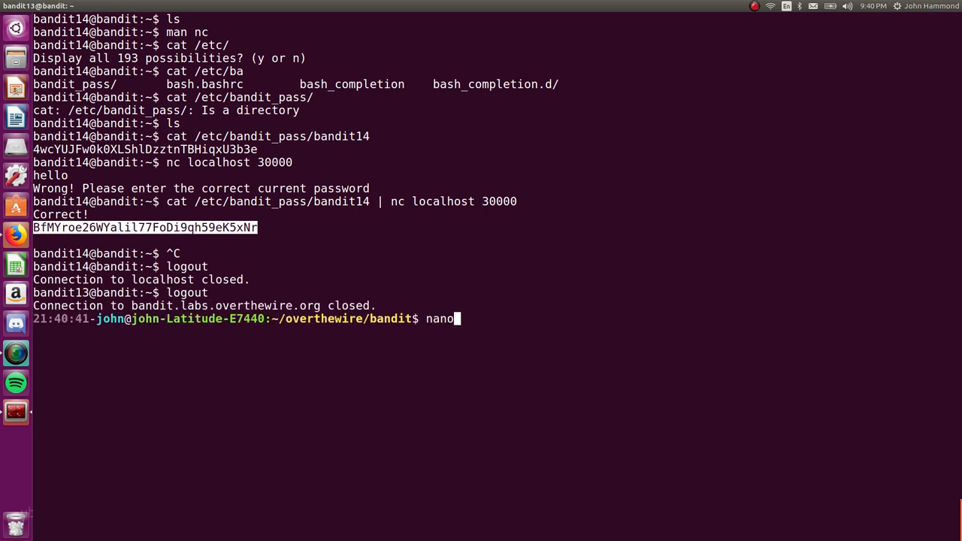
pyautogui.press('Return')
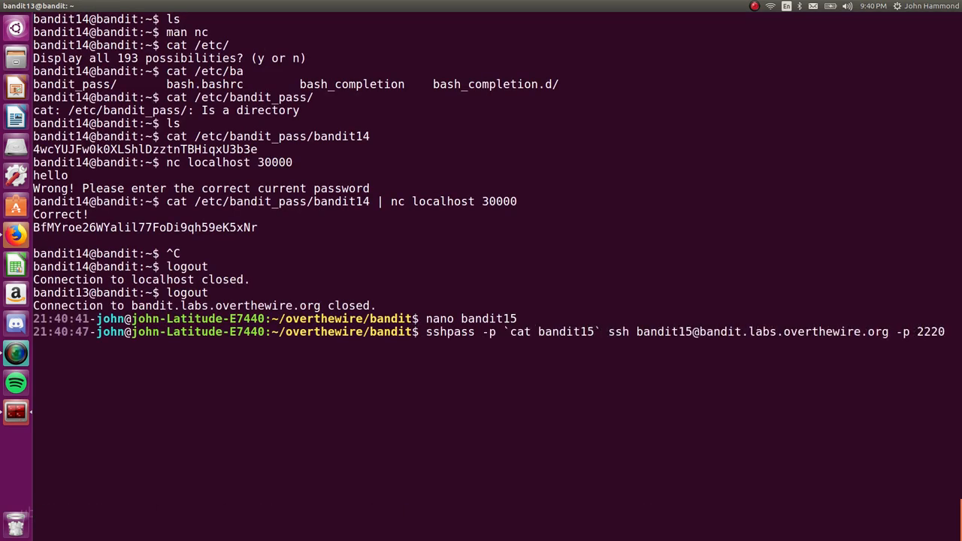
pyautogui.press('Return')
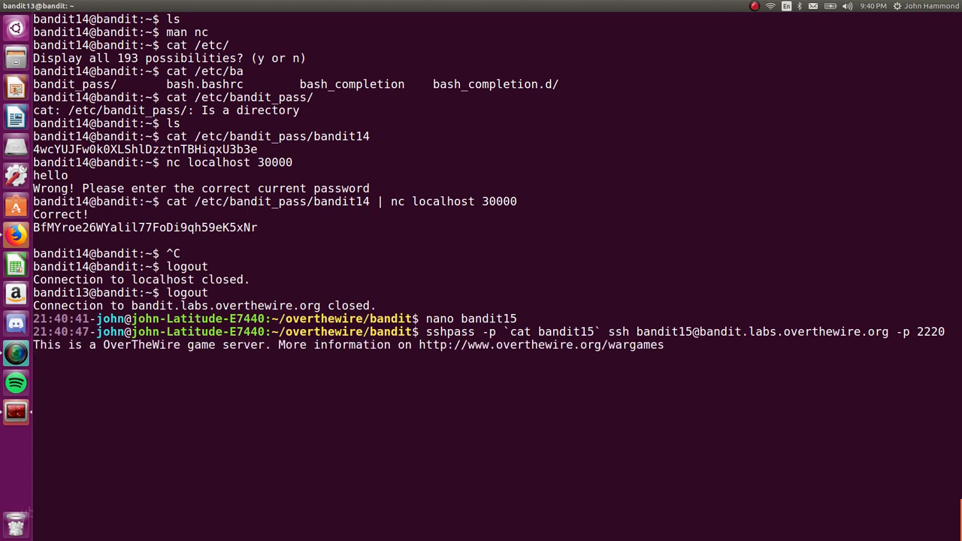
pyautogui.press('Return')
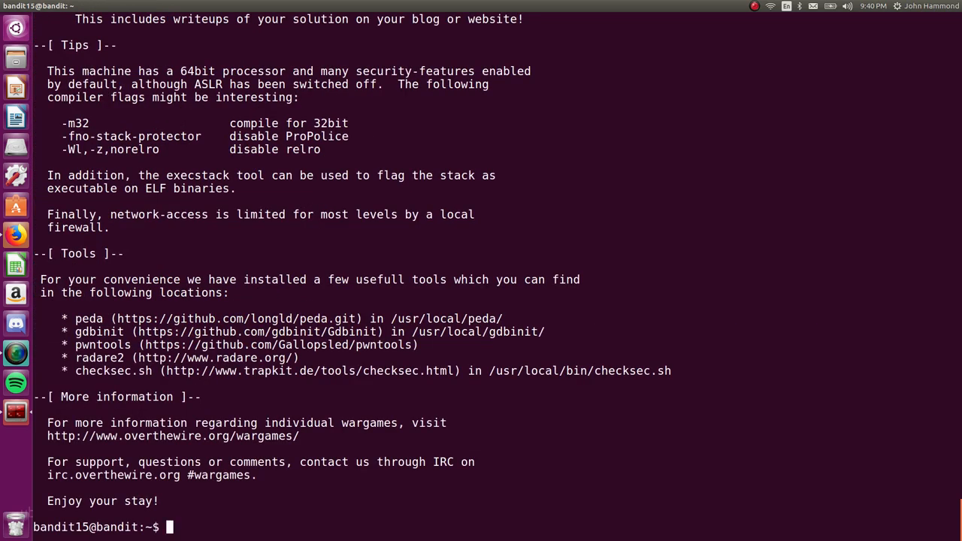